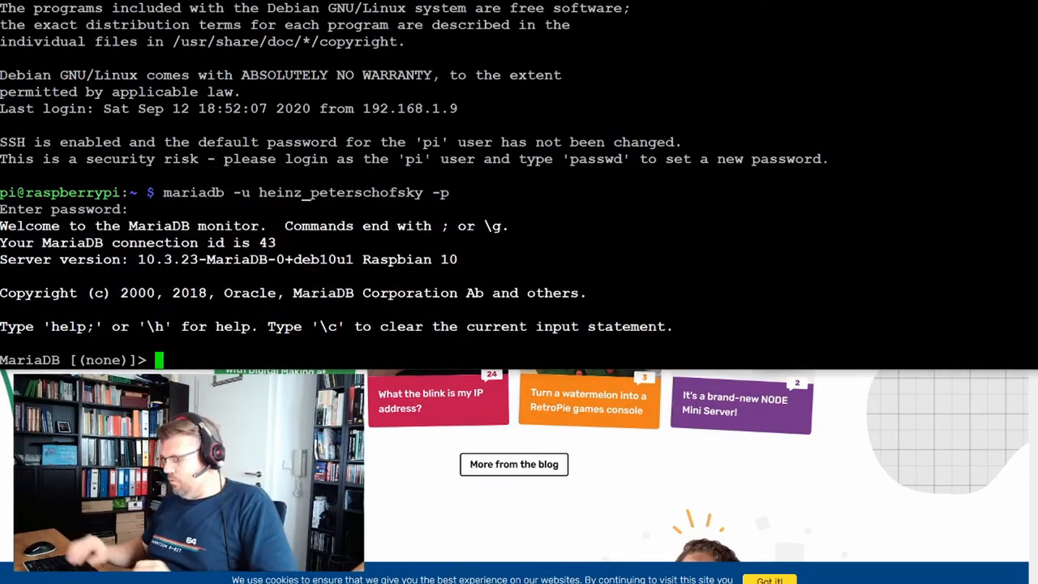
{"action": "type", "text": "USE"}
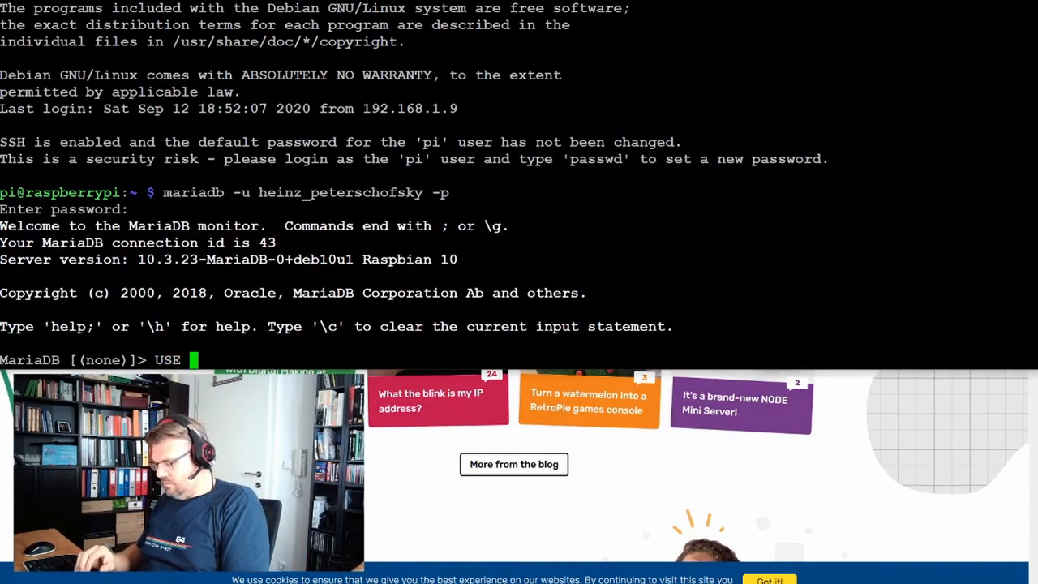
{"action": "type", "text": "DB PETERSCHO"}
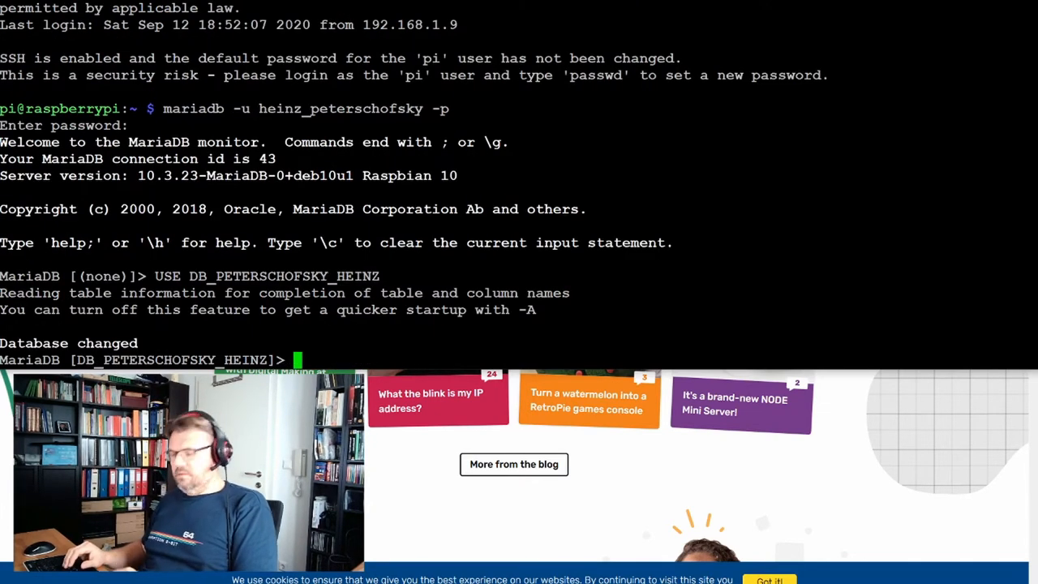
{"action": "type", "text": "SHOW TABLES;"}
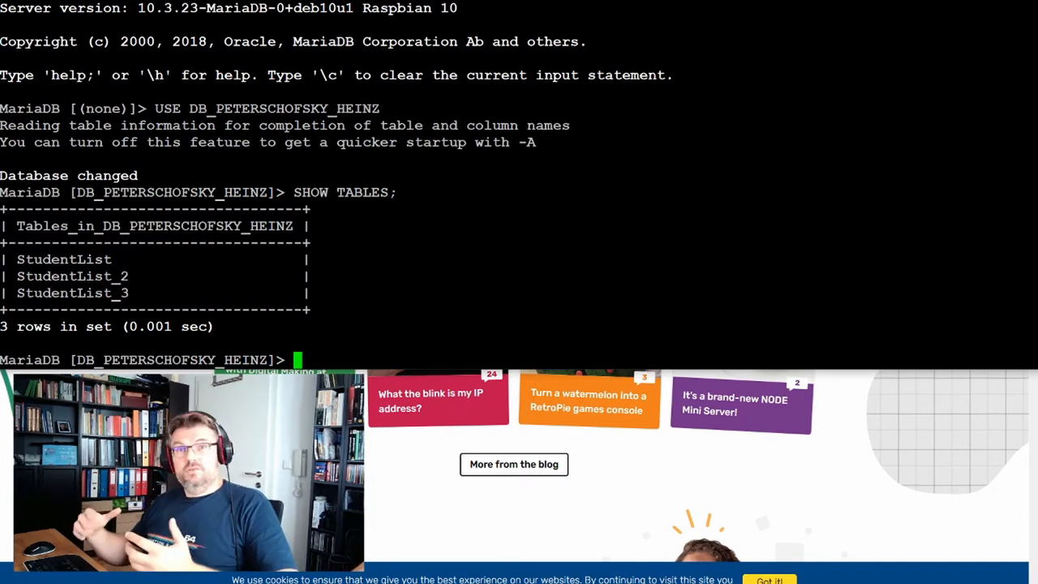
Begin CREATE TABLE AddressList with addressId INT UNSIGNED PRIMARY KEY AUTO_INCREMENT.
{"action": "type", "text": "C"}
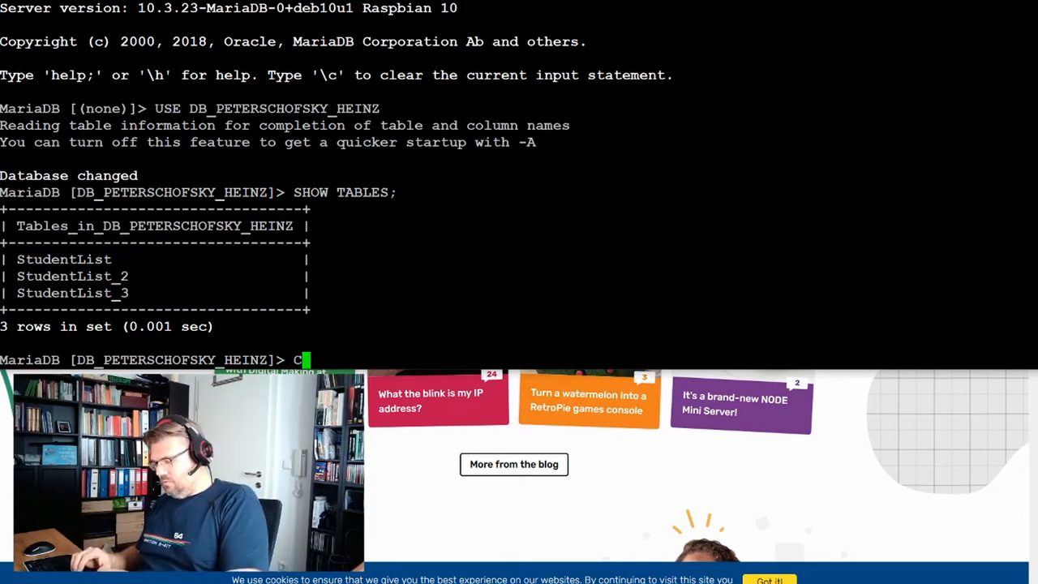
{"action": "type", "text": "REATE"}
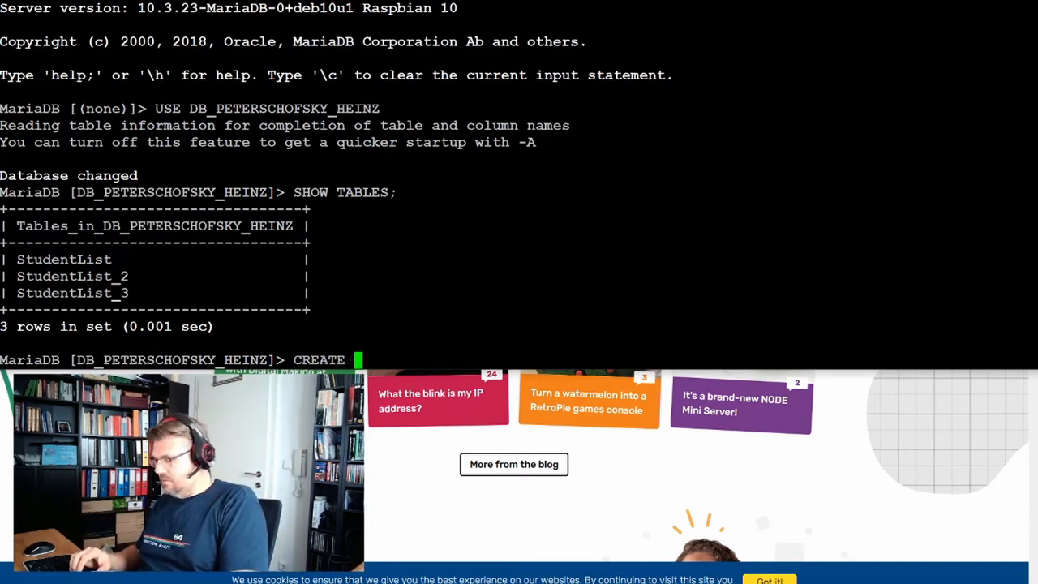
{"action": "type", "text": "TABLE"}
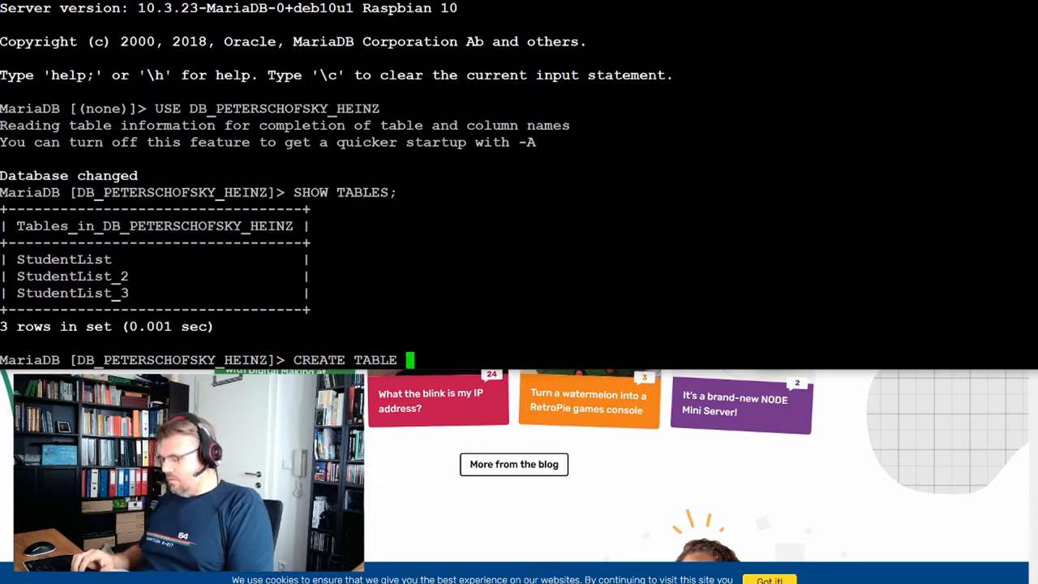
{"action": "type", "text": "Address"}
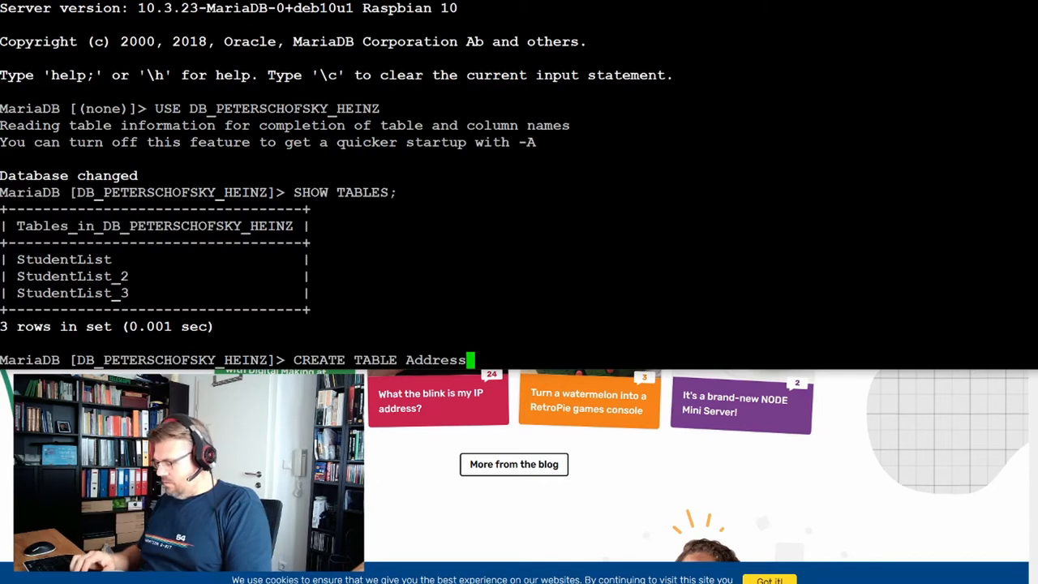
{"action": "type", "text": "List ("}
{"action": "type", "text": "a"}
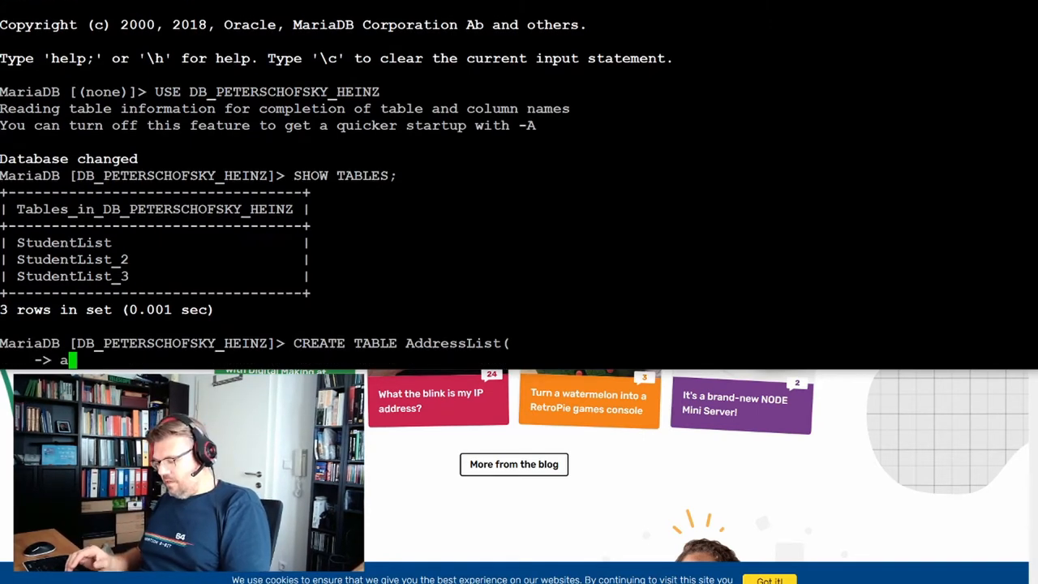
{"action": "type", "text": "ddressId"}
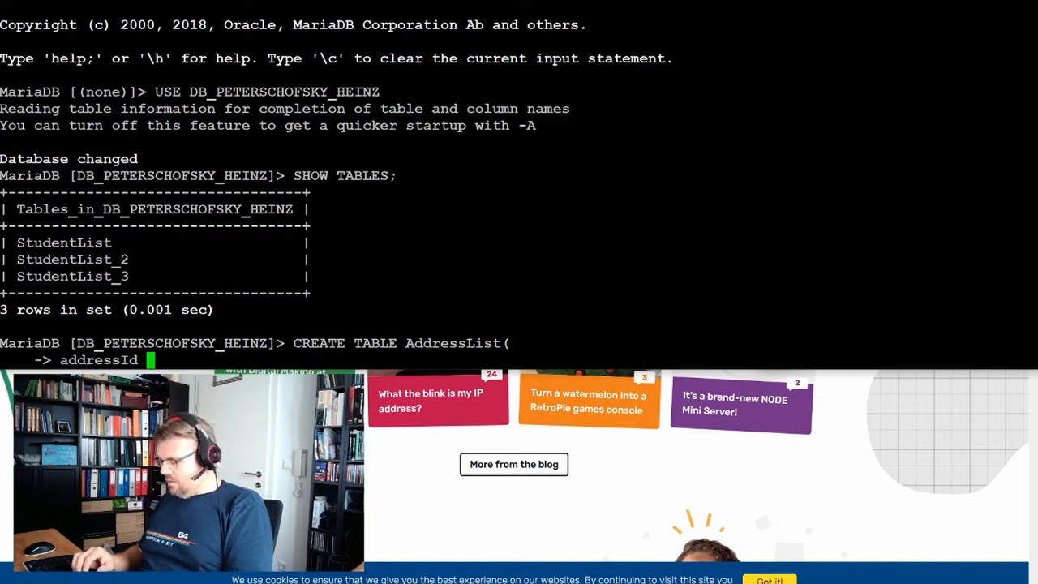
{"action": "type", "text": "INT UNS"}
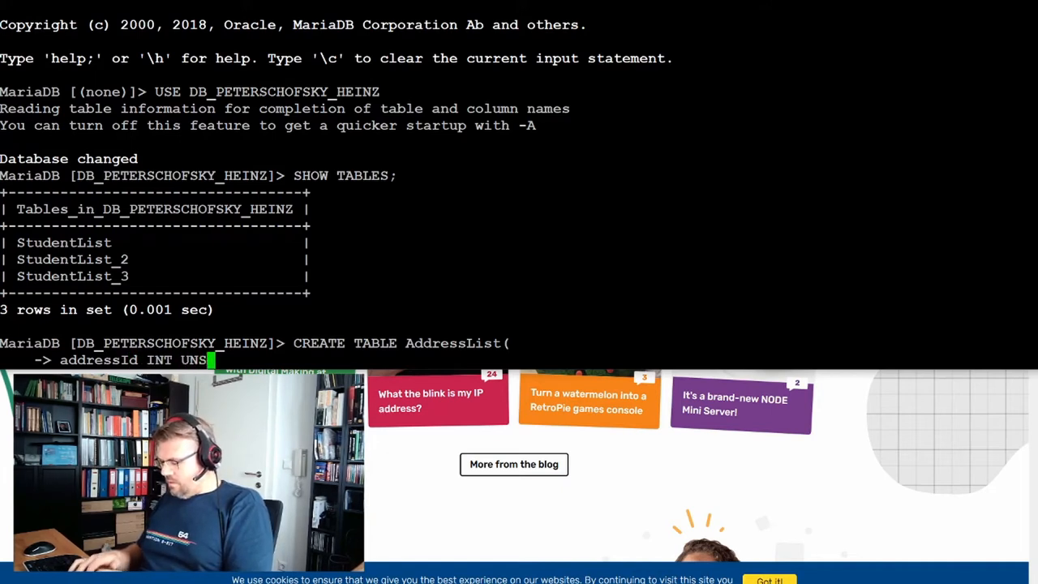
{"action": "type", "text": "IGEND"}
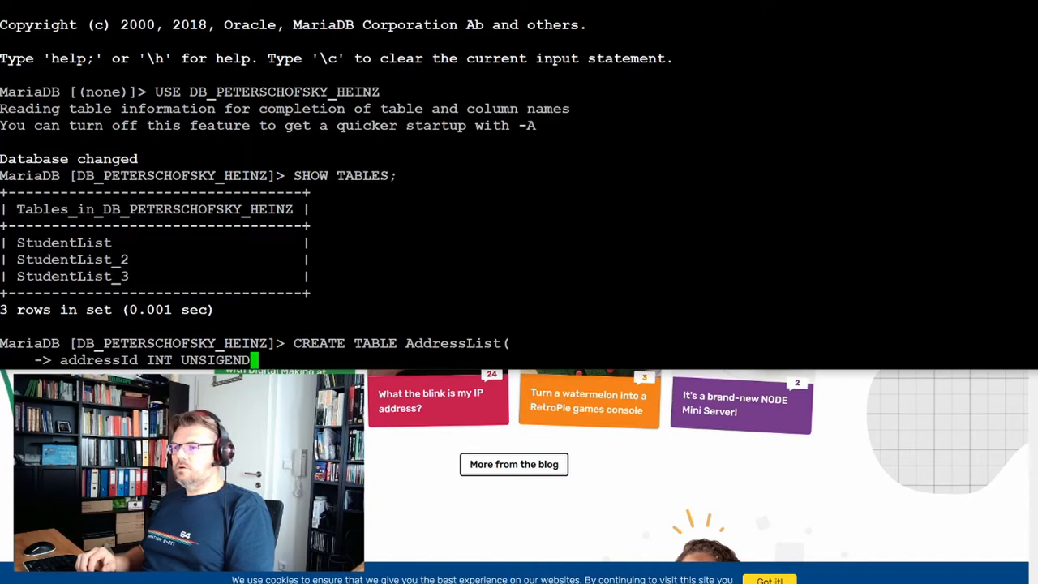
{"action": "type", "text": "P"}
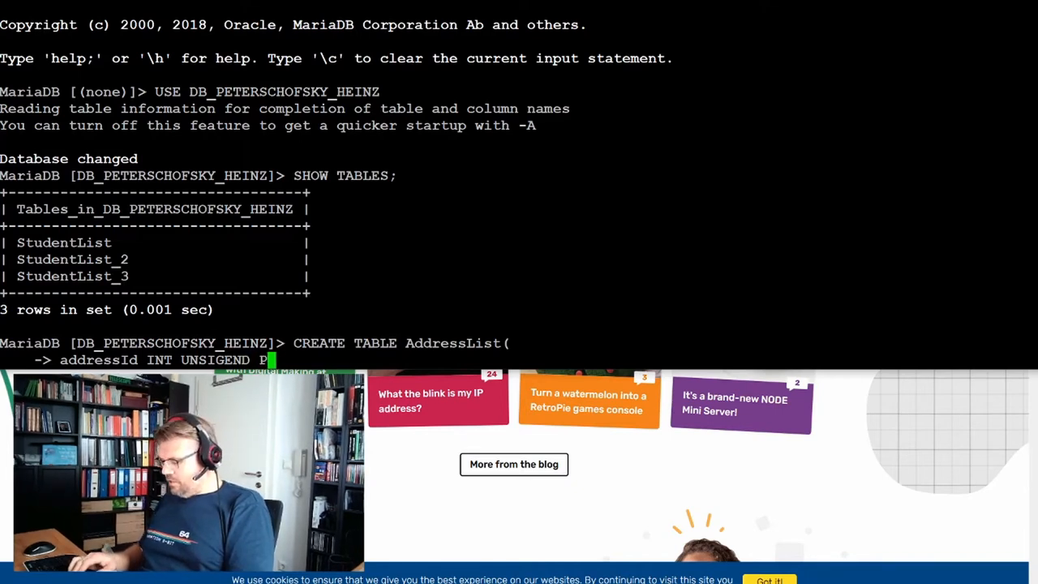
{"action": "type", "text": "PRIMARY KEY"}
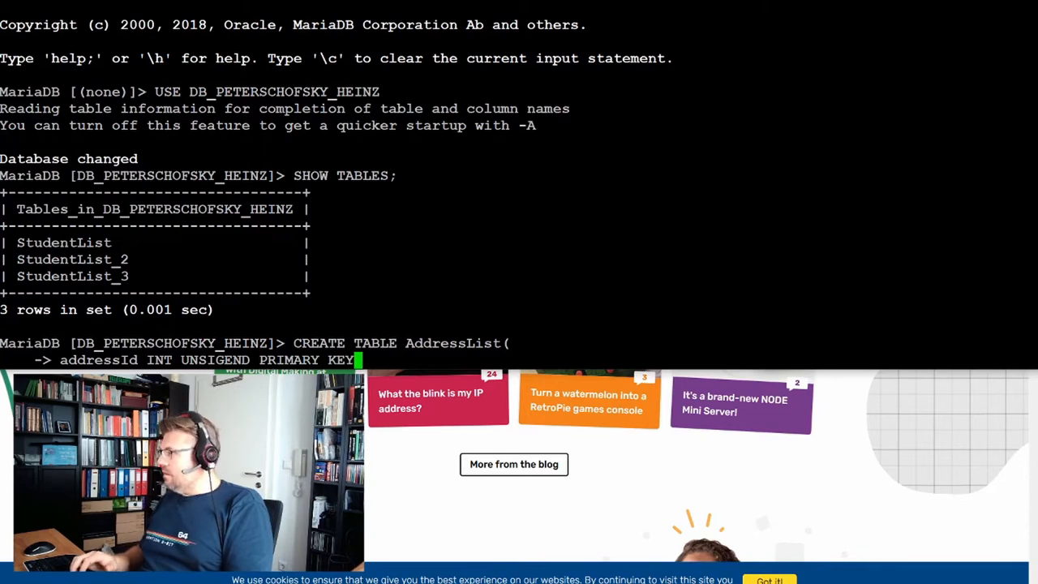
{"action": "type", "text": "AUTO_INCRE"}
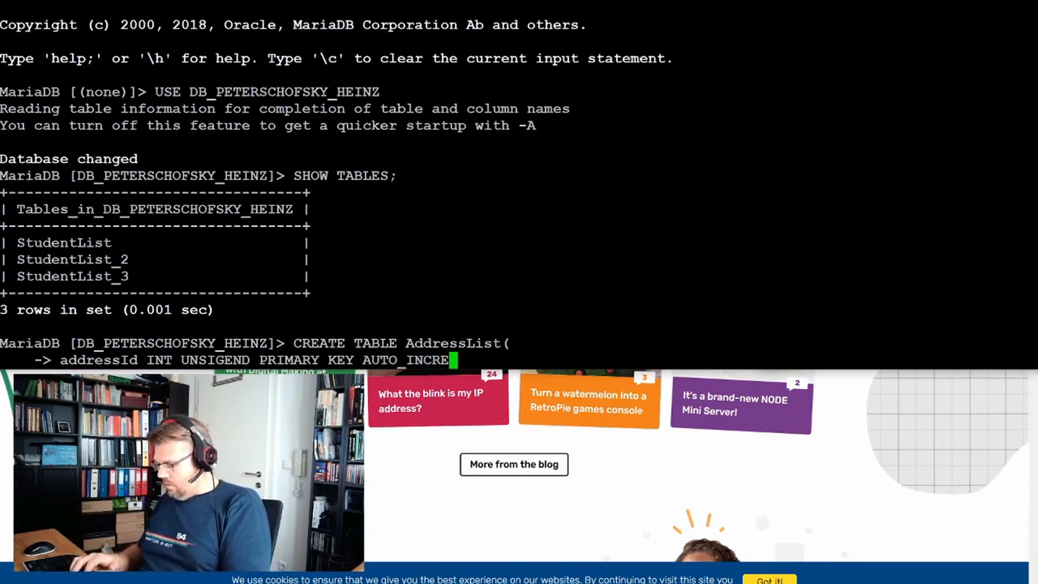
{"action": "type", "text": "MENT ,"}
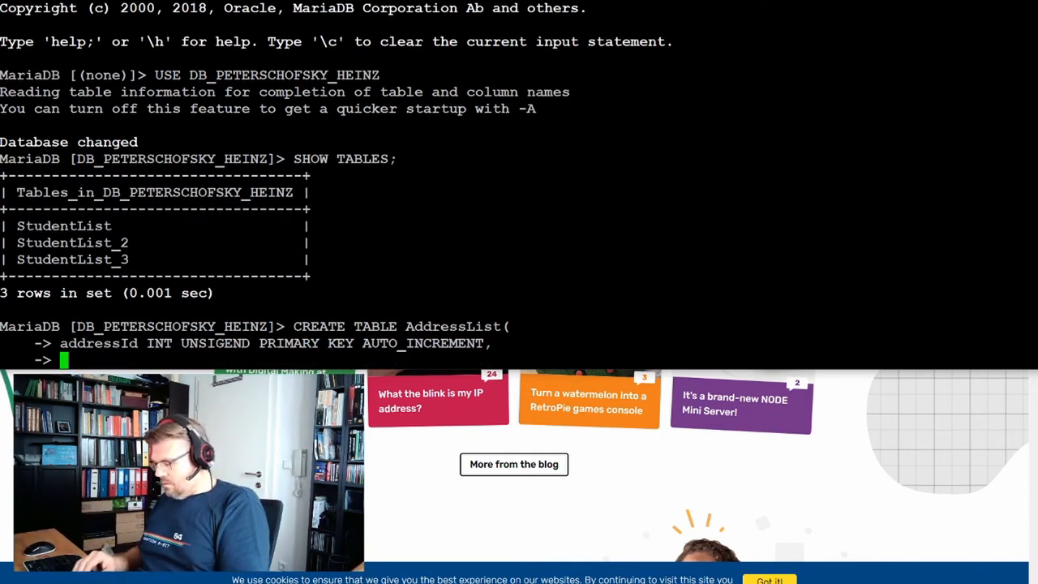
Add townName VARCHAR(30) NOT NULL as the second AddressList column.
{"action": "type", "text": "townName"}
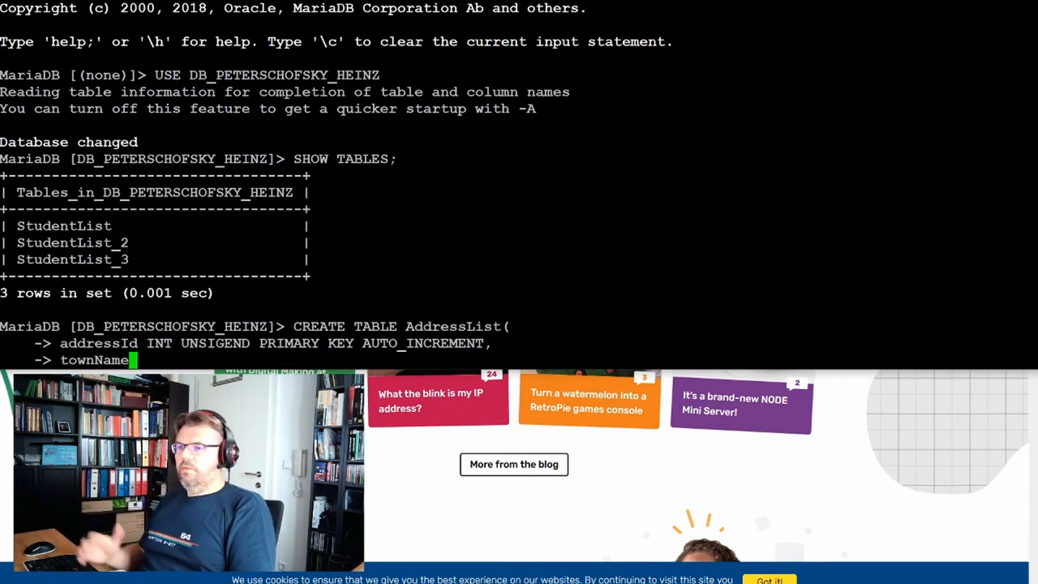
{"action": "type", "text": "VA"}
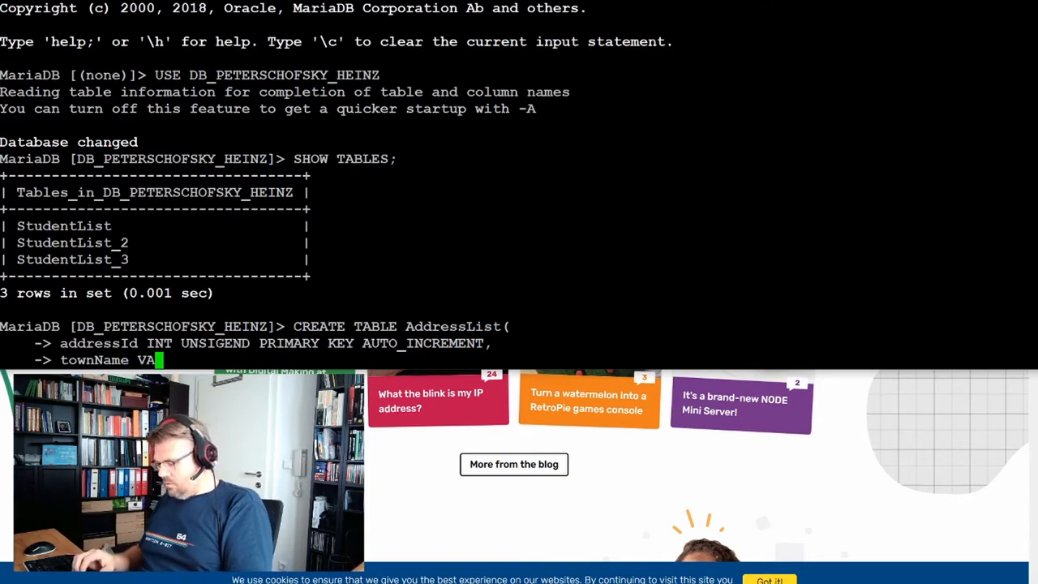
{"action": "type", "text": "RCH"}
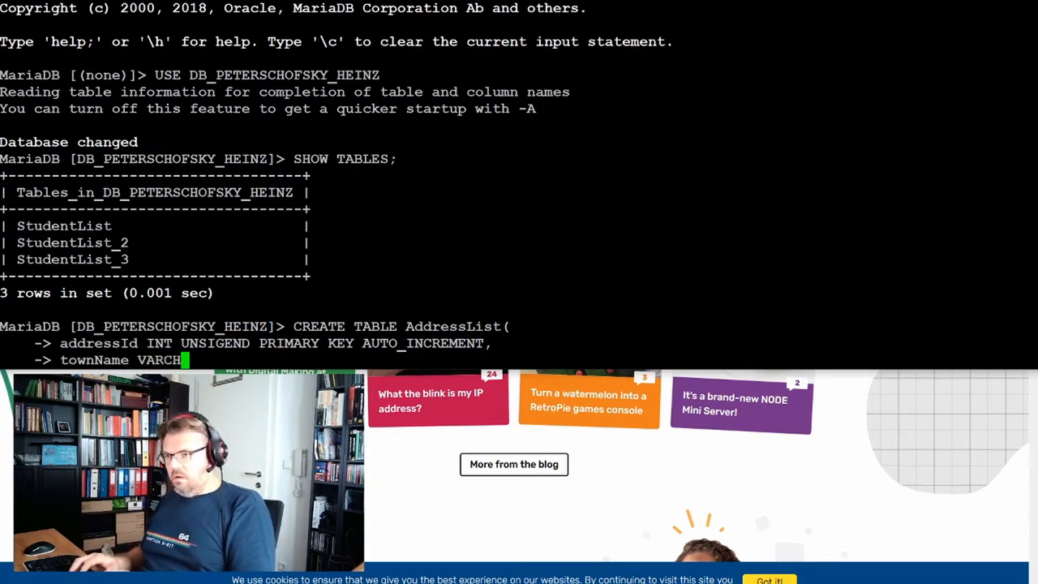
{"action": "type", "text": "("}
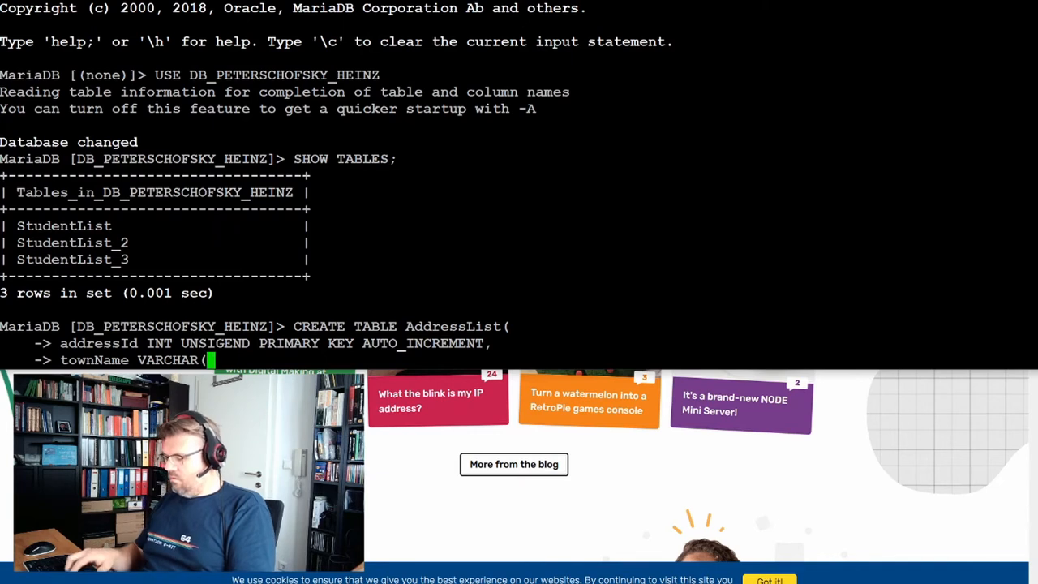
{"action": "type", "text": "39"}
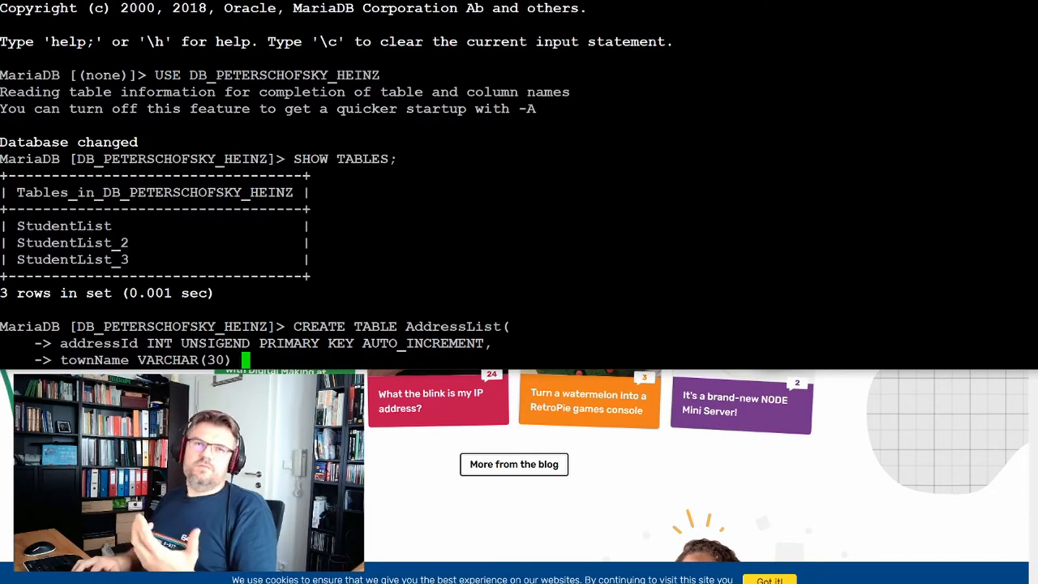
{"action": "type", "text": "NOT"}
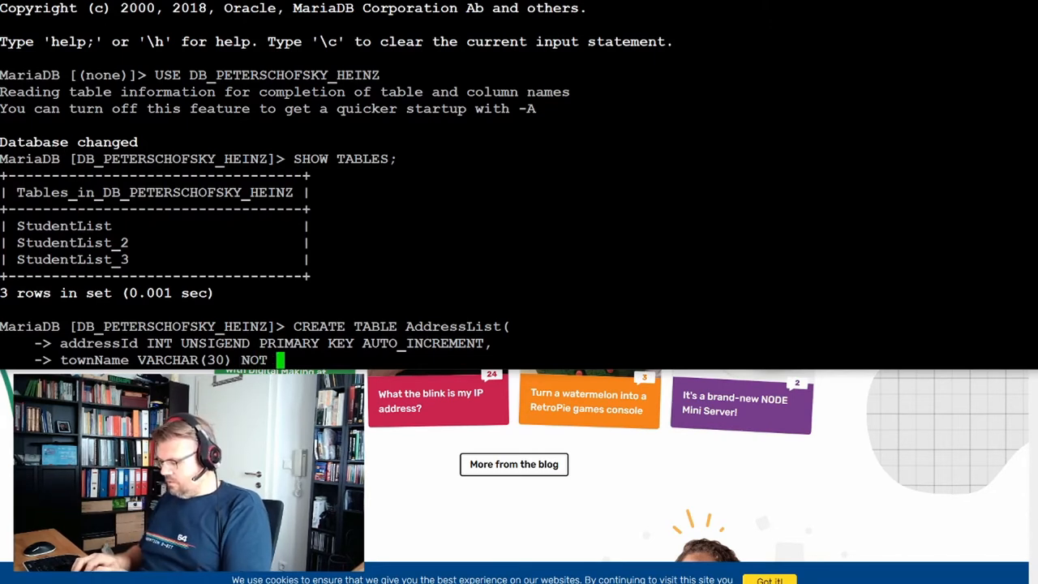
{"action": "type", "text": "NULL,"}
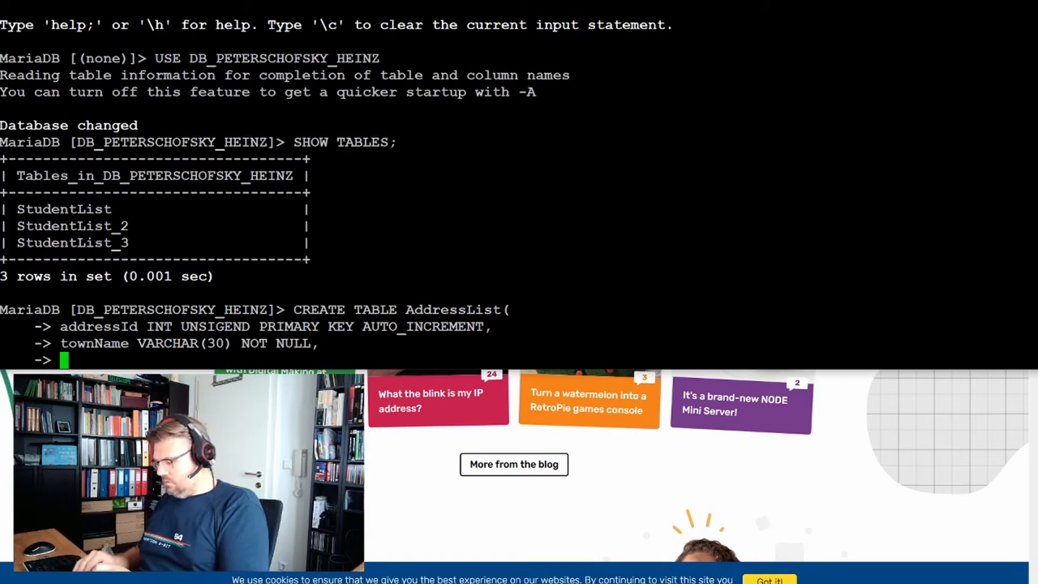
Add townNumber INT UNSIGNED NOT NULL as the third AddressList column.
{"action": "type", "text": "toen"}
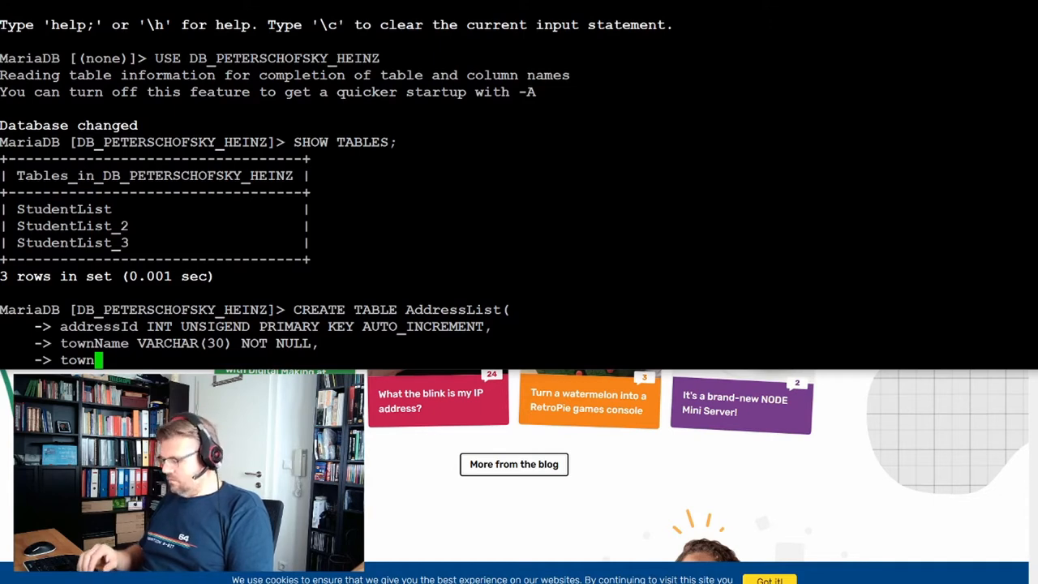
{"action": "type", "text": "Number"}
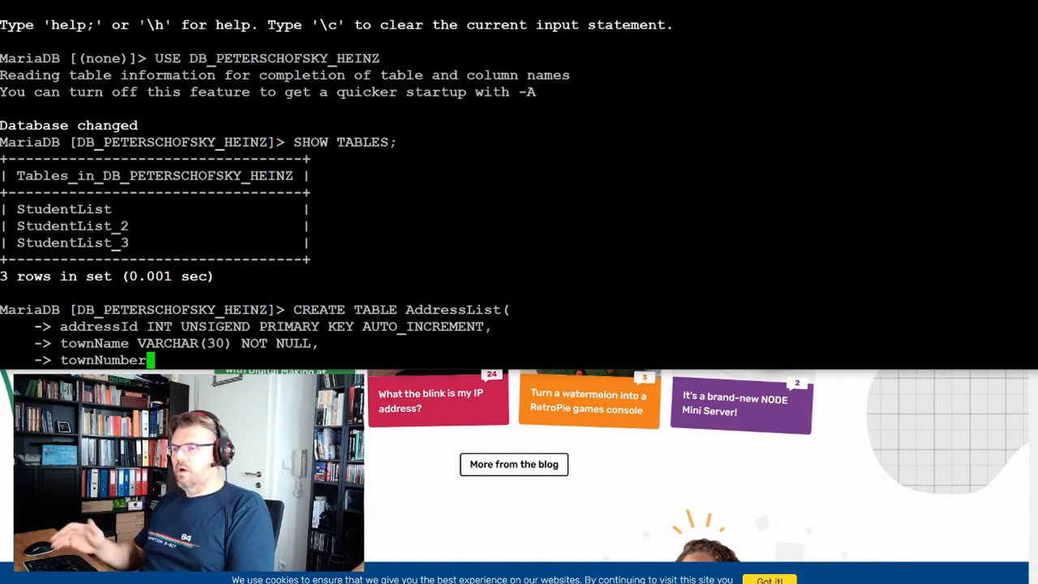
{"action": "type", "text": "INT"}
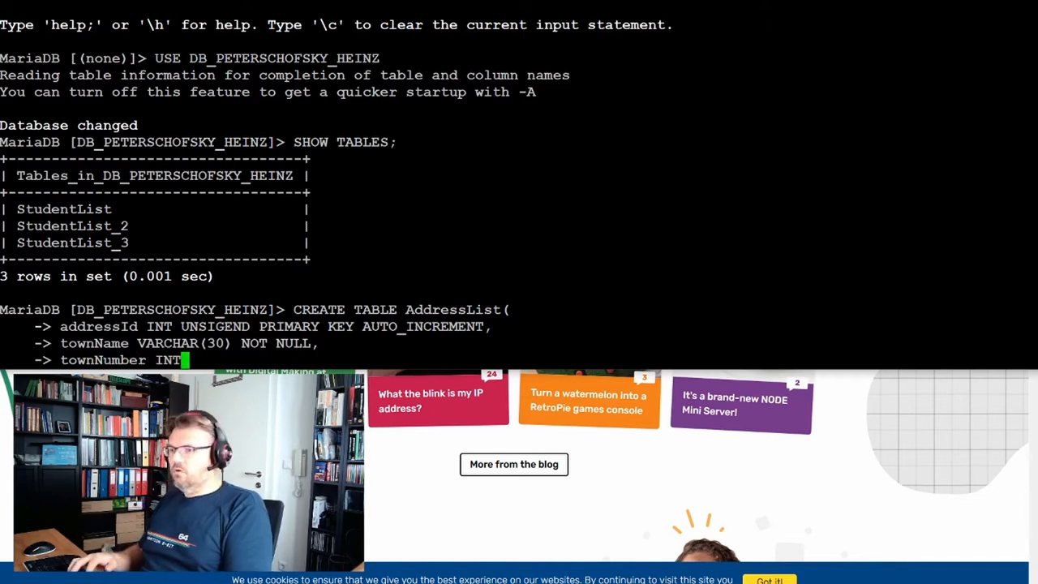
{"action": "type", "text": "UNSI"}
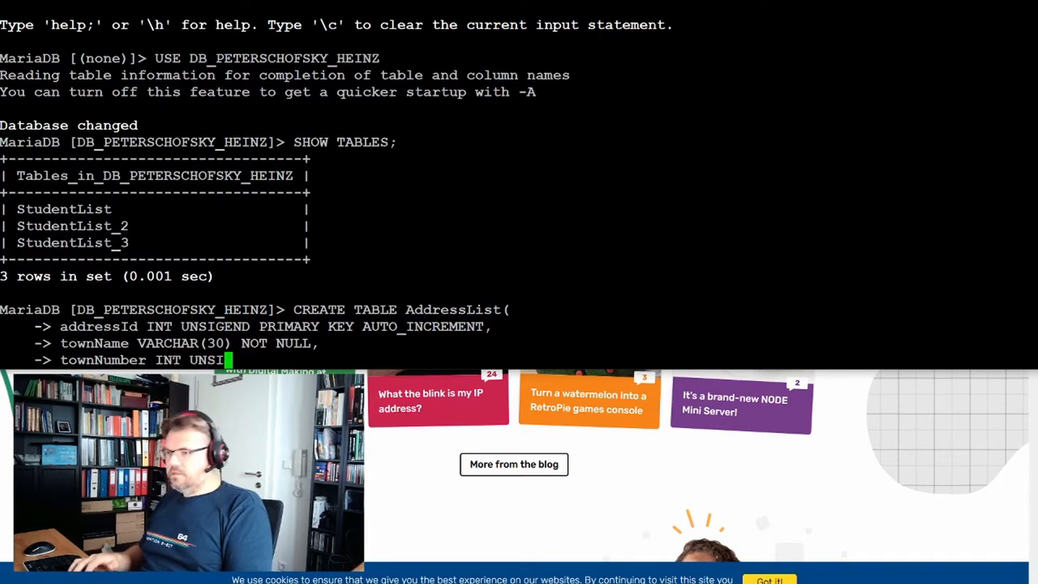
{"action": "type", "text": "N"}
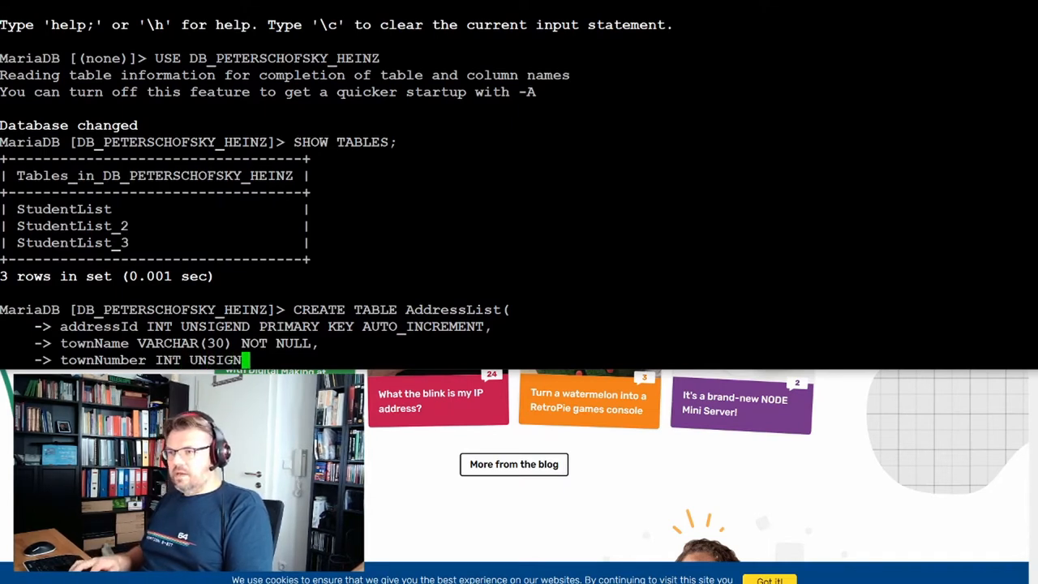
{"action": "type", "text": "D"}
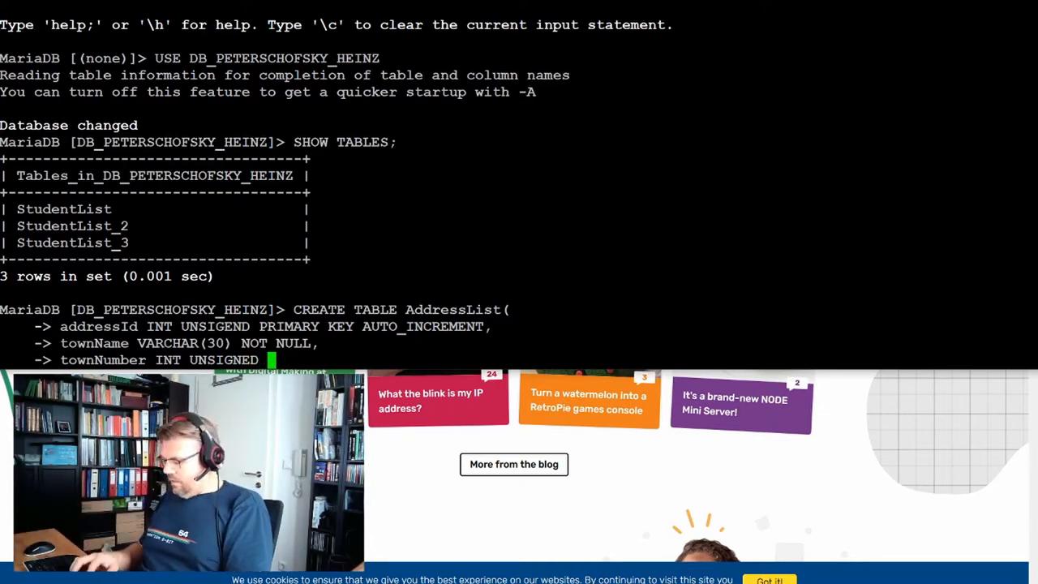
{"action": "type", "text": "NOT NULL,"}
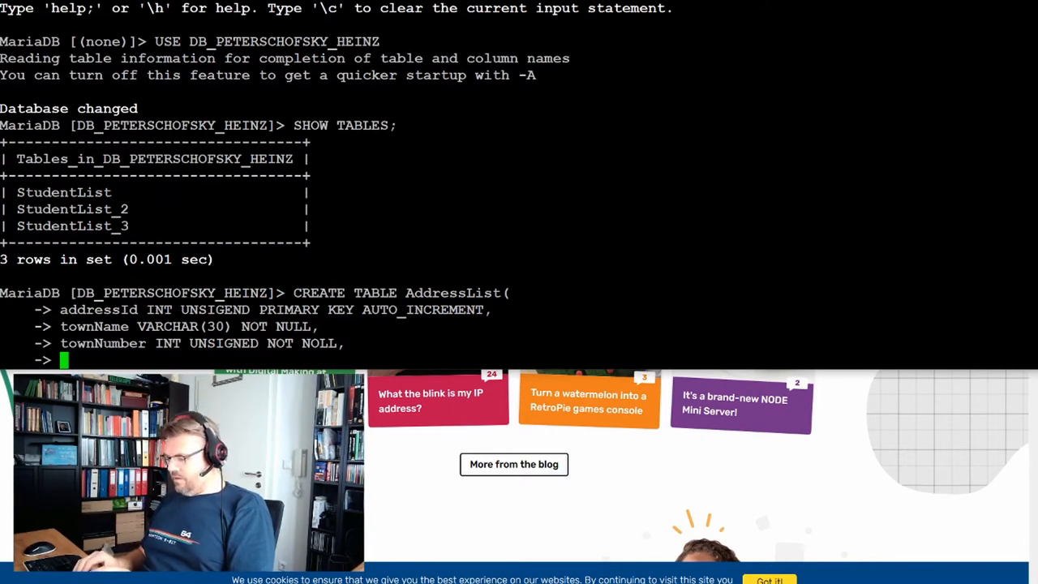
Add streetName VARCHAR(30) as the fourth column, removing the stray semicolon.
{"action": "type", "text": "streetN"}
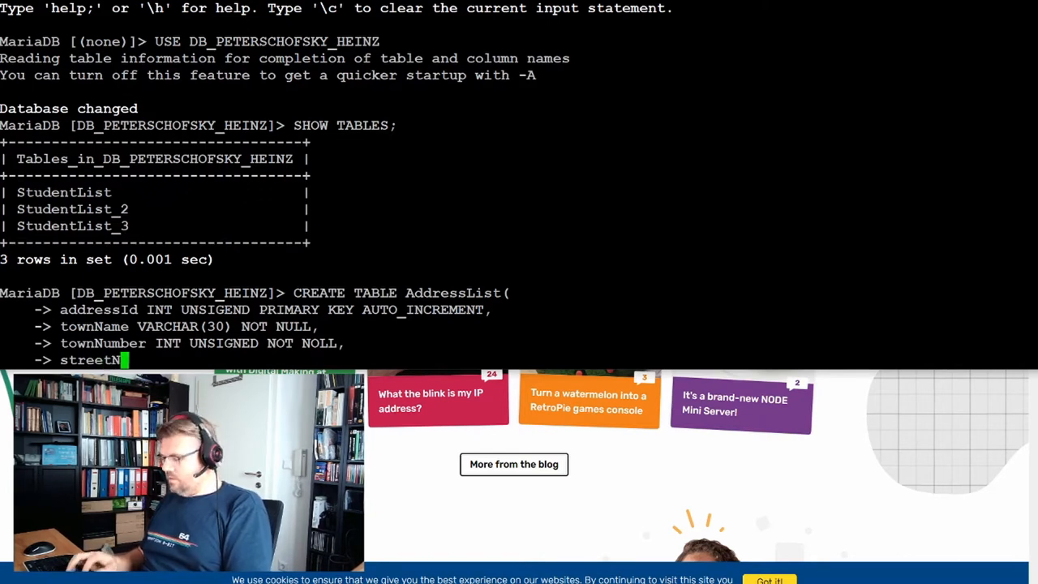
{"action": "type", "text": "ame"}
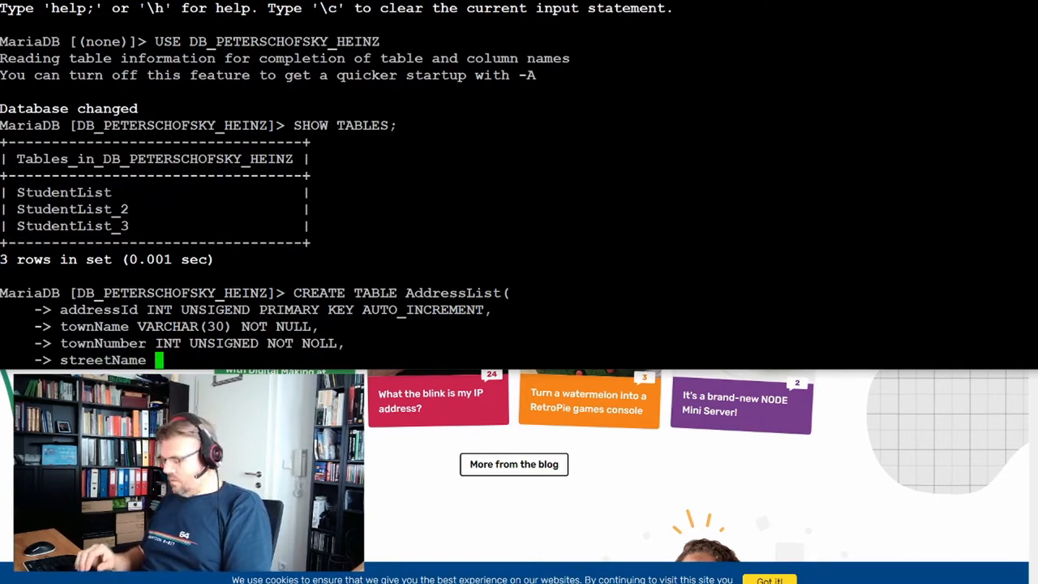
{"action": "type", "text": "VARCHAR"}
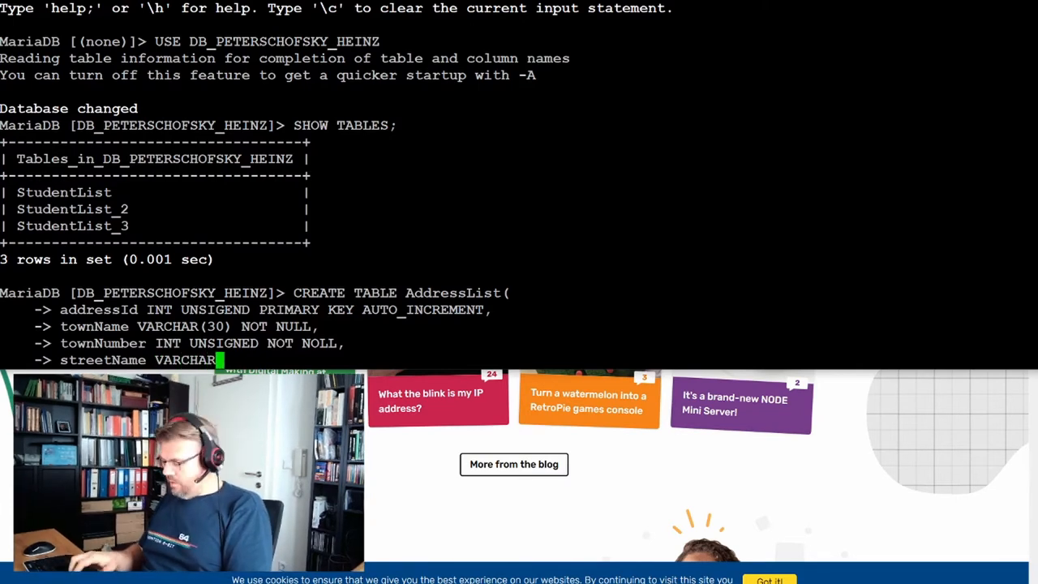
{"action": "type", "text": "(39) ;"}
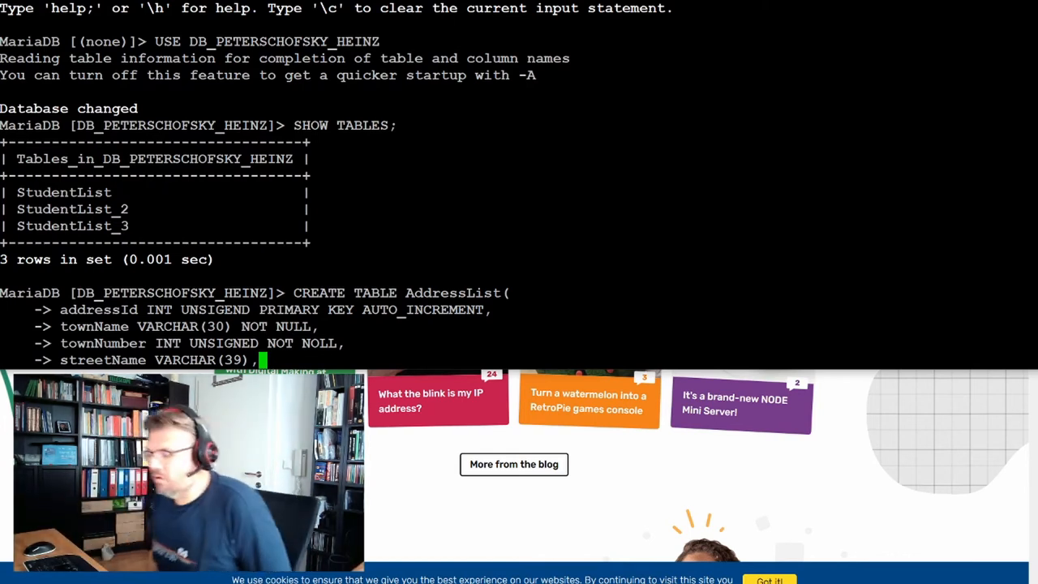
{"action": "key", "text": "BackSpace"}
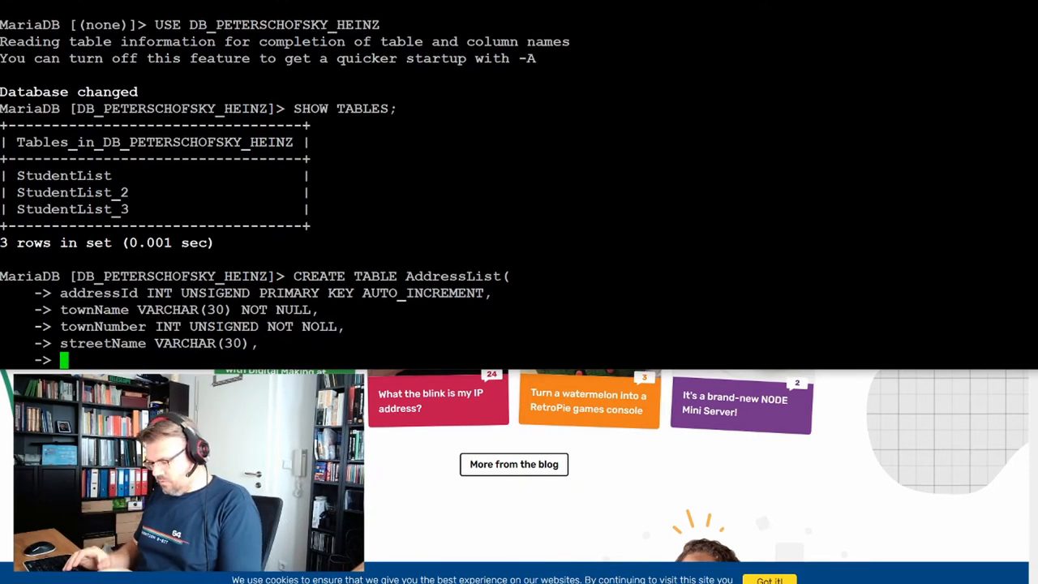
Add the required streedNumber VARCHAR(5) NOT NULL column.
{"action": "type", "text": "streedNu"}
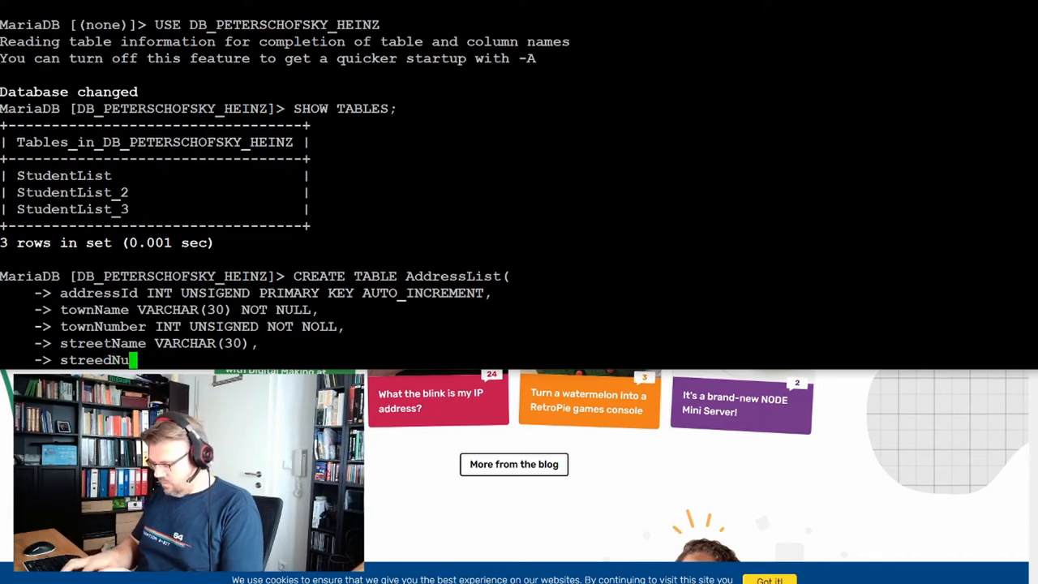
{"action": "type", "text": "Number"}
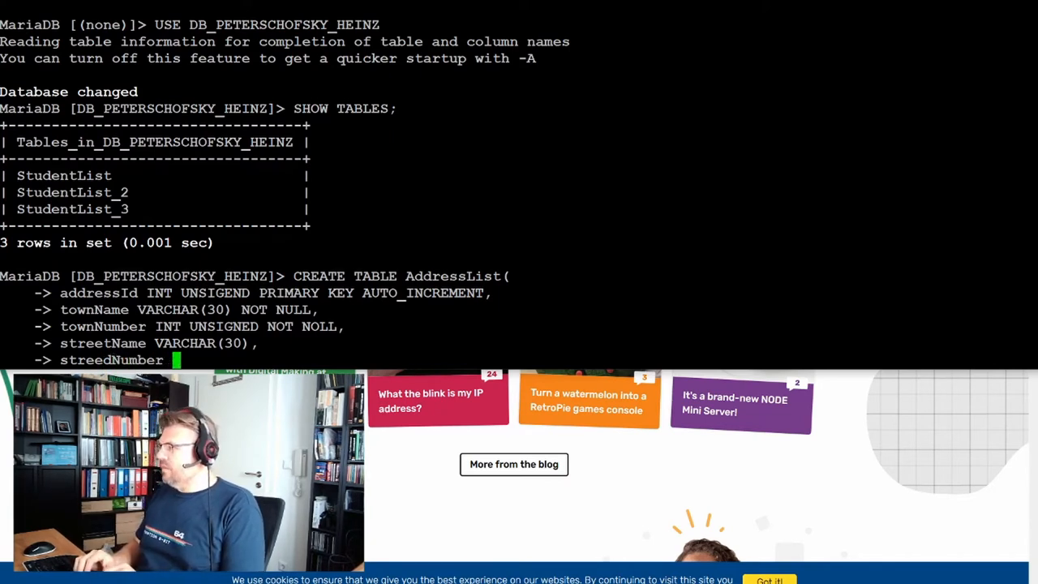
{"action": "type", "text": "VARCHAR"}
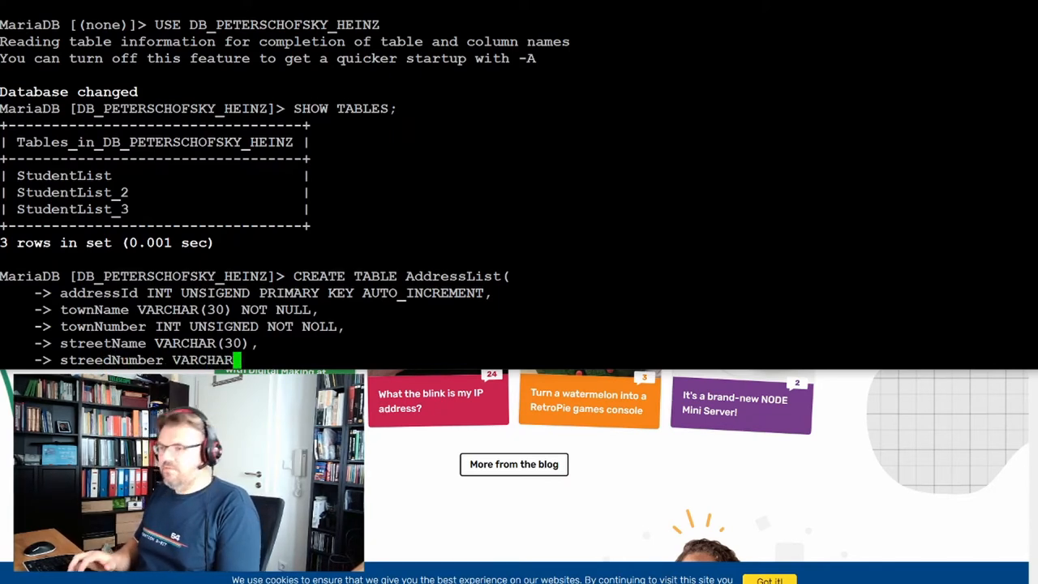
{"action": "type", "text": "(5"}
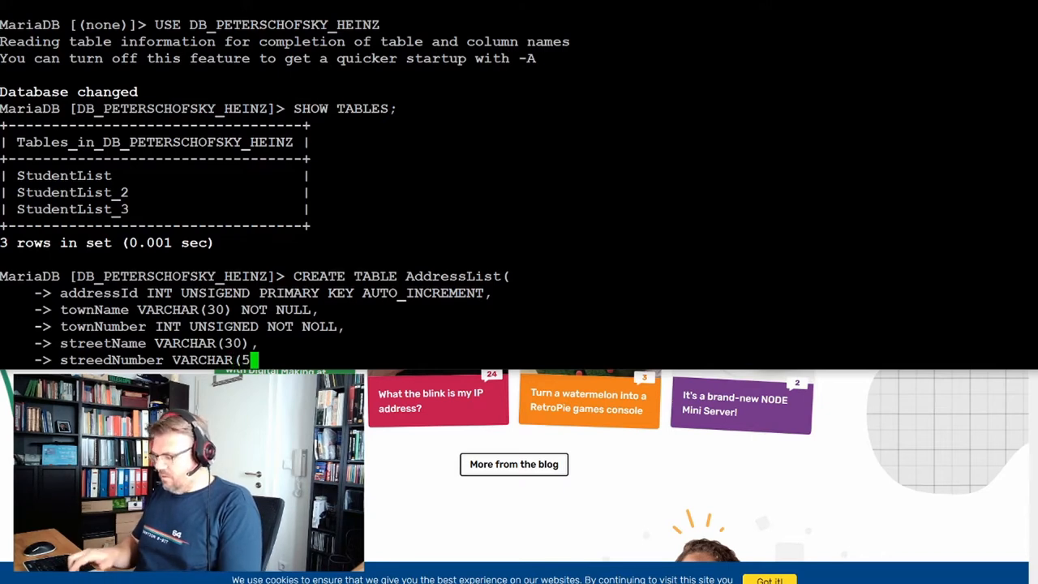
{"action": "type", "text": ")"}
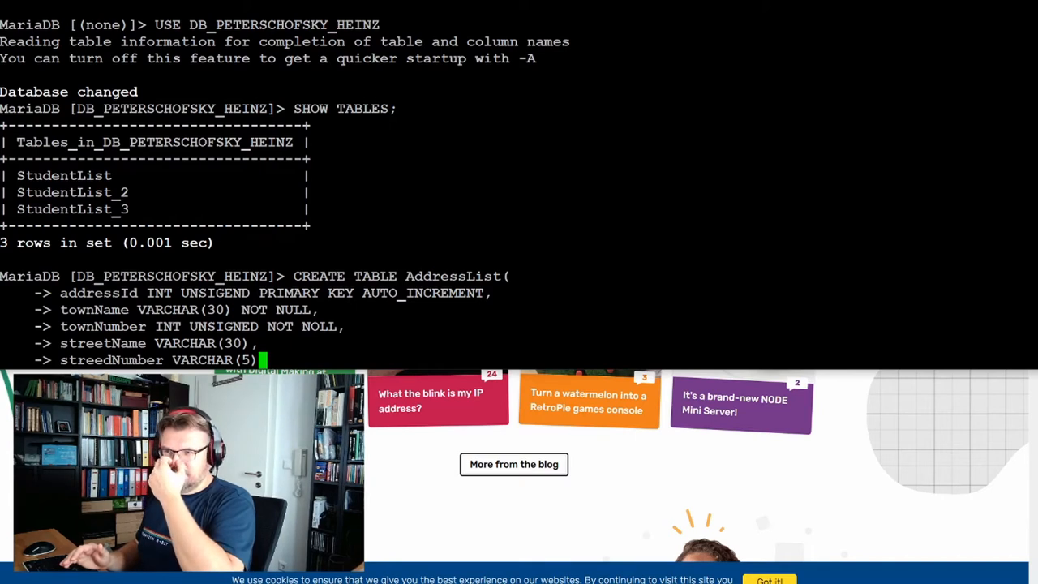
{"action": "type", "text": "NOT NULL,"}
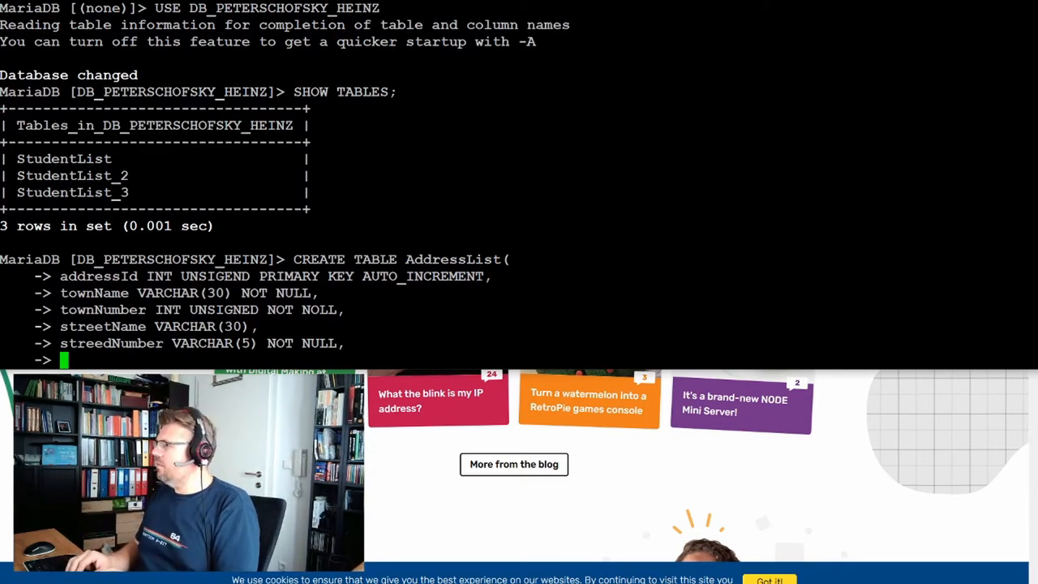
Add the floorNumber VARCHAR(4) column.
{"action": "type", "text": "fl"}
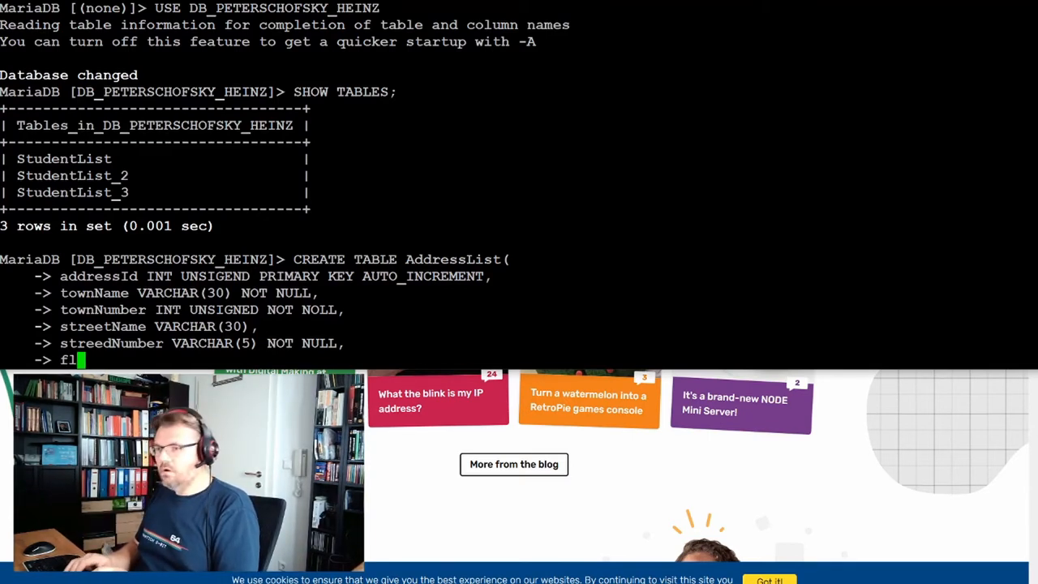
{"action": "type", "text": "oor"}
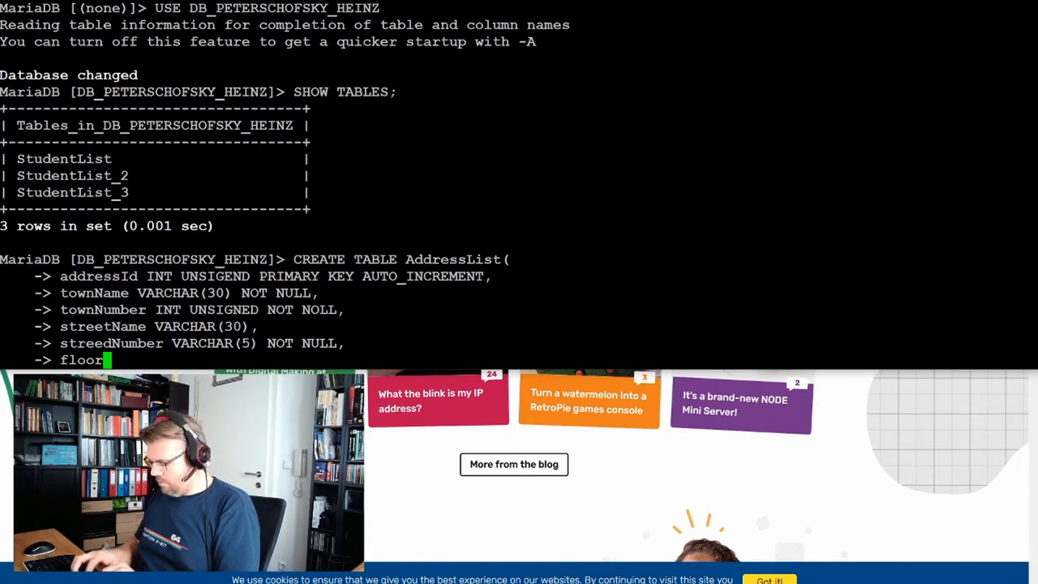
{"action": "type", "text": "Number"}
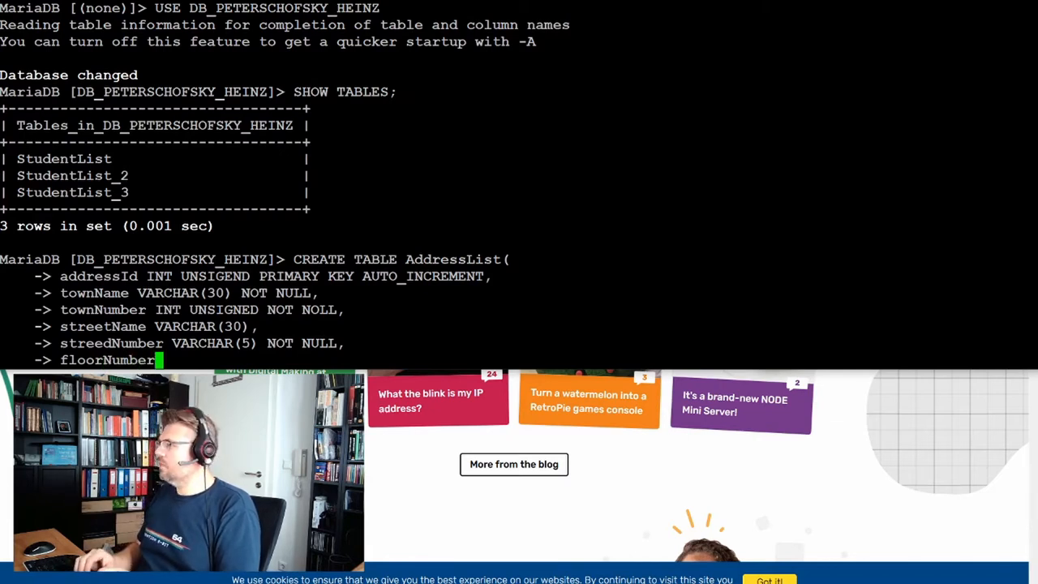
{"action": "type", "text": "VARCHAR"}
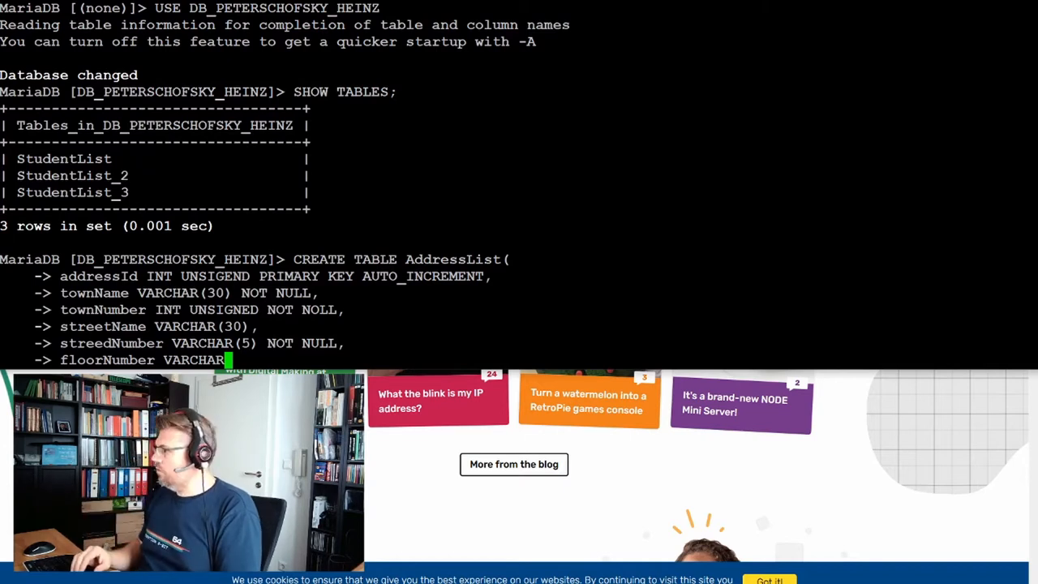
{"action": "type", "text": "(4)"}
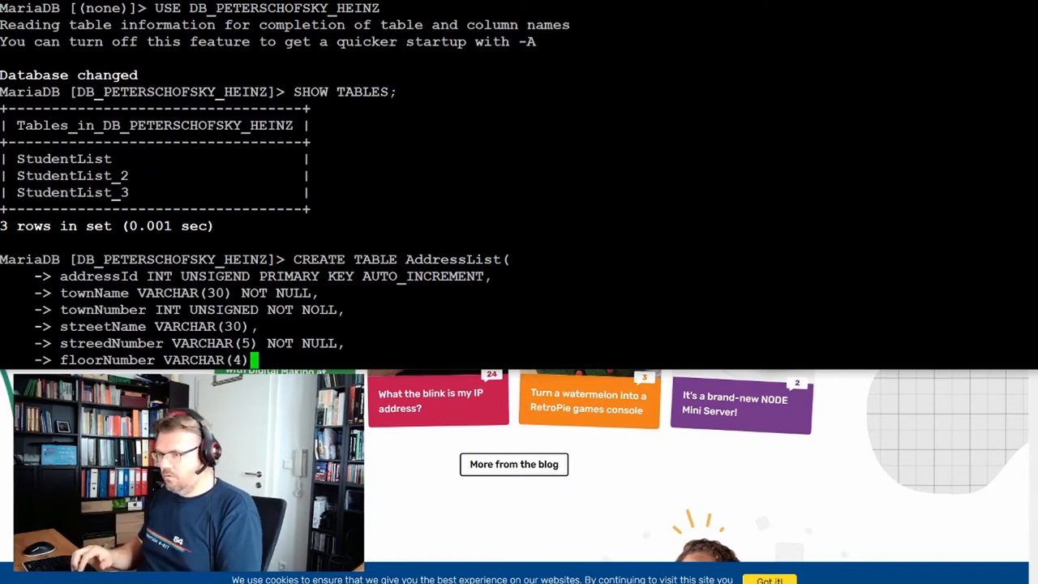
{"action": "key", "text": "Enter"}
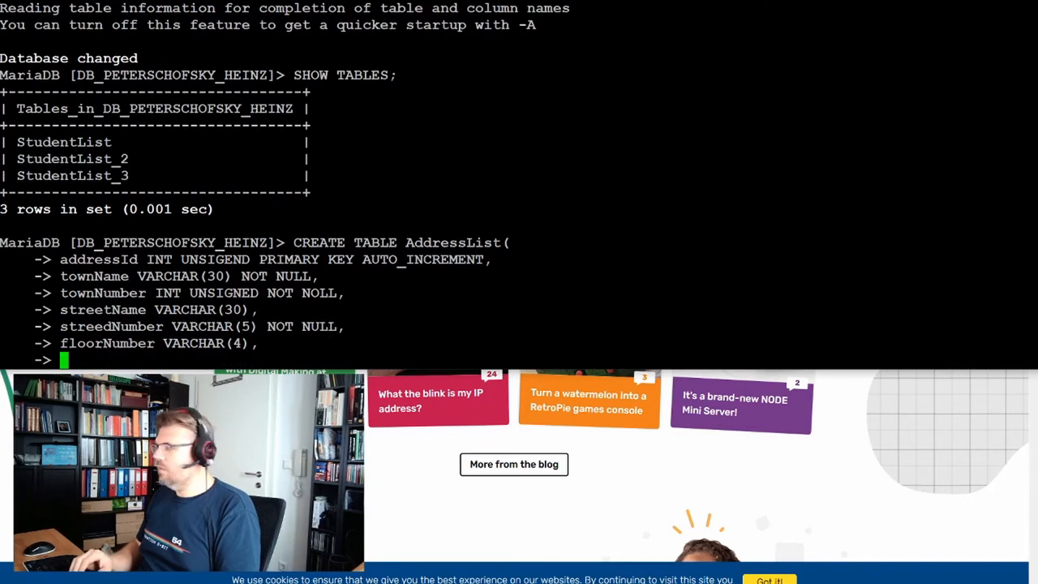
Add doorNumber VARCHAR(4) and close the statement with ');'.
{"action": "type", "text": "doo"}
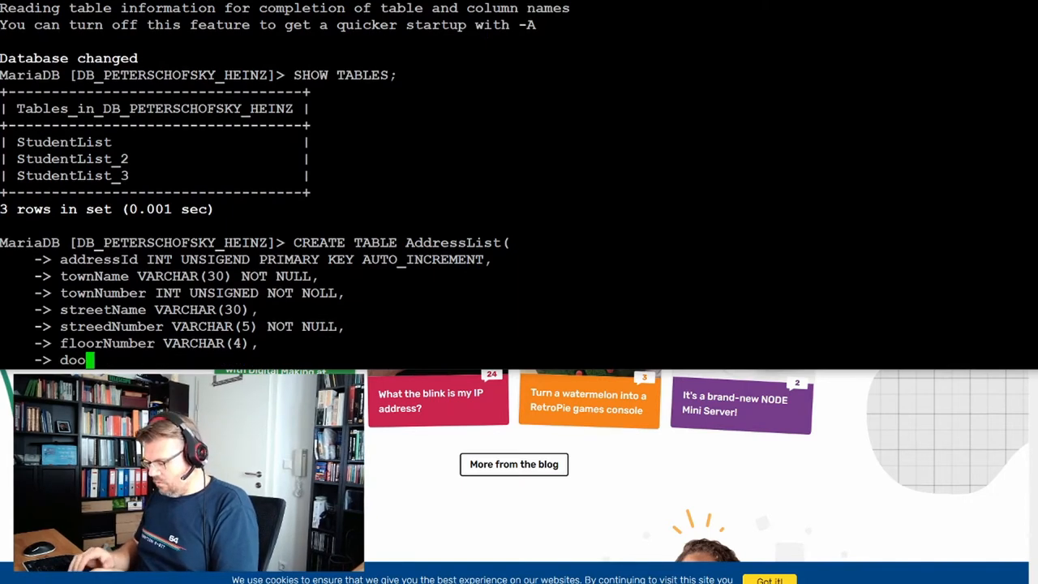
{"action": "type", "text": "rN"}
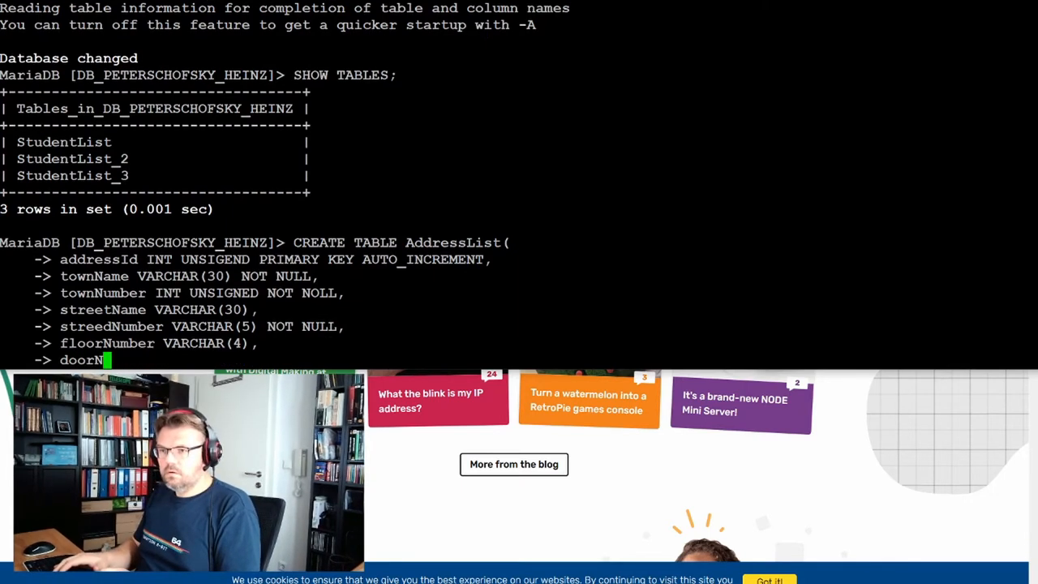
{"action": "type", "text": "umber"}
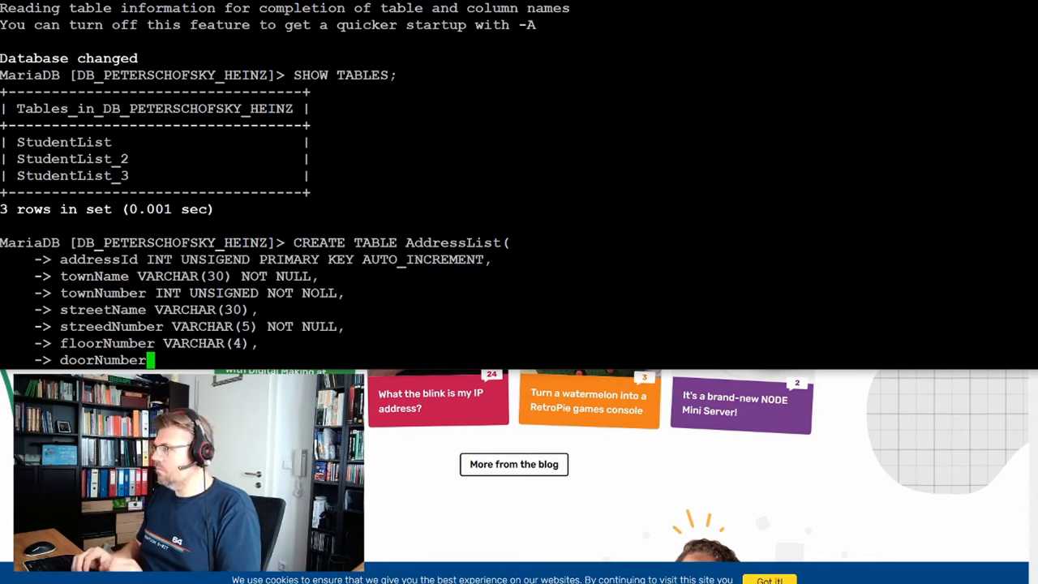
{"action": "type", "text": "VAR"}
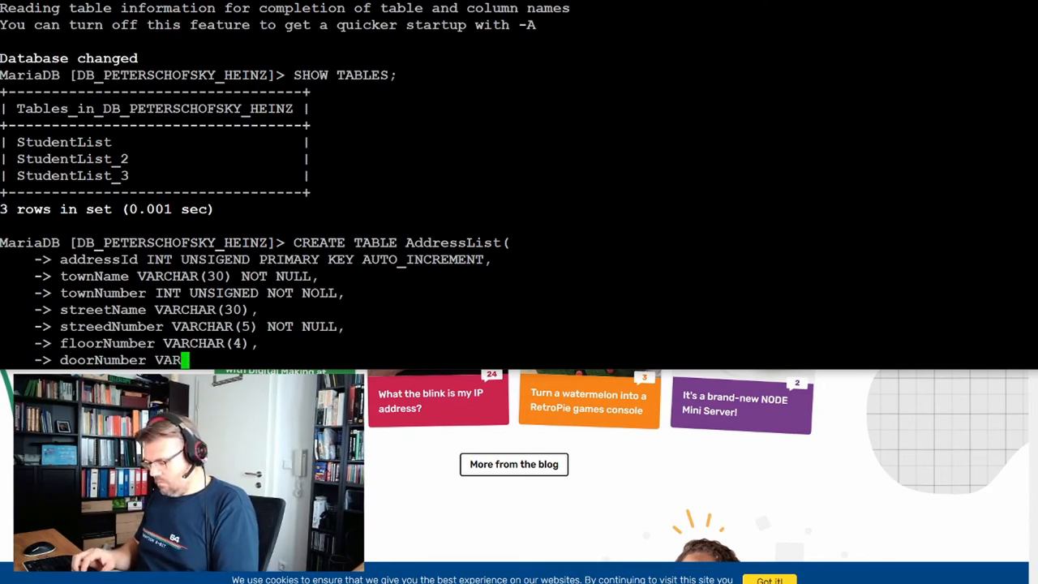
{"action": "type", "text": "CHAR(4)"}
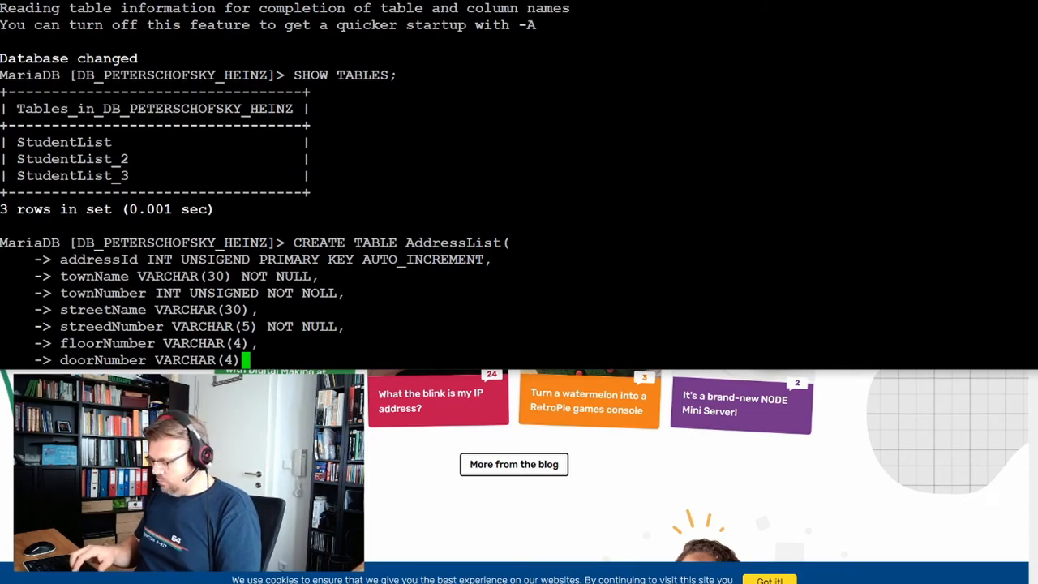
{"action": "type", "text": ");"}
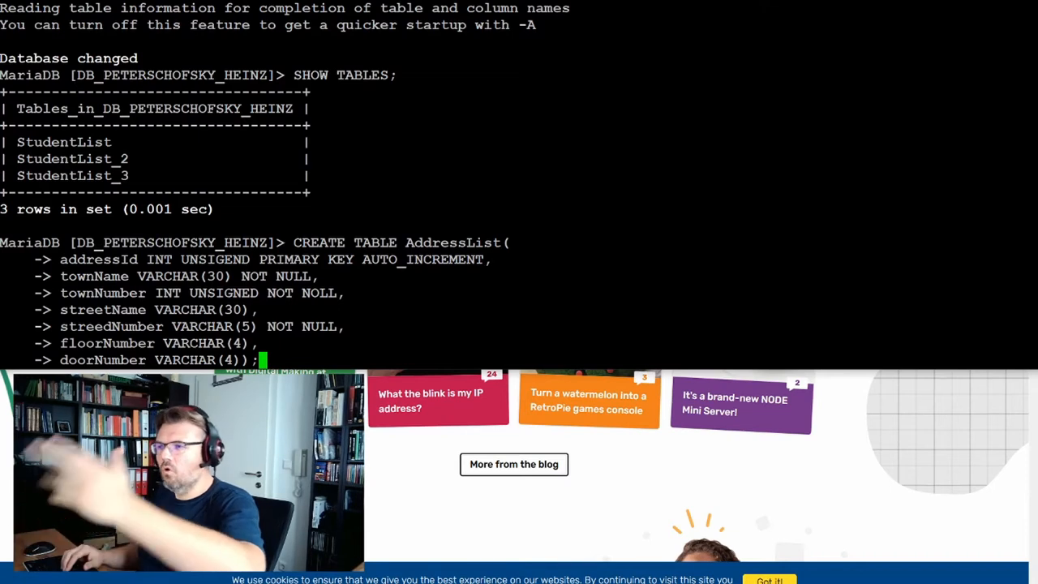
Run the AddressList statement, re-enter the corrected version after the syntax error, and list tables.
{"action": "key", "text": "Enter"}
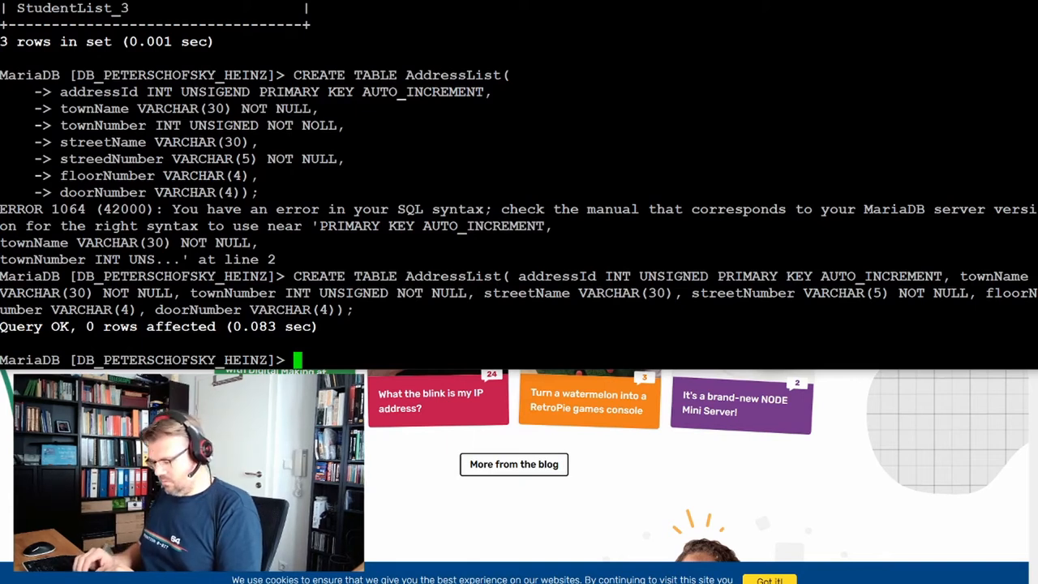
{"action": "type", "text": "DE"}
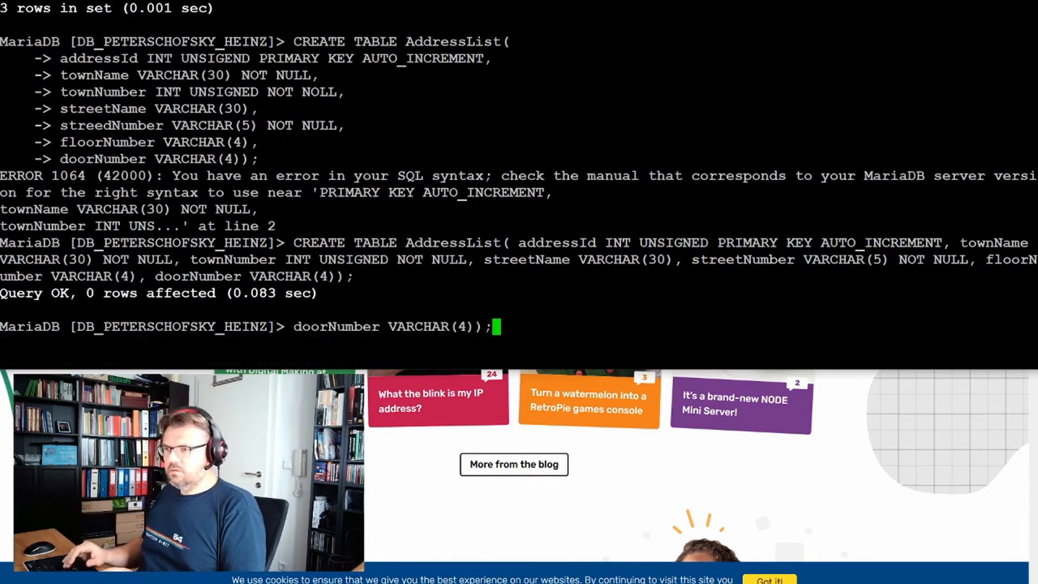
{"action": "type", "text": "CREATE TABLE AddressList("}
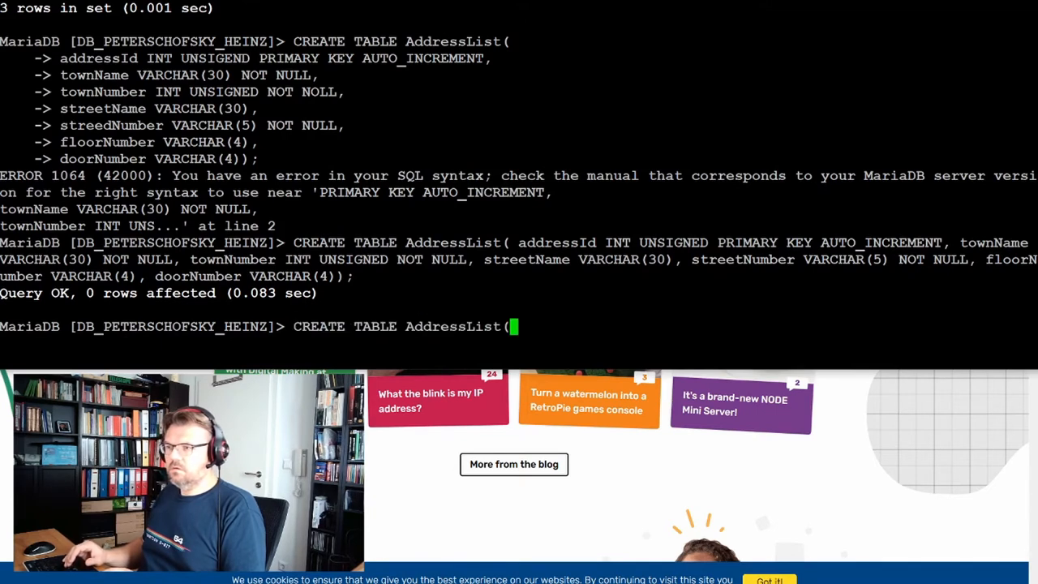
{"action": "type", "text": "SHOW TABLES;"}
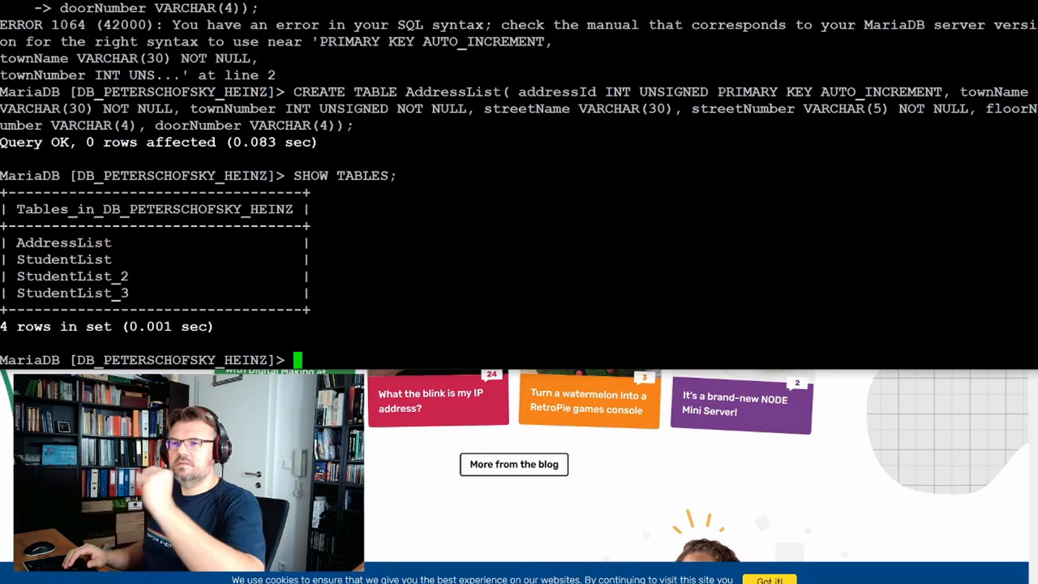
Describe AddressList to view its seven columns, types and keys.
{"action": "type", "text": "DES"}
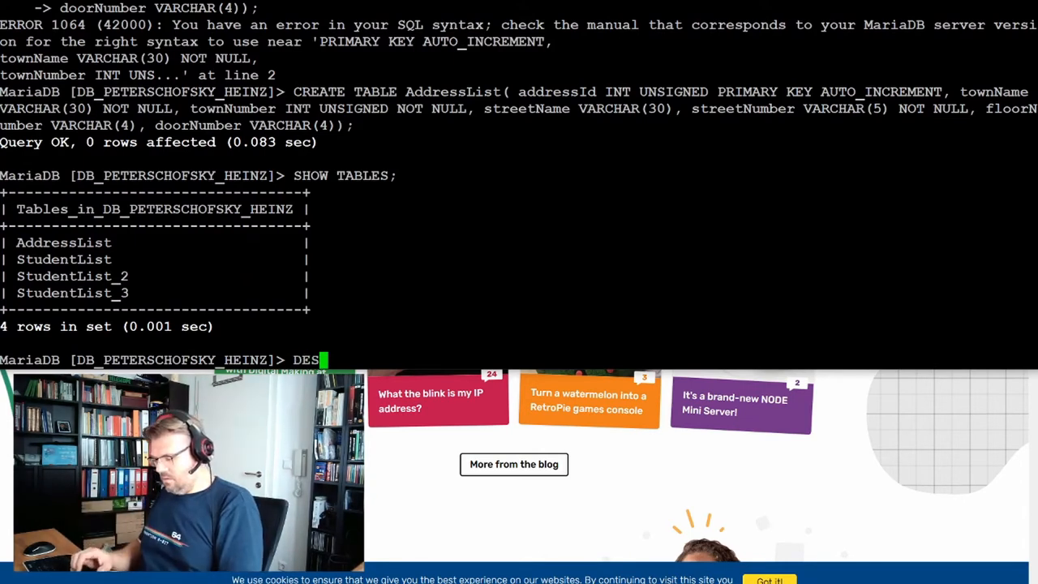
{"action": "type", "text": "CRIBE"}
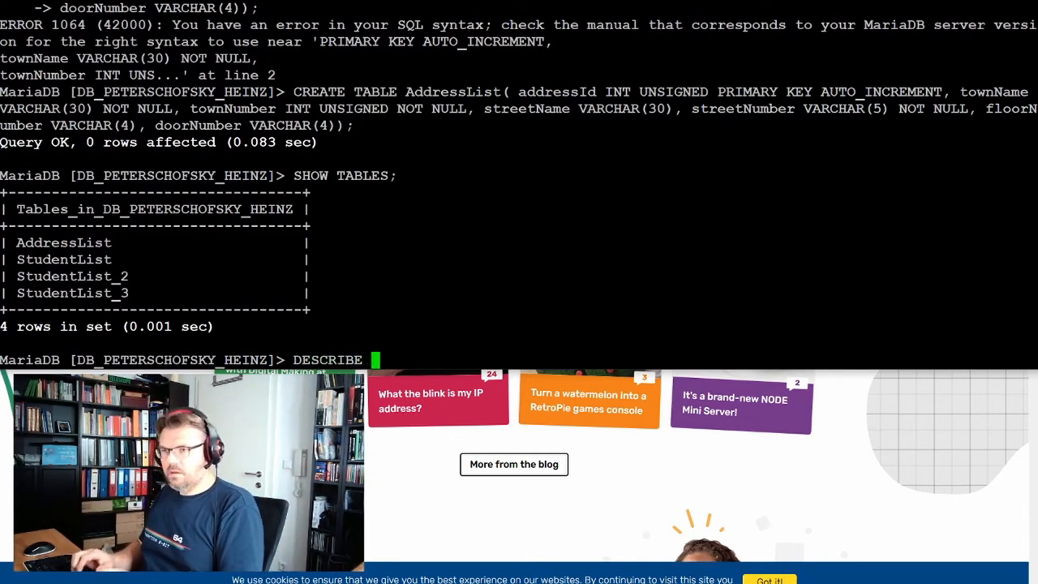
{"action": "type", "text": "AddressList;"}
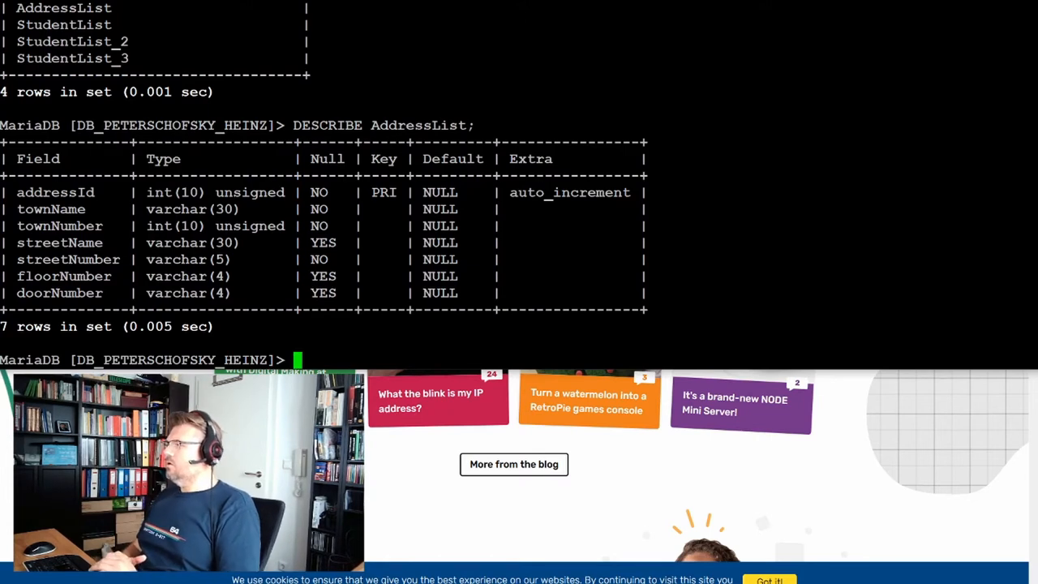
{"action": "mouse_move", "coordinate": [432, 445]}
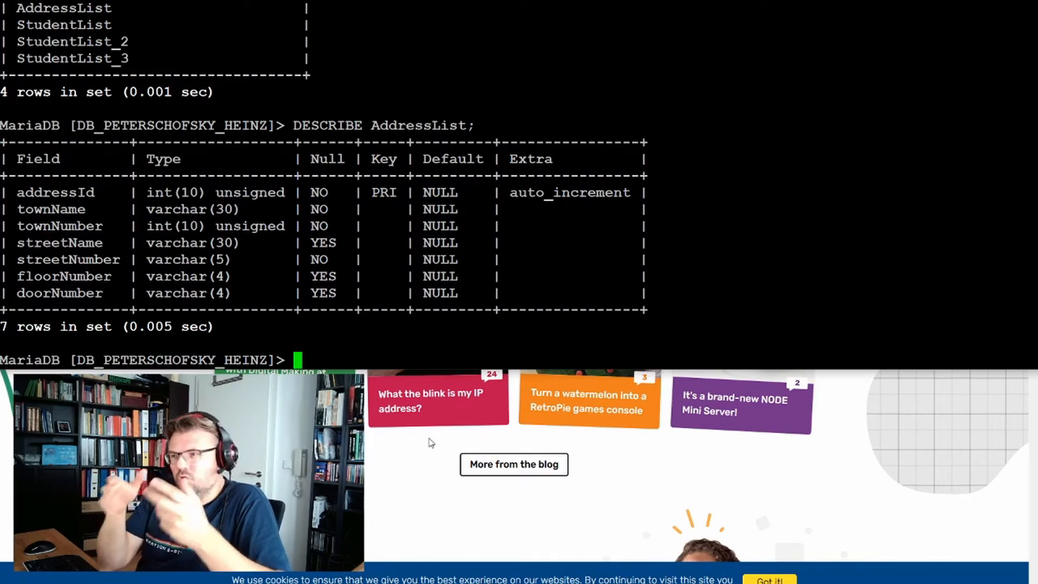
{"action": "type", "text": "ALTER TABLE"}
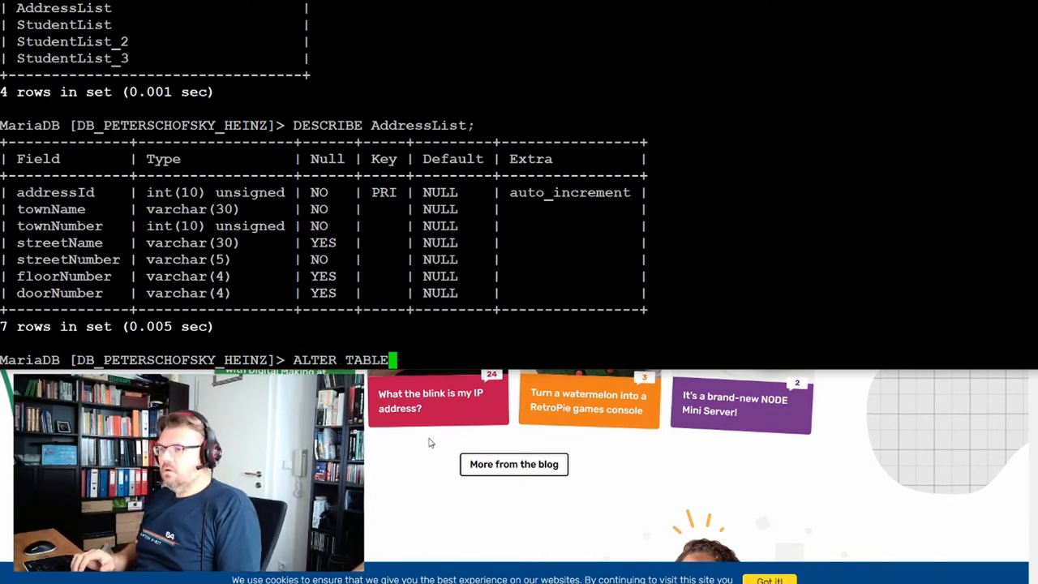
Run ALTER TABLE StudentList ADD studentAddress INT UNSIGNED.
{"action": "type", "text": "St"}
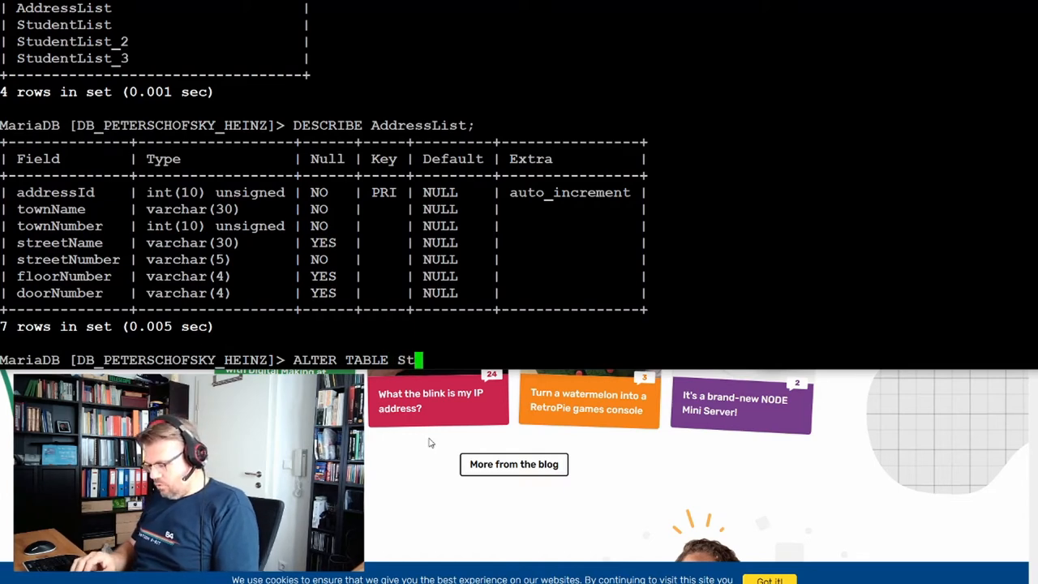
{"action": "type", "text": "udentList"}
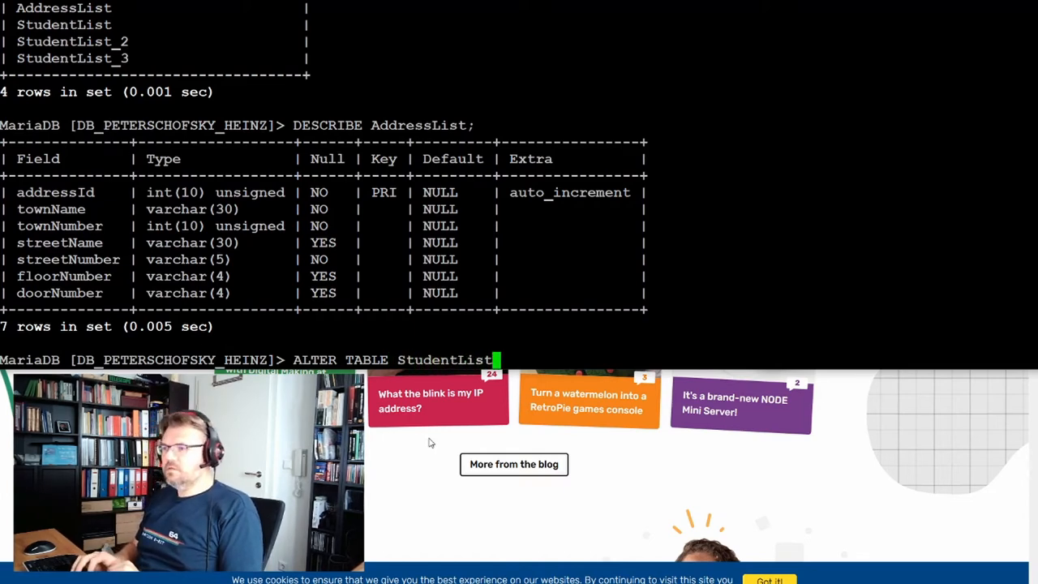
{"action": "type", "text": "ADD"}
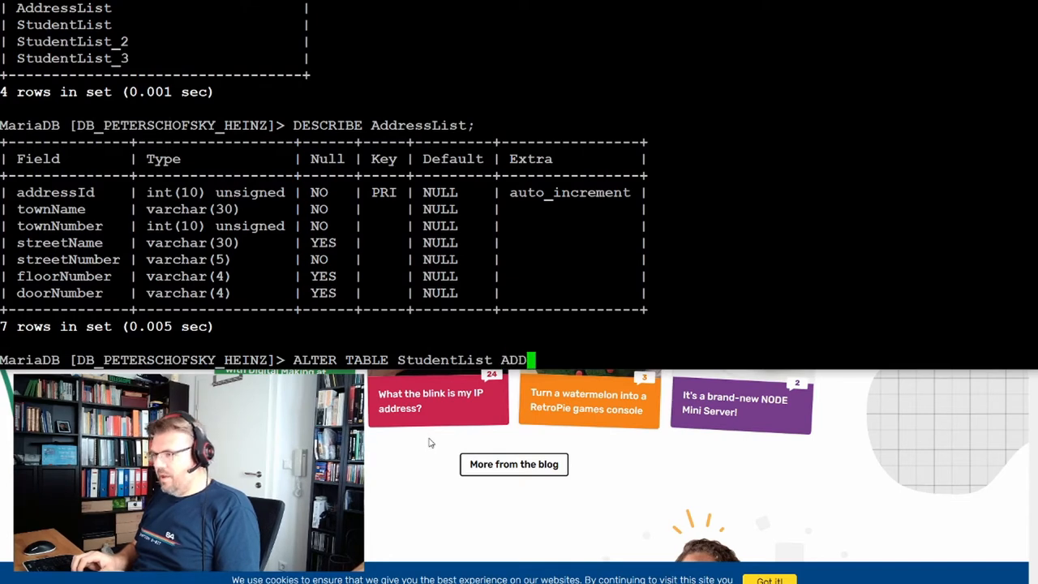
{"action": "type", "text": "student"}
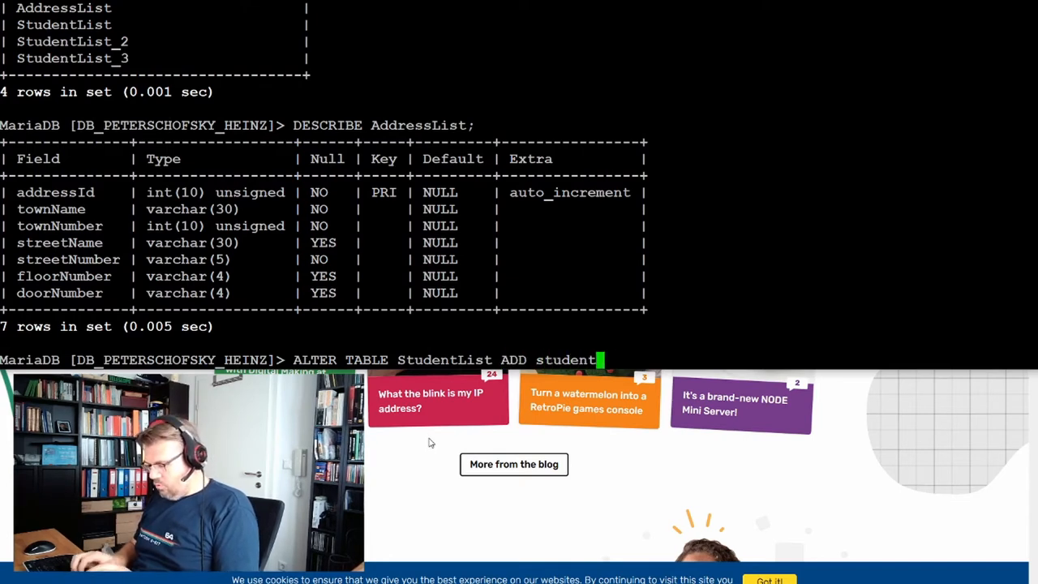
{"action": "type", "text": "Address"}
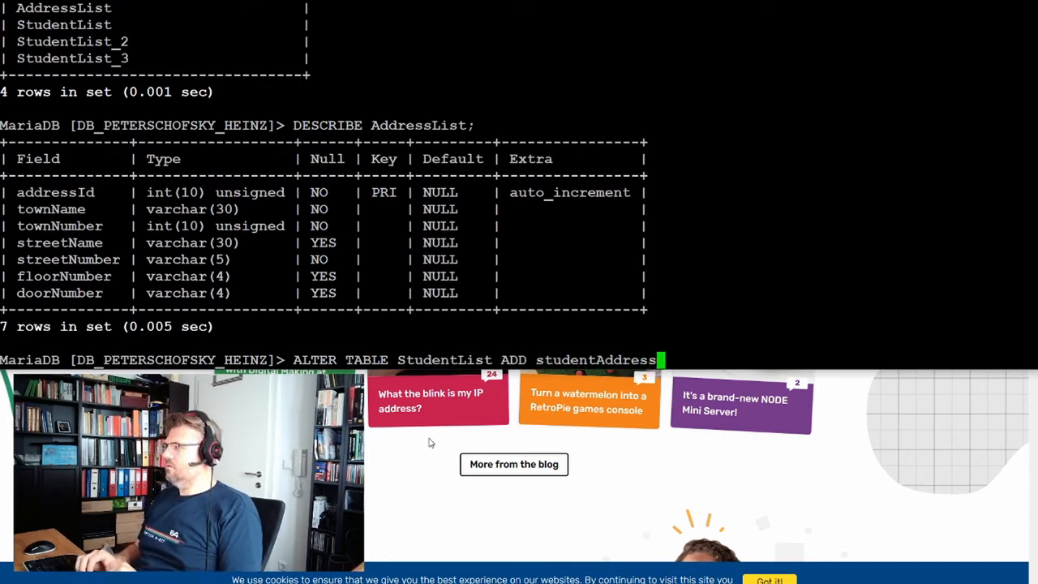
{"action": "type", "text": "INT UN"}
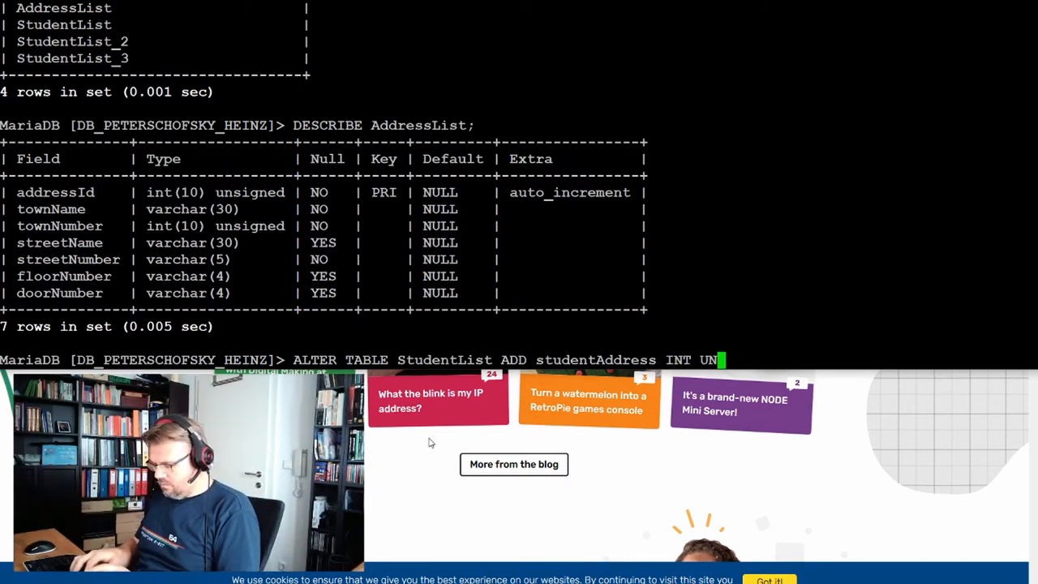
{"action": "type", "text": "SIGNED"}
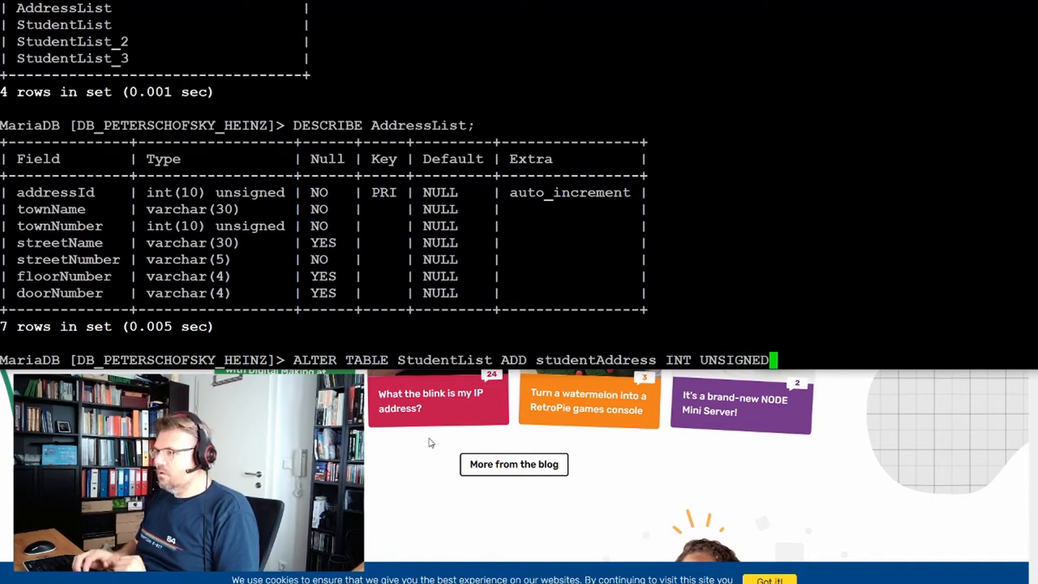
{"action": "type", "text": ";"}
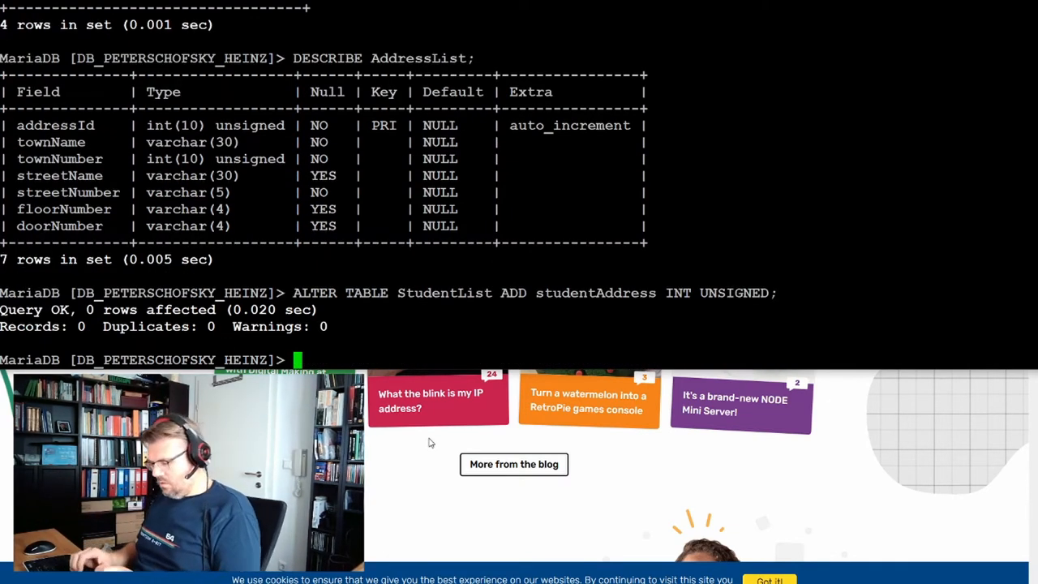
Describe StudentList to confirm the nullable int(10) unsigned studentAddress column.
{"action": "type", "text": "DESCRIBE"}
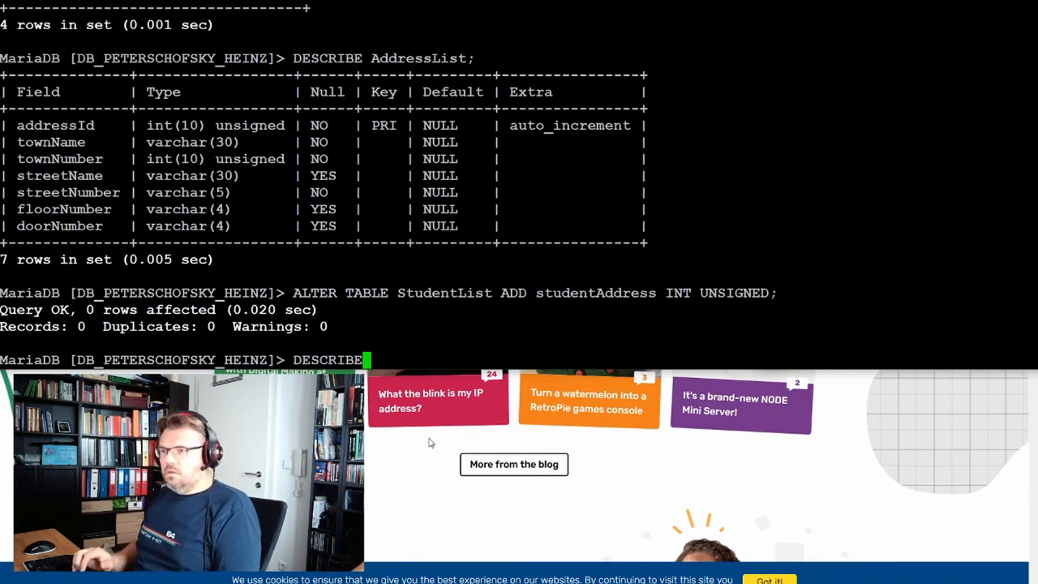
{"action": "type", "text": "Stude"}
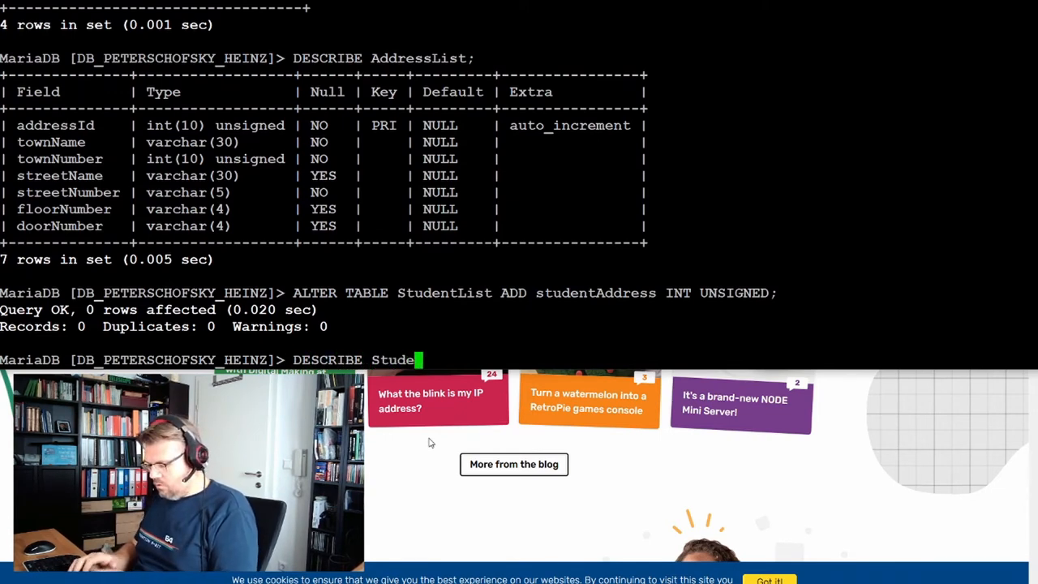
{"action": "type", "text": "ntList;"}
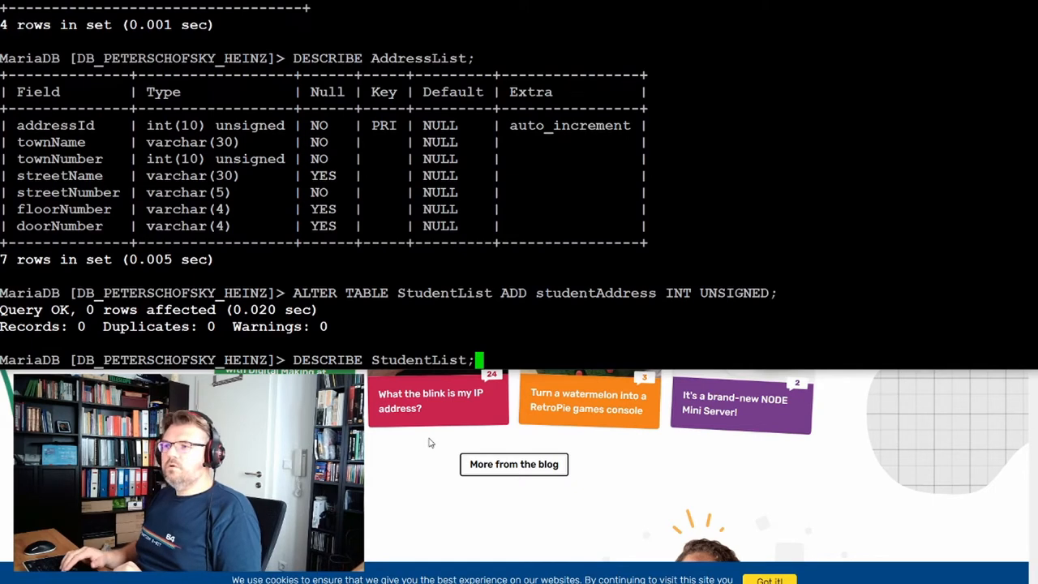
{"action": "key", "text": "Return"}
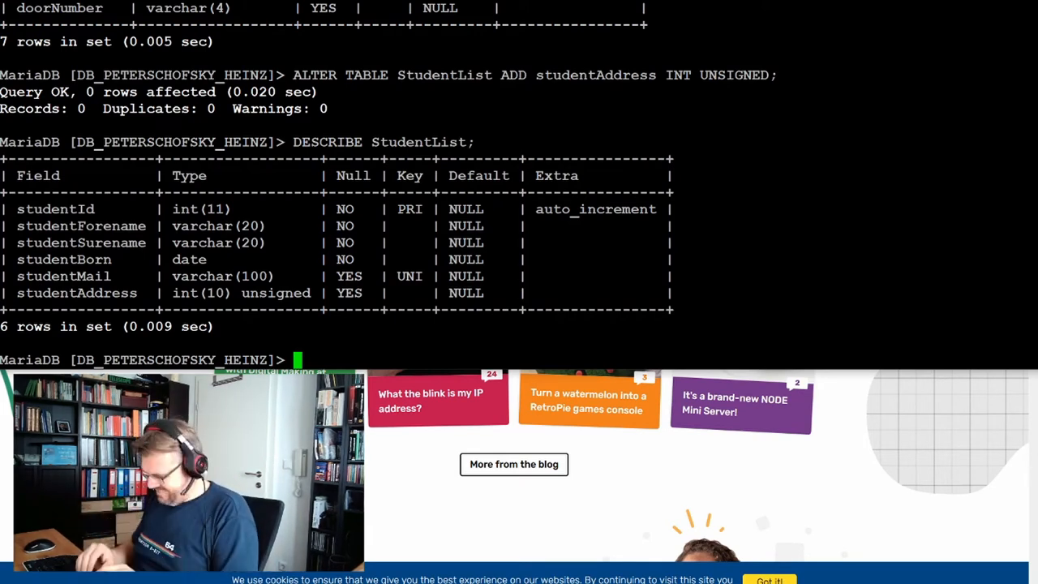
Insert St.Pölten (3100, Waldstraße 3), Krems and Doberndorf rows into AddressList.
{"action": "type", "text": "INSERT"}
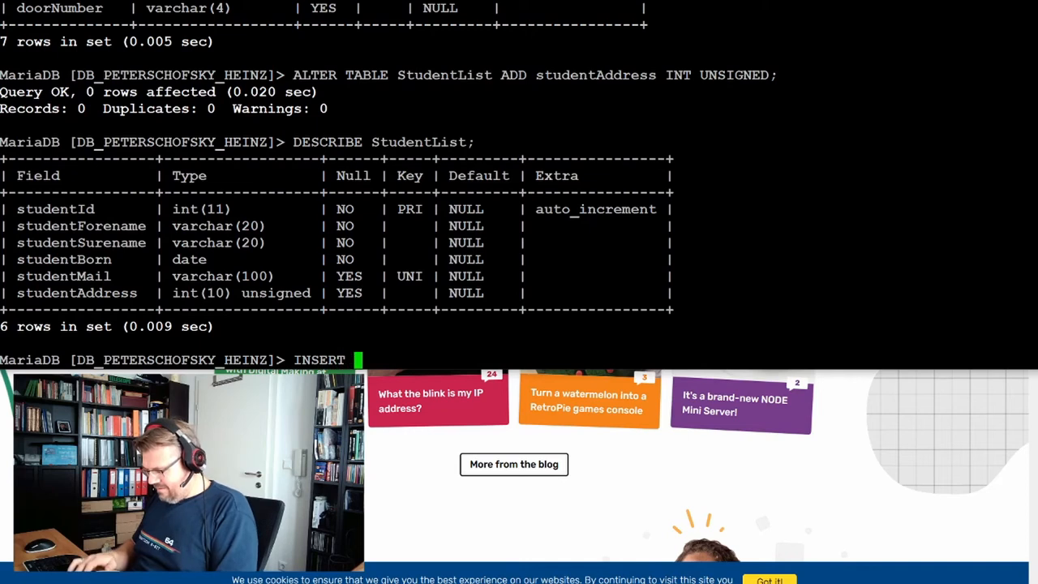
{"action": "type", "text": "INTO"}
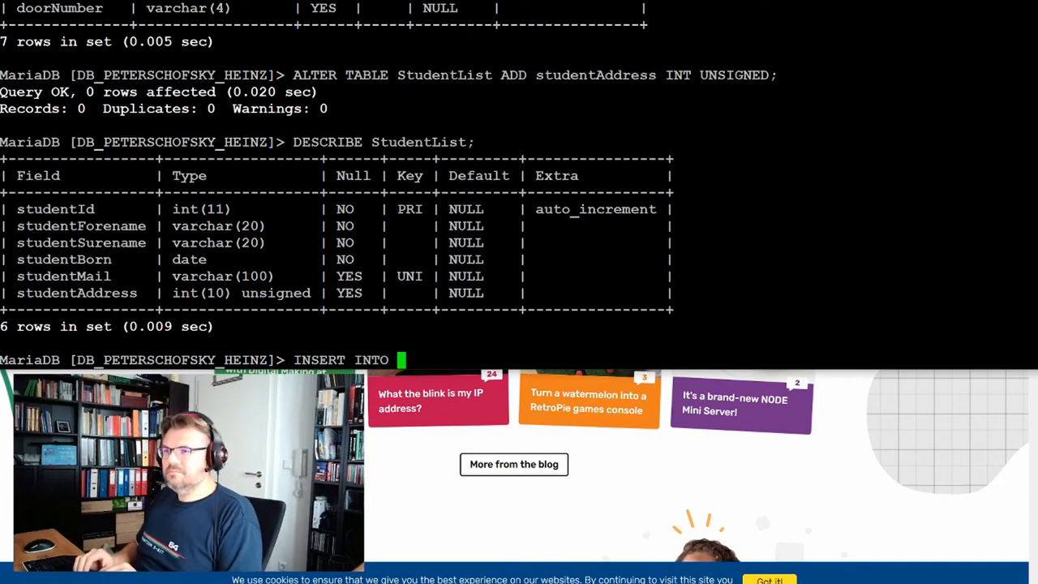
{"action": "type", "text": "Add"}
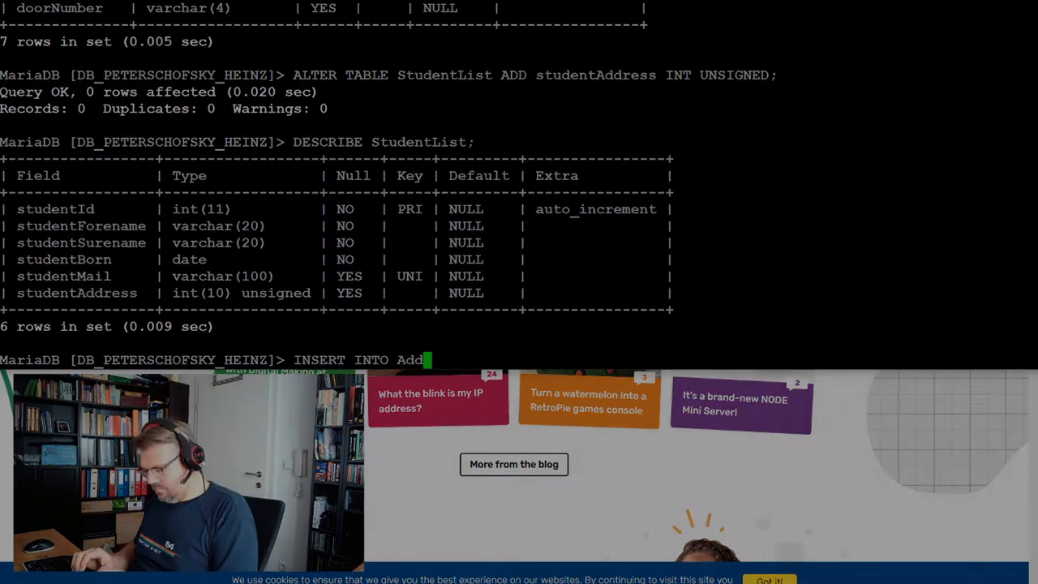
{"action": "type", "text": "ressList ("}
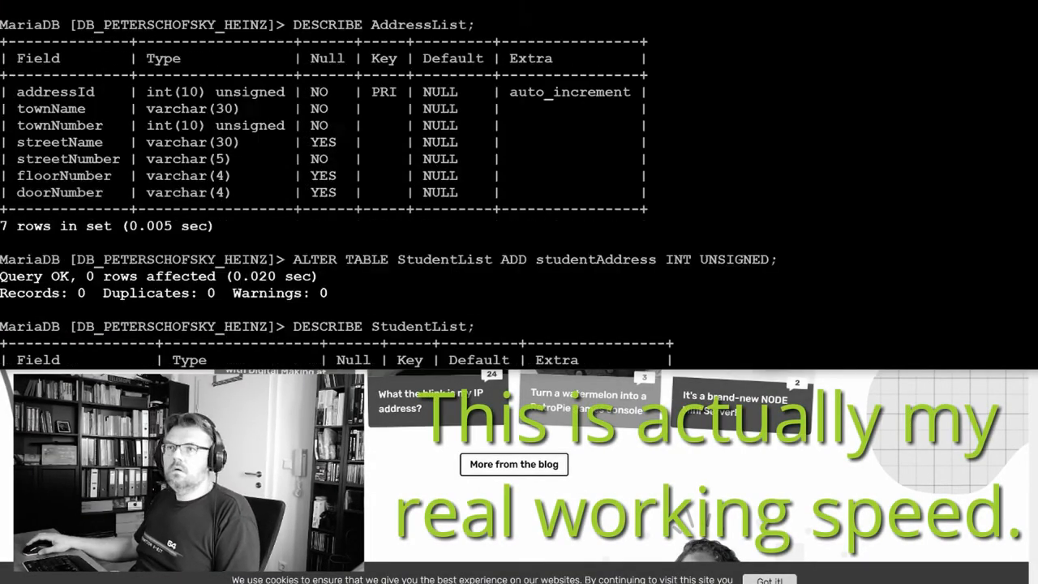
{"action": "type", "text": "INSERT INTO AddressList (townName, townNumber, streetName, streetNumber, floorNumber, doorNumber)"}
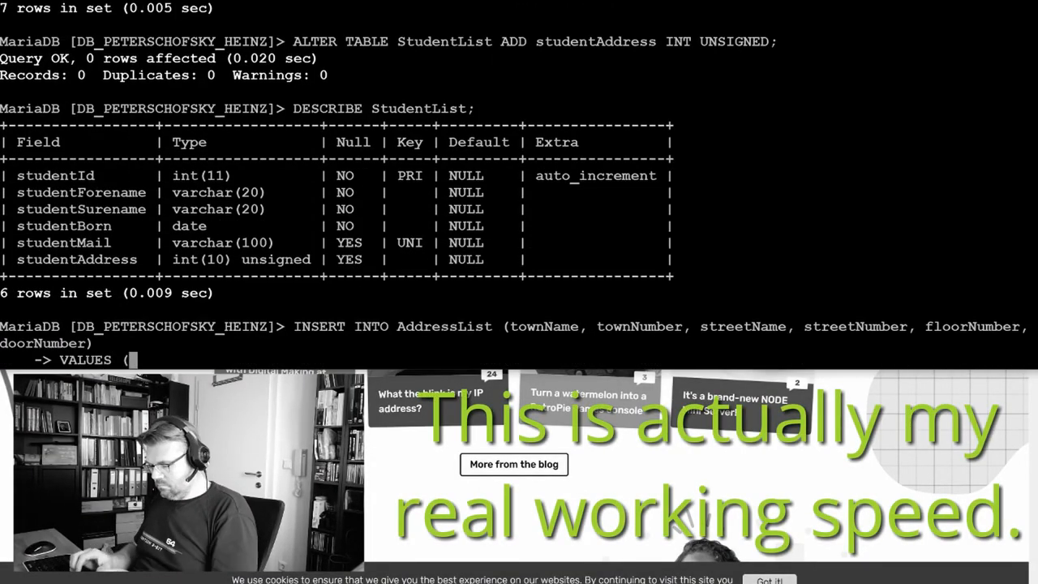
{"action": "type", "text": "\"St.Pölten\",\"3100\",\"Waldstraße\",\"3\",NULL,NULL);"}
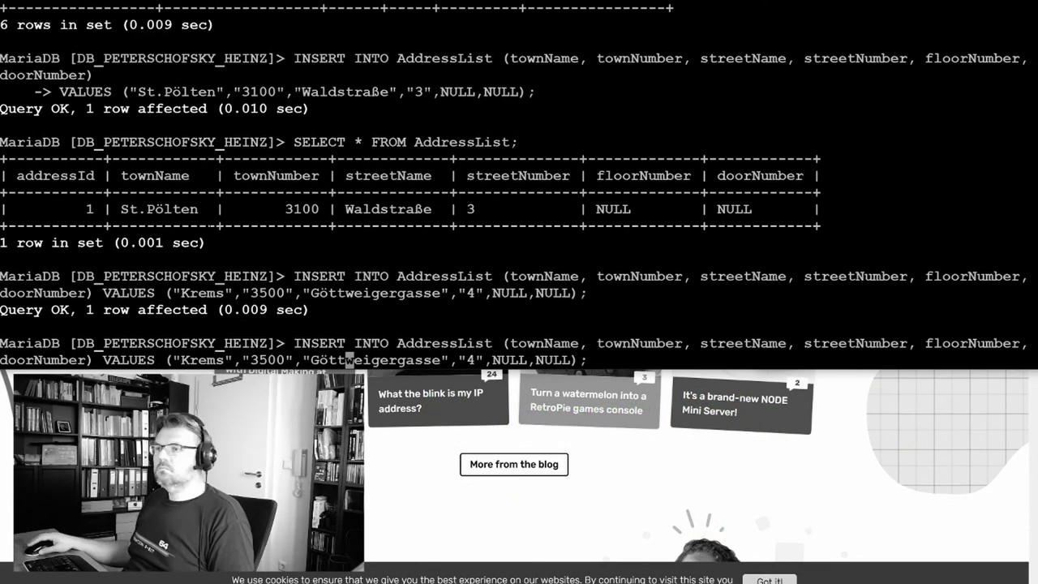
{"action": "type", "text": "Doberndorf"}
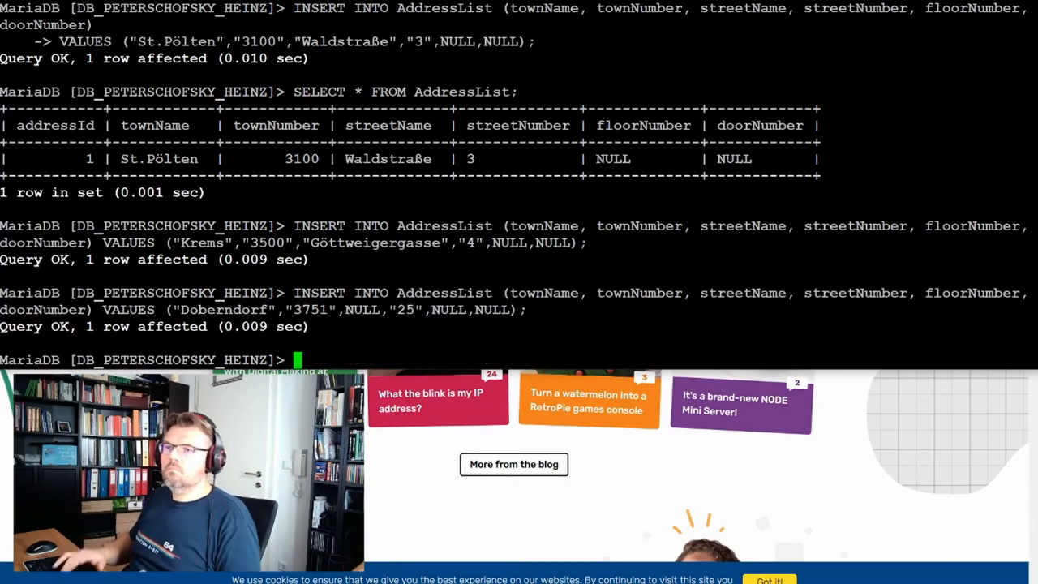
{"action": "type", "text": "INSERT INTO AddressList (townName, townNumber, streetName, streetNumber, floorNumber, doorNumber) VALUES (\"St.Pölten\",\"3100\",\"Waldstraße\",\"3\",NULL,NULL);"}
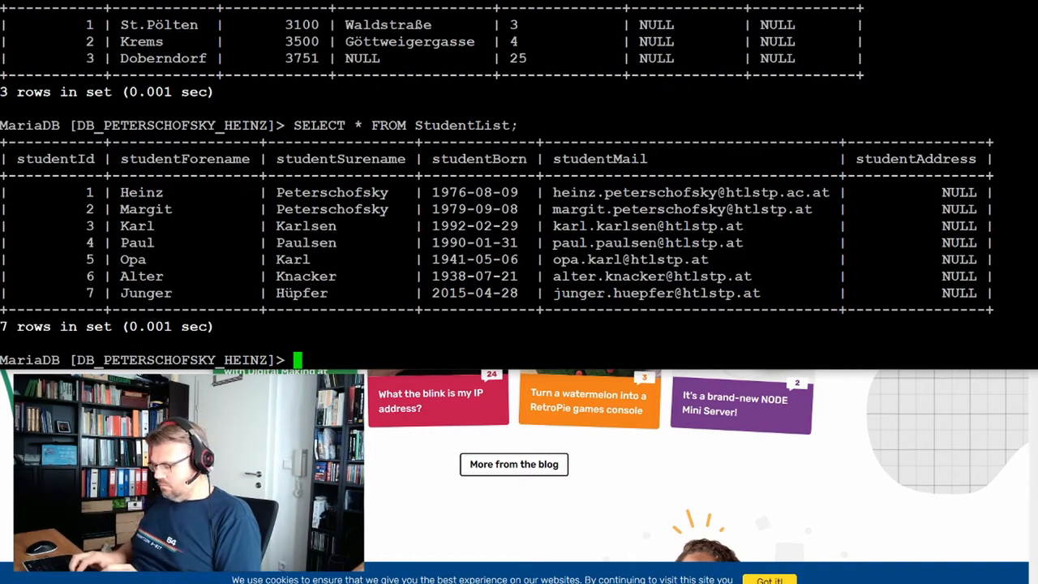
Begin an UPDATE statement at the prompt below the StudentList listing.
{"action": "type", "text": "UPDATE"}
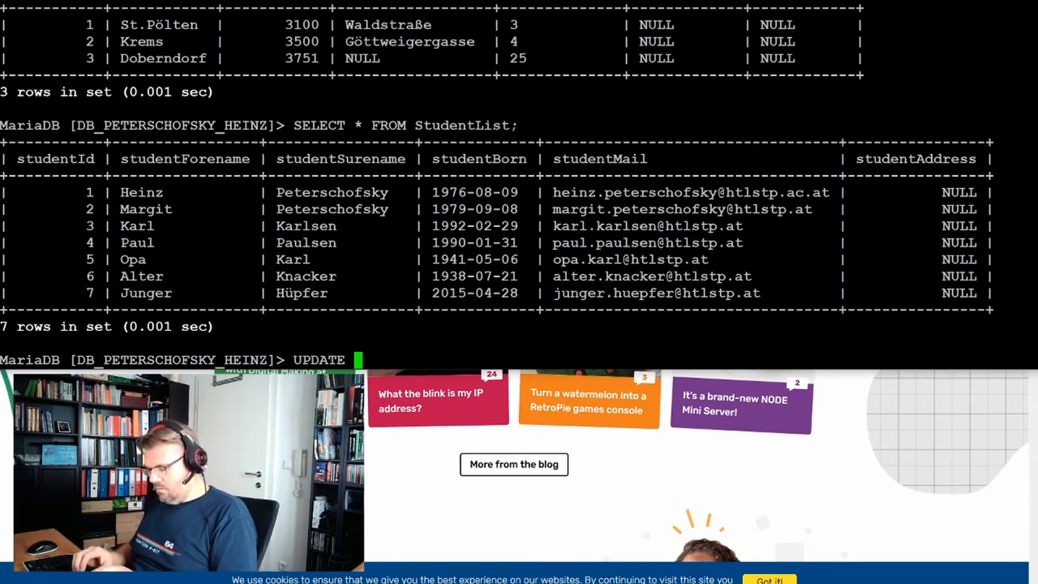
Set student 1's studentAddress to 2, correcting the 'Studnet' table-name typo.
{"action": "type", "text": "Studnet"}
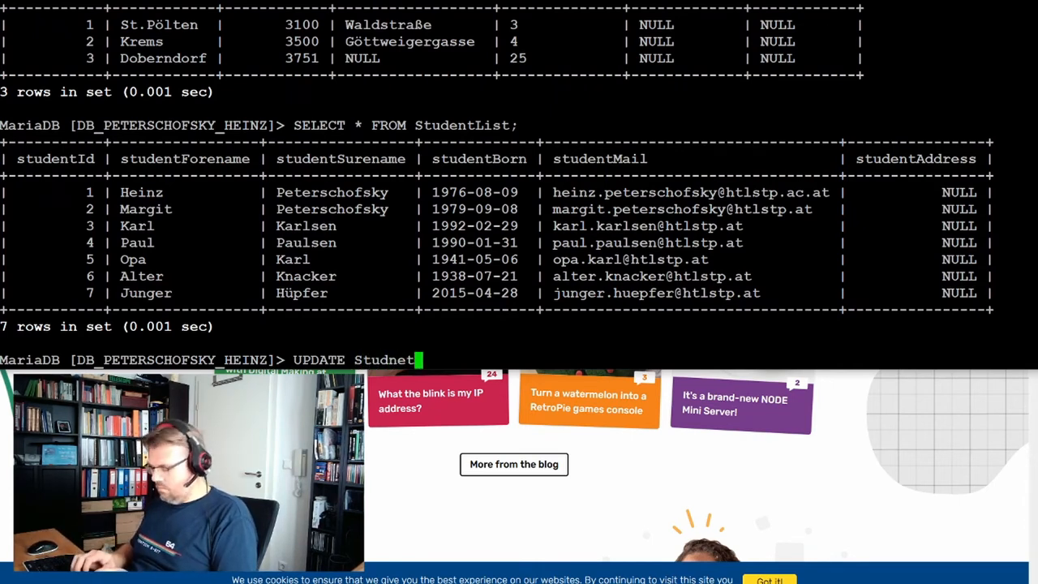
{"action": "type", "text": "List"}
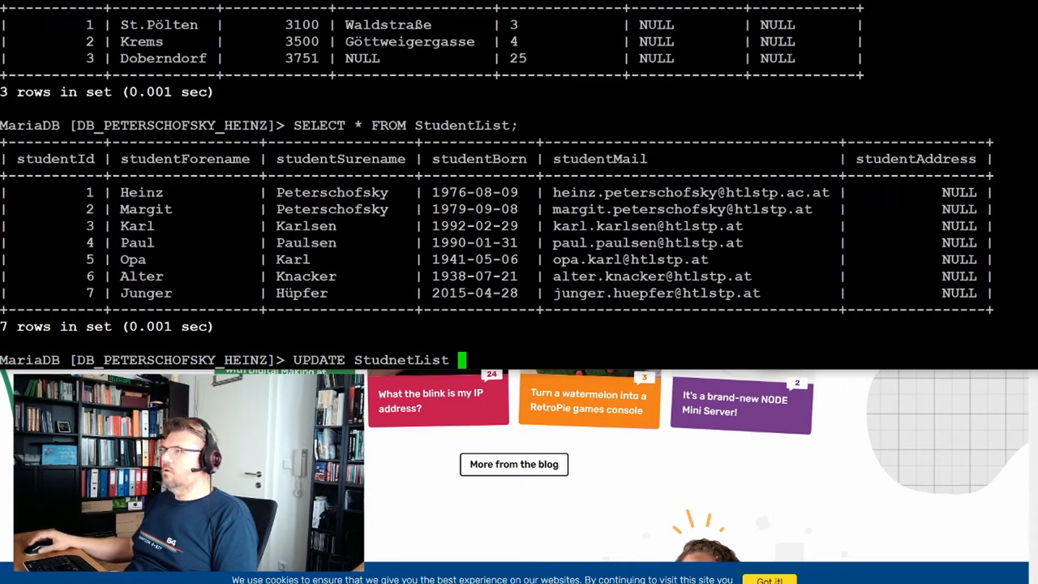
{"action": "type", "text": "S"}
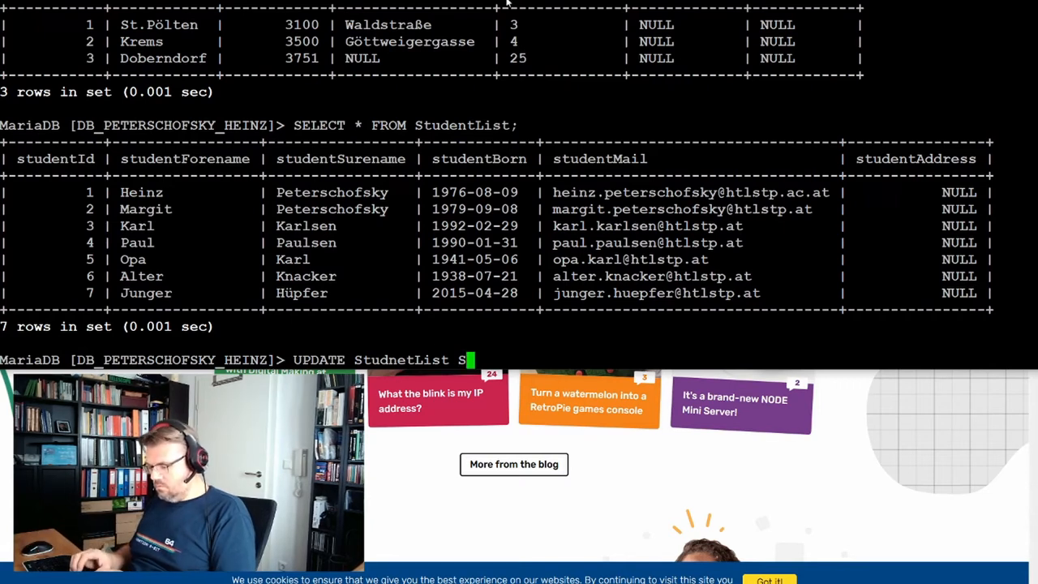
{"action": "type", "text": "ET"}
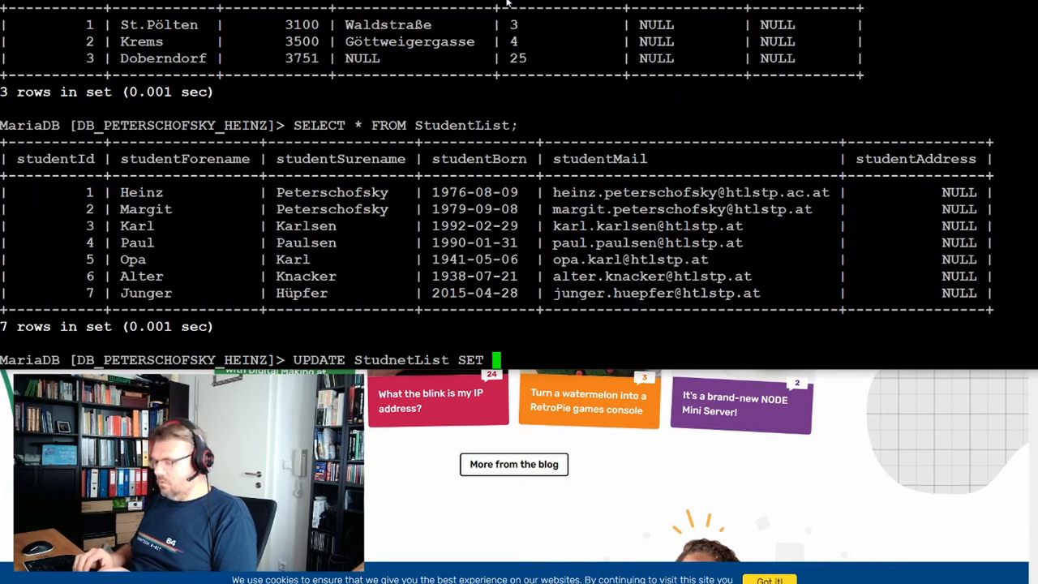
{"action": "type", "text": "stiu"}
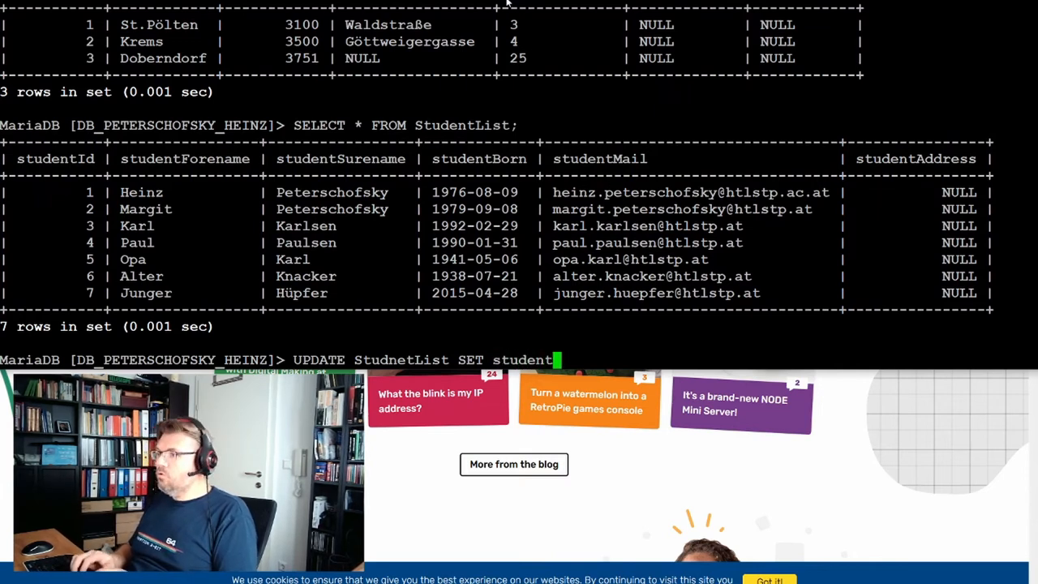
{"action": "type", "text": "Address"}
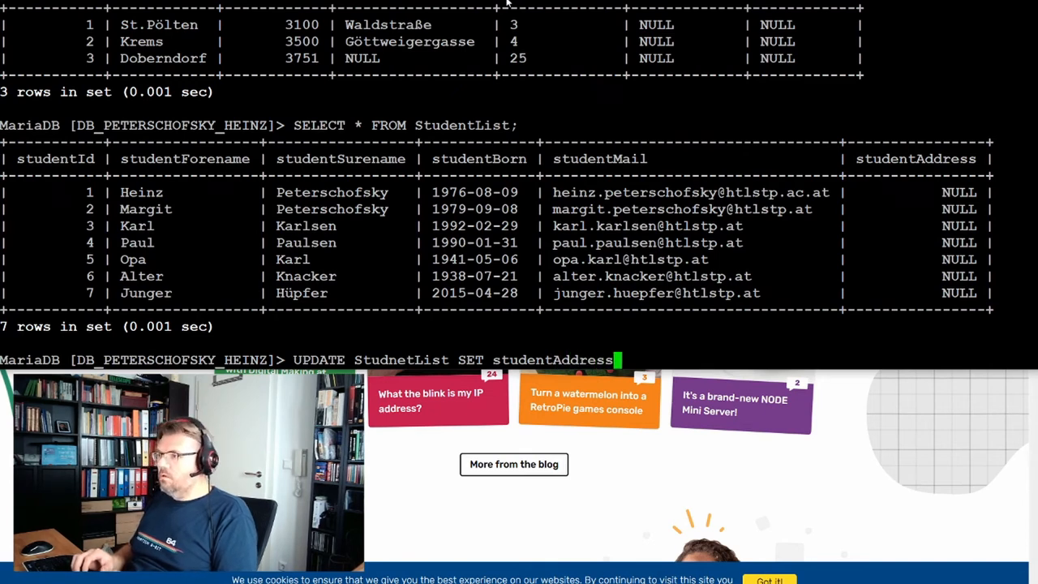
{"action": "type", "text": "="}
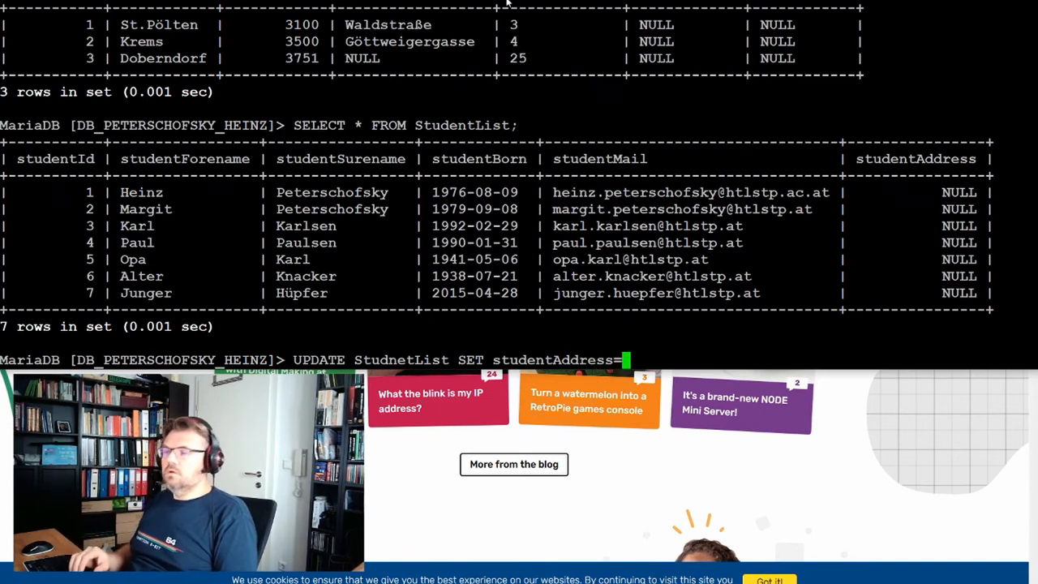
{"action": "type", "text": "2"}
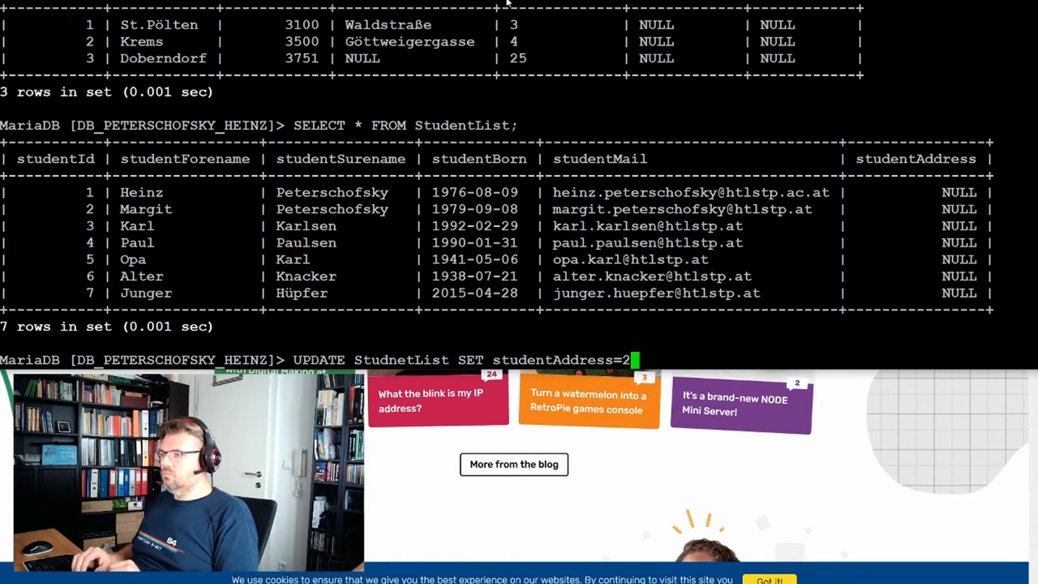
{"action": "type", "text": "W"}
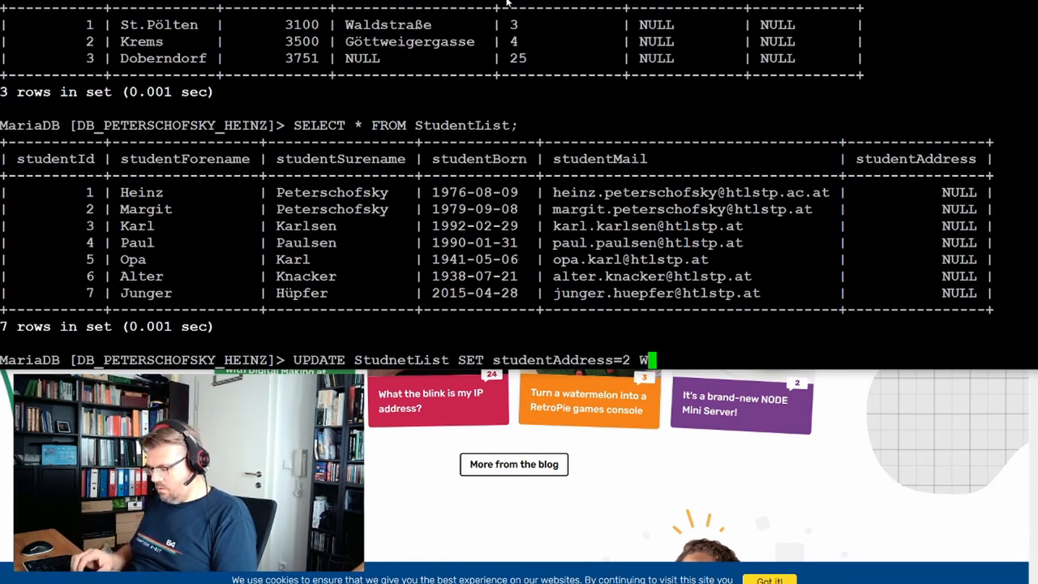
{"action": "type", "text": "HERE"}
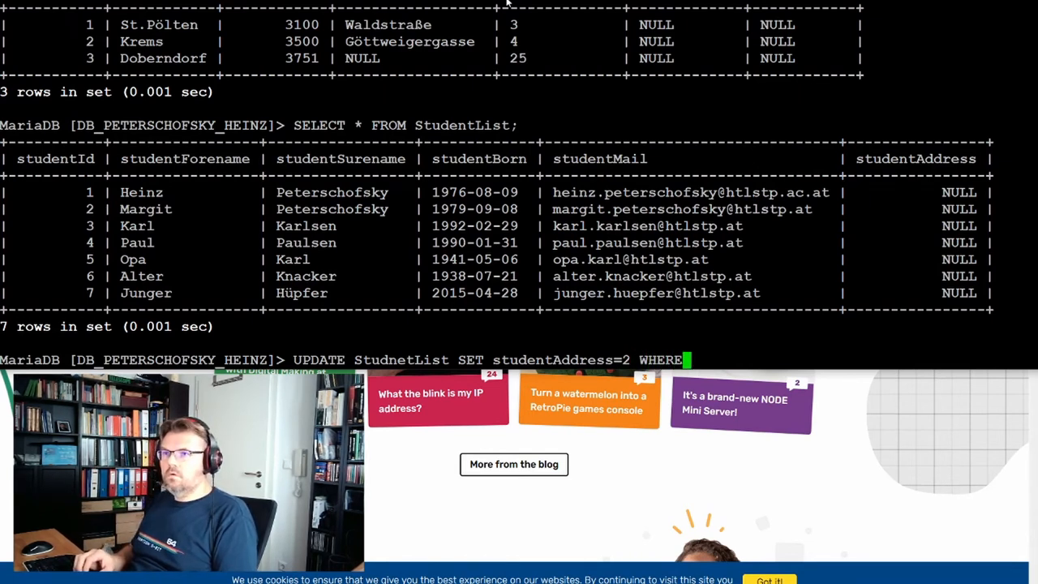
{"action": "type", "text": "student"}
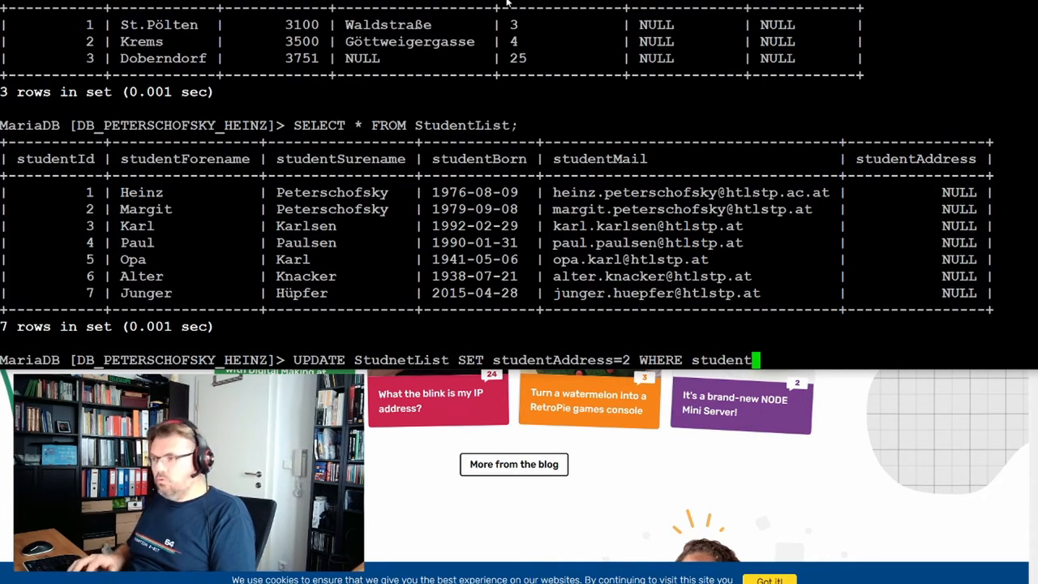
{"action": "type", "text": "Id"}
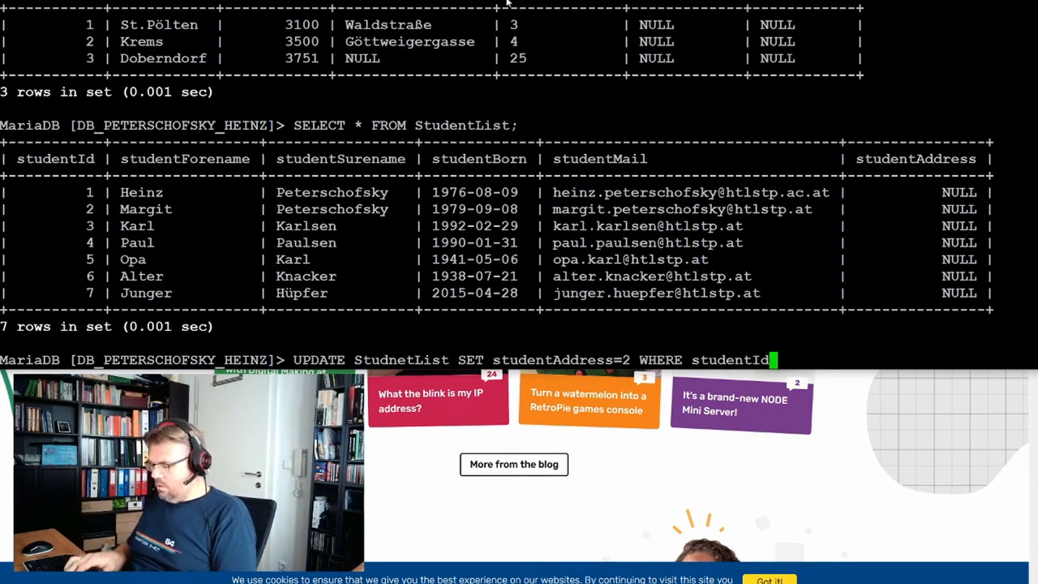
{"action": "type", "text": "1;"}
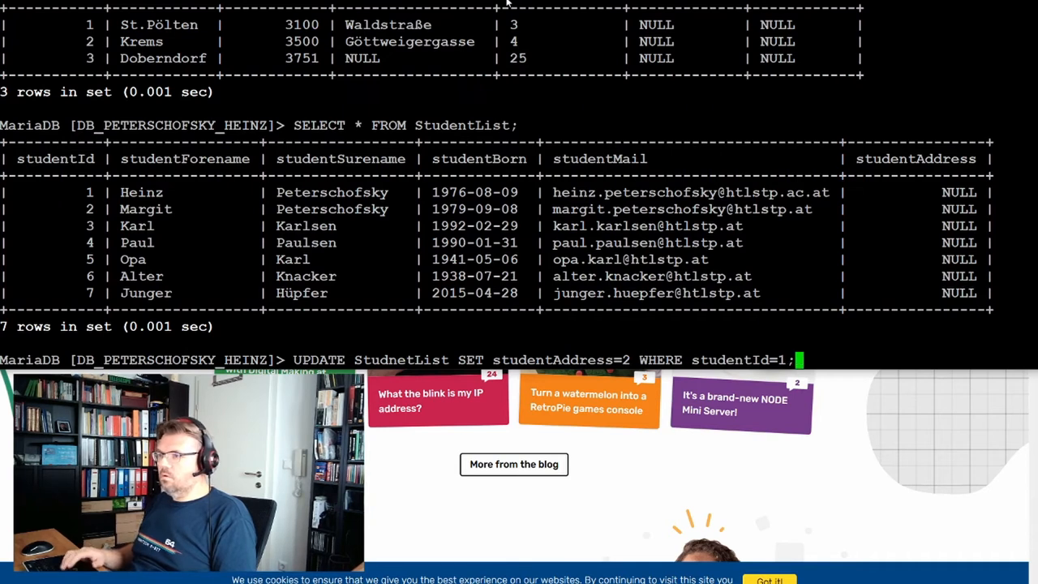
{"action": "key", "text": "Return"}
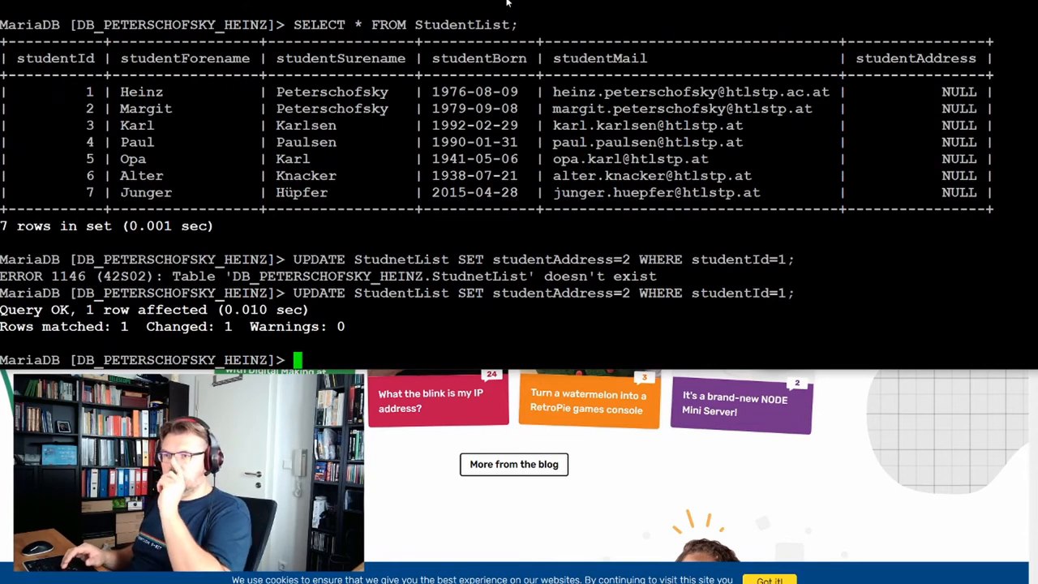
Update the remaining students' addresses and list all StudentList rows.
{"action": "type", "text": "UPDATE StudentList SET studentAddress=2 WHERE studentId=1;"}
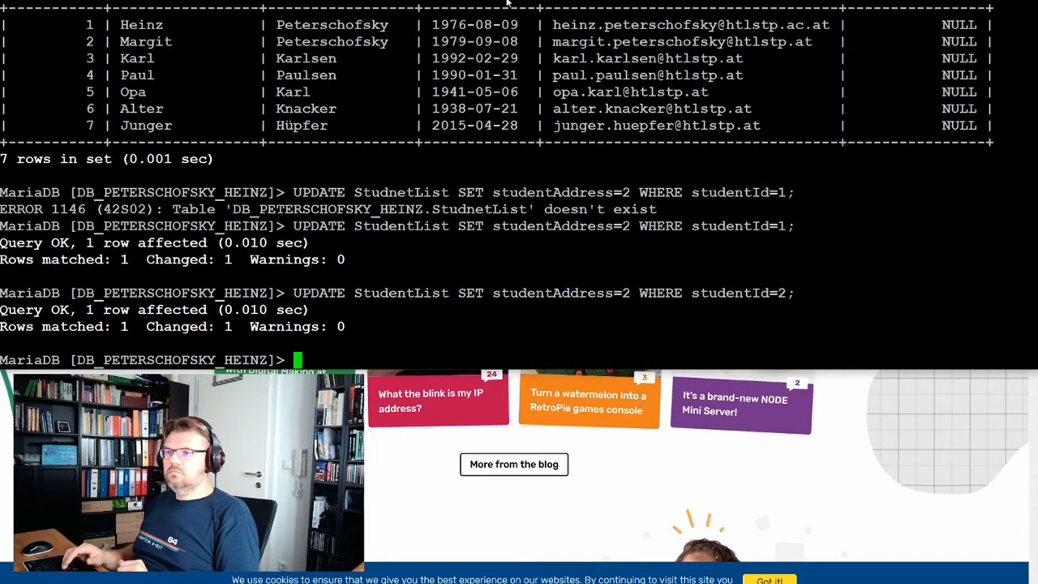
{"action": "type", "text": "SELECT * FROM StudentList;"}
{"action": "type", "text": "UPDATE StudentList SET studentAddress=3 WHERE studentId="}
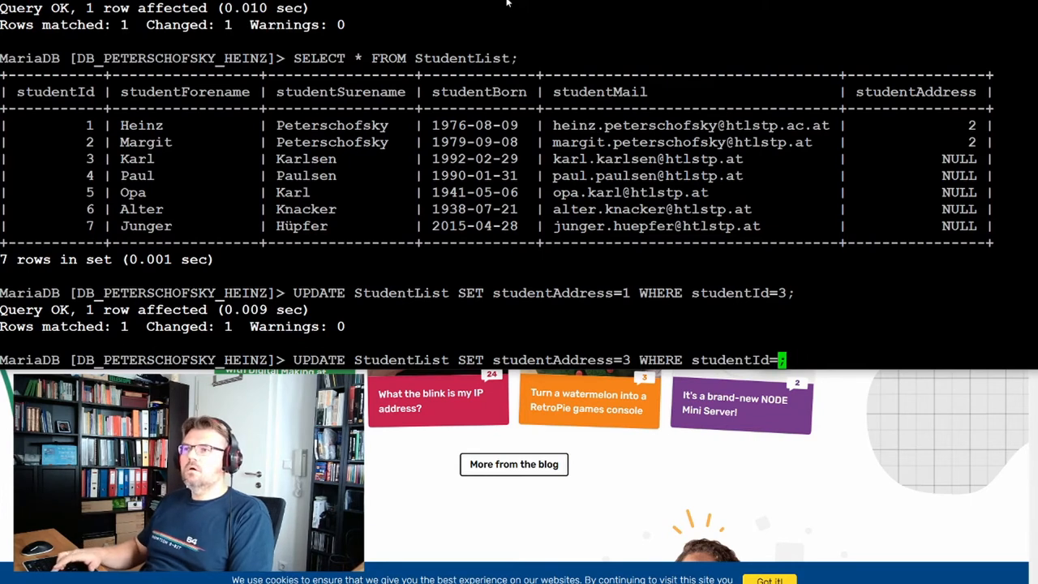
{"action": "type", "text": "5;"}
{"action": "type", "text": "SELECT * FROM AddList;"}
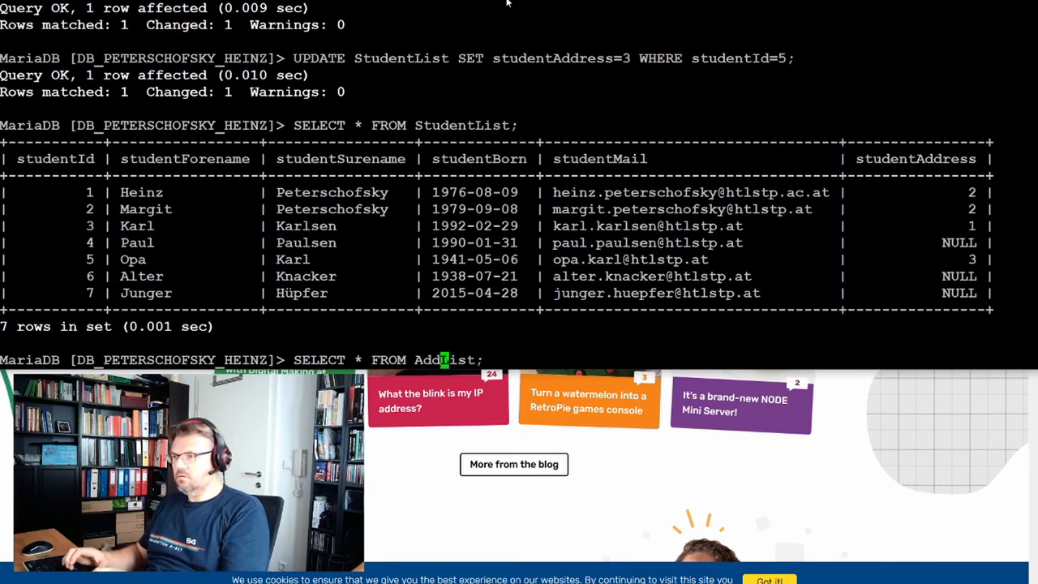
Query AddressList for addressId 2 and 3, showing Krems and Doberndorf.
{"action": "type", "text": "ddressList"}
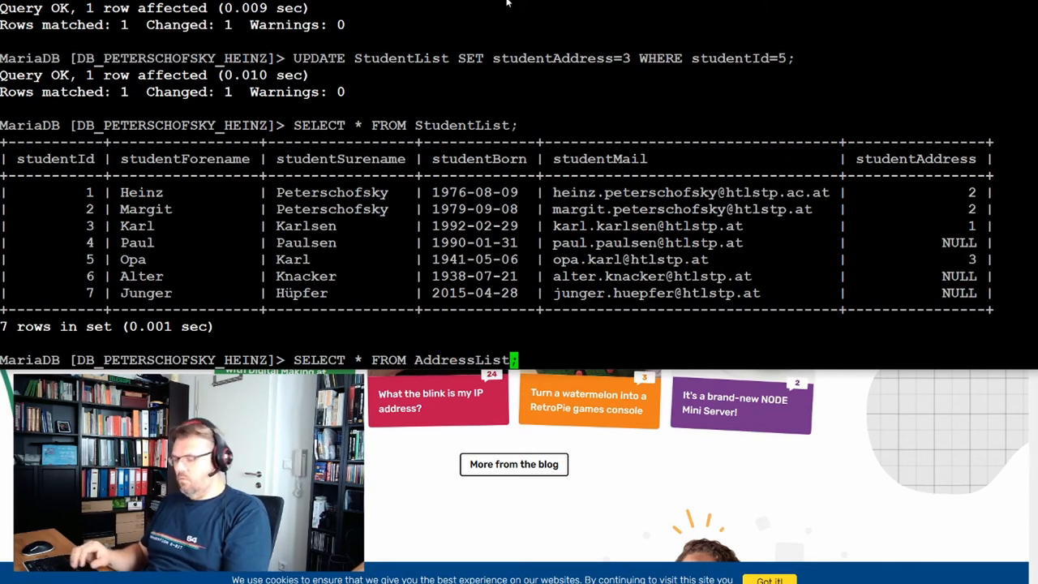
{"action": "type", "text": "WHERE"}
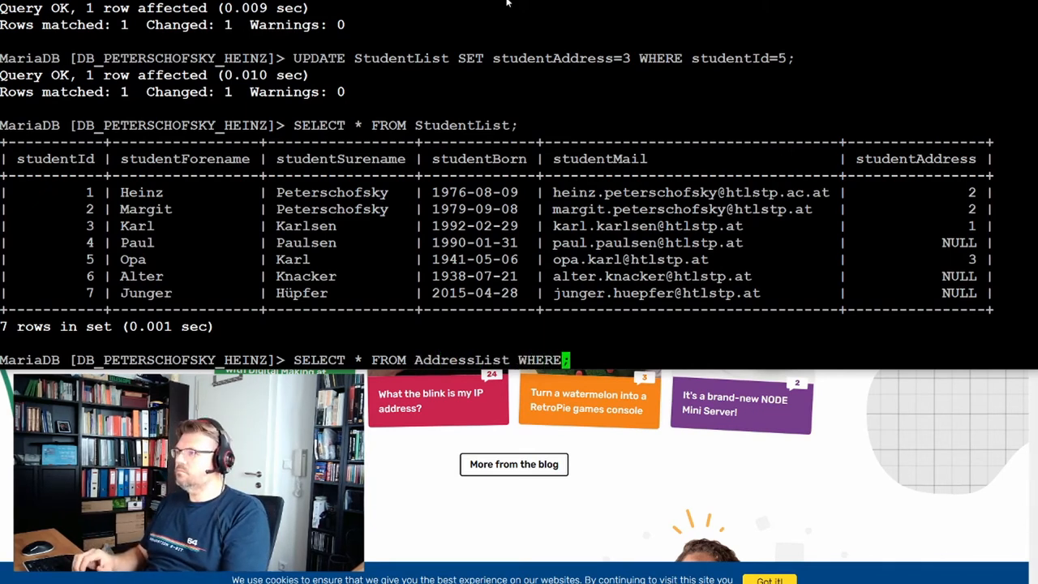
{"action": "type", "text": "addressId ="}
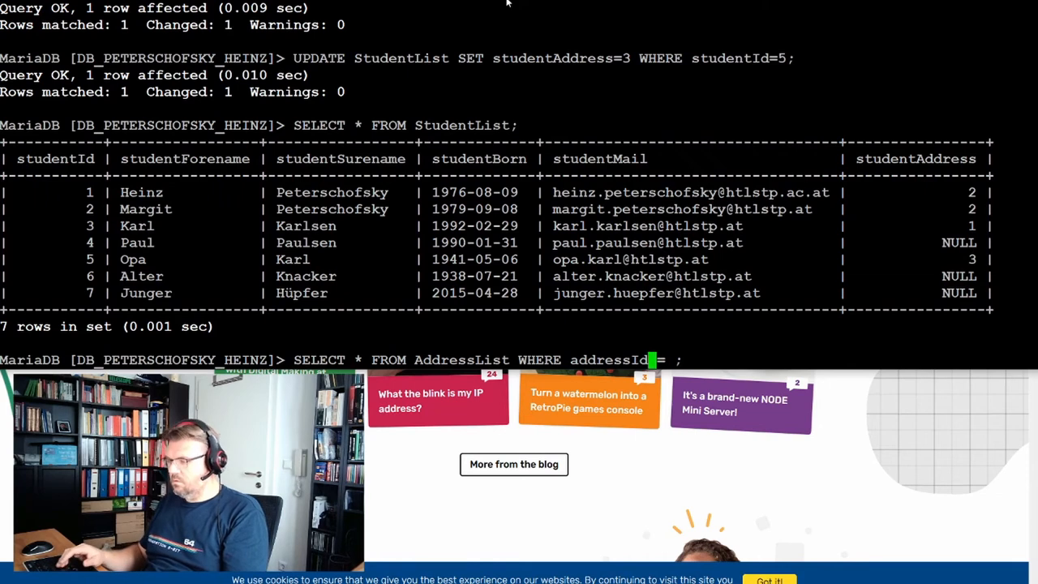
{"action": "type", "text": "2"}
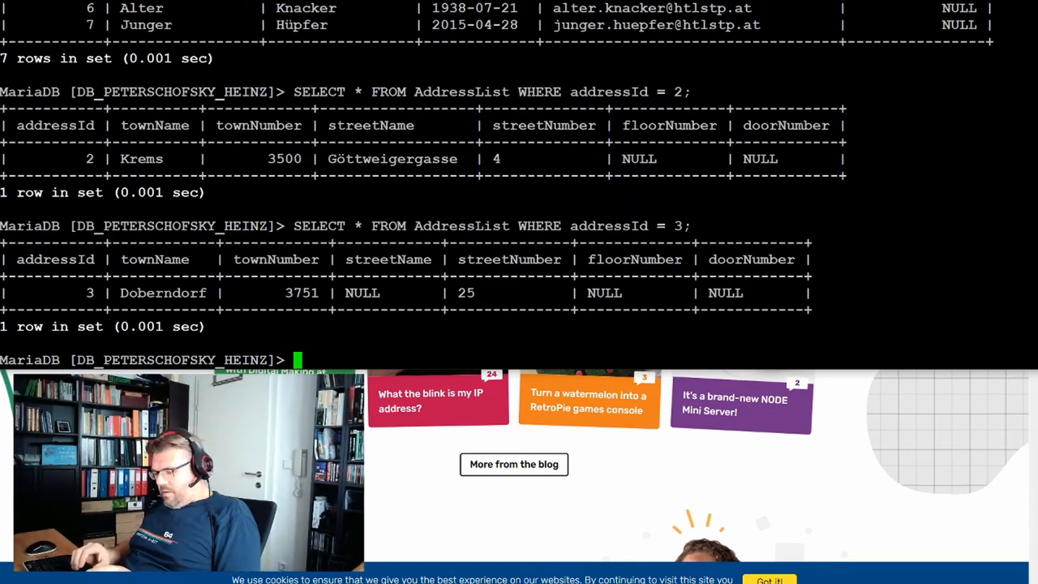
{"action": "type", "text": "SEELCT * FROM Addre"}
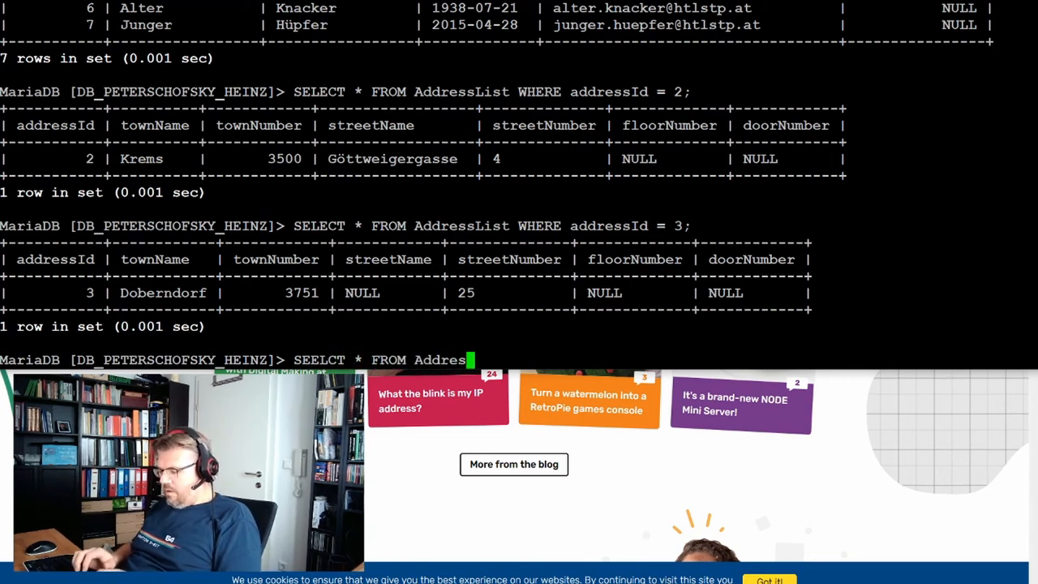
Start the outer query selecting AddressList rows WHERE addressId IN (...).
{"action": "type", "text": "sList"}
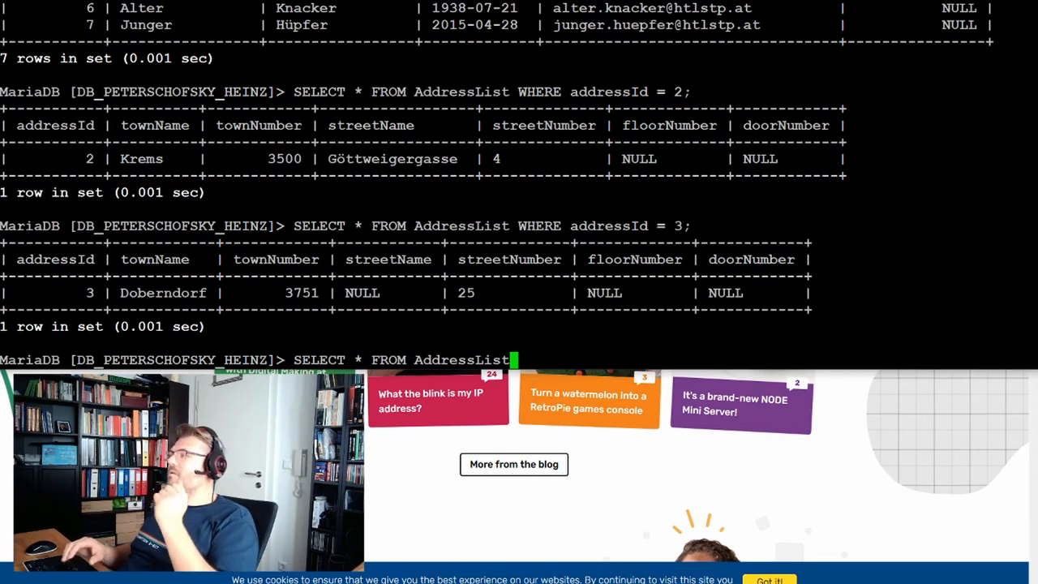
{"action": "type", "text": "WHERE add"}
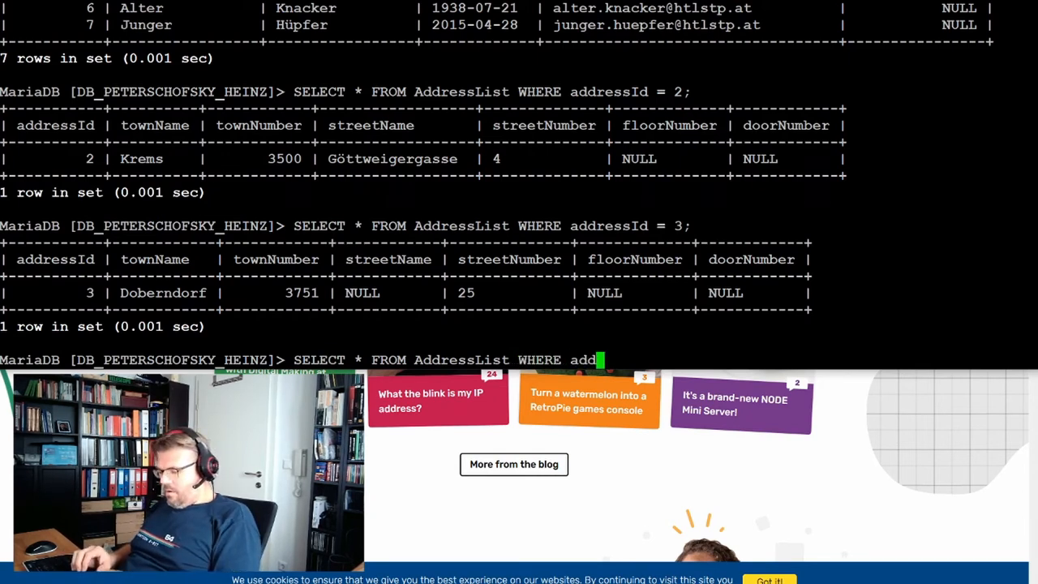
{"action": "type", "text": "ress"}
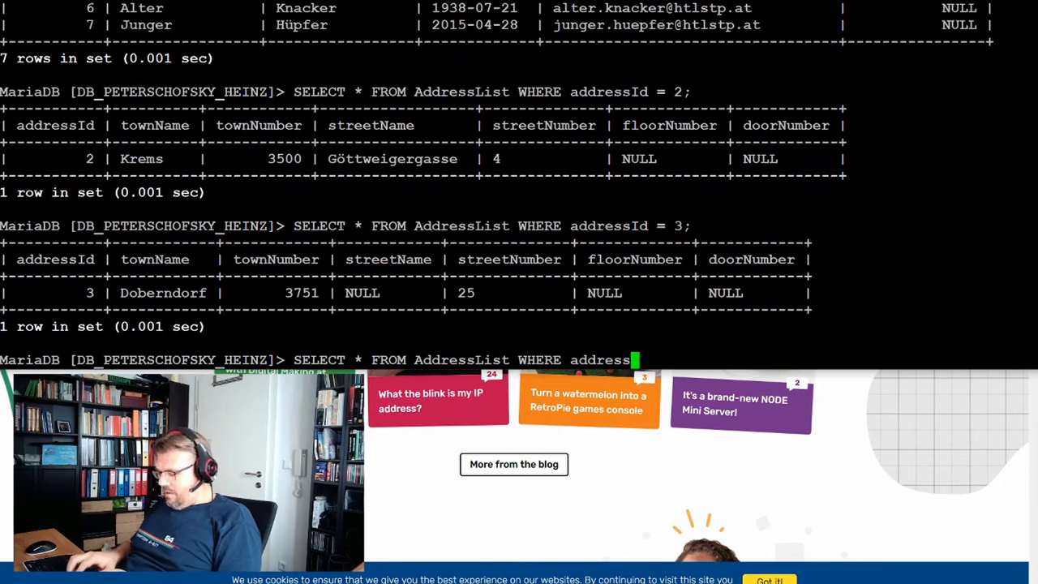
{"action": "type", "text": "Id IN"}
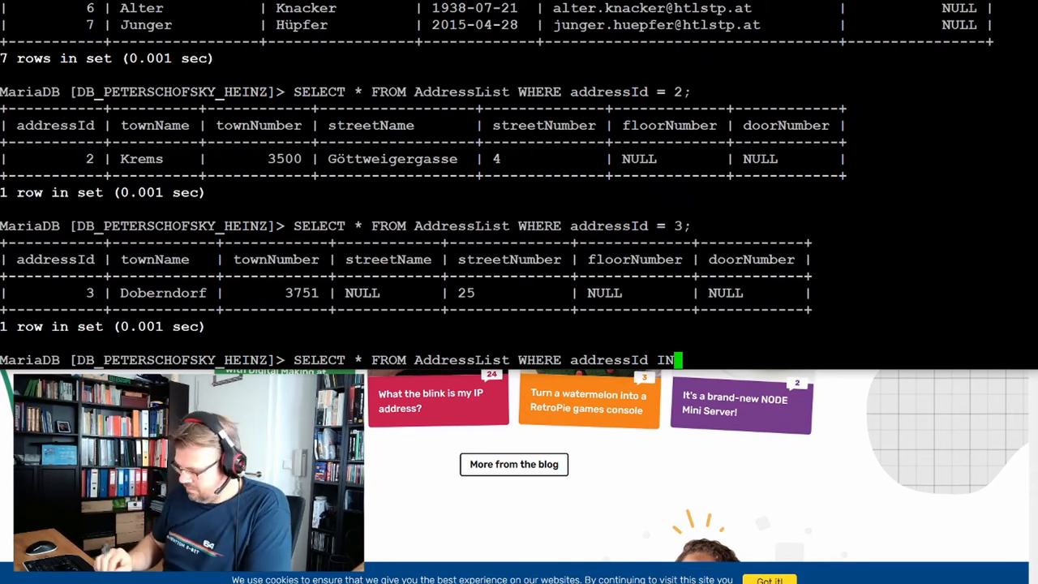
{"action": "type", "text": "("}
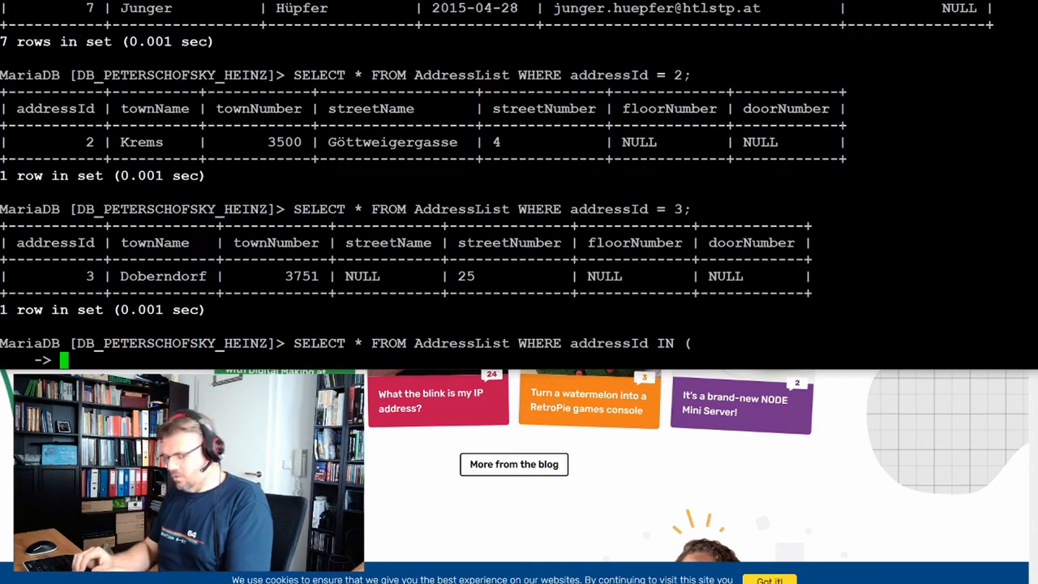
Add the studentAddress subselect for surname Peterschofsky and run it, returning Krems.
{"action": "type", "text": "SEELCT"}
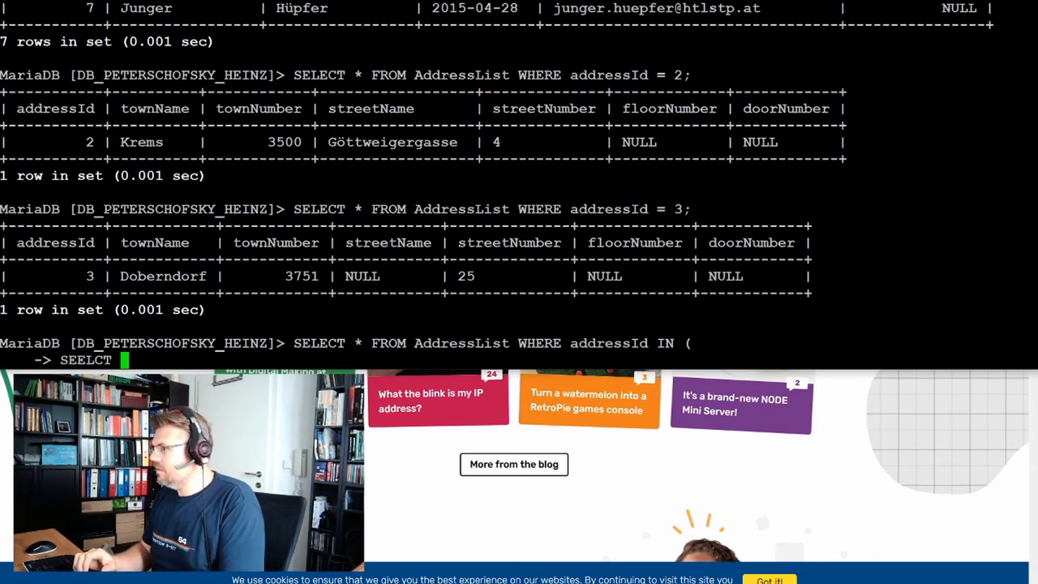
{"action": "type", "text": "studentA"}
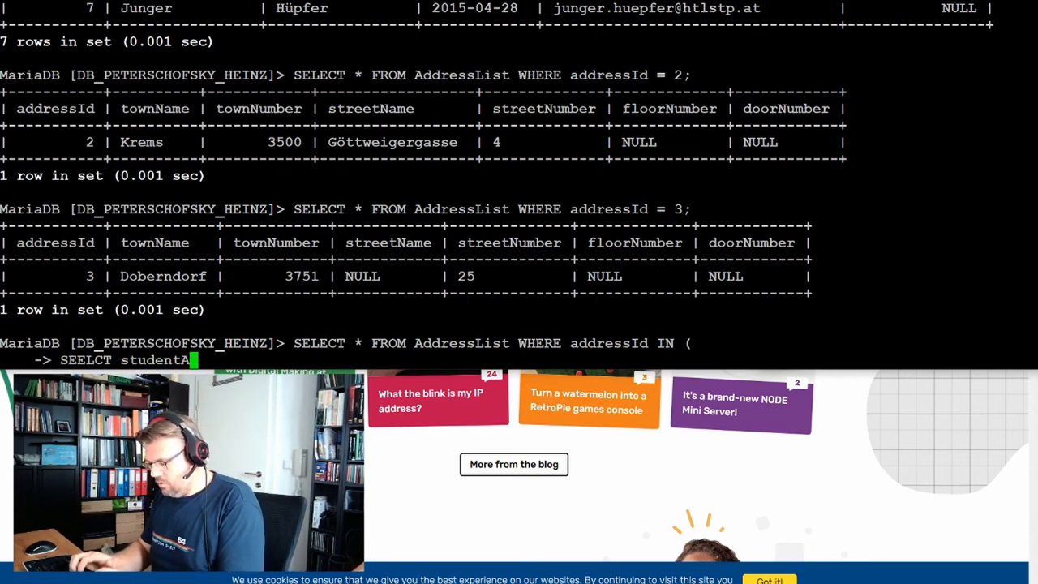
{"action": "type", "text": "ddress"}
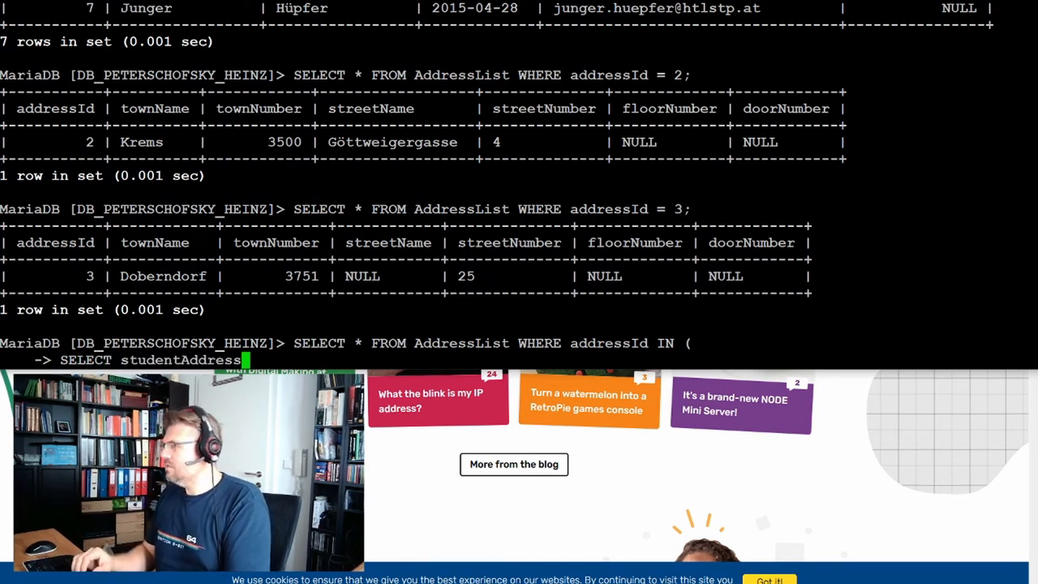
{"action": "type", "text": "FROM Stud"}
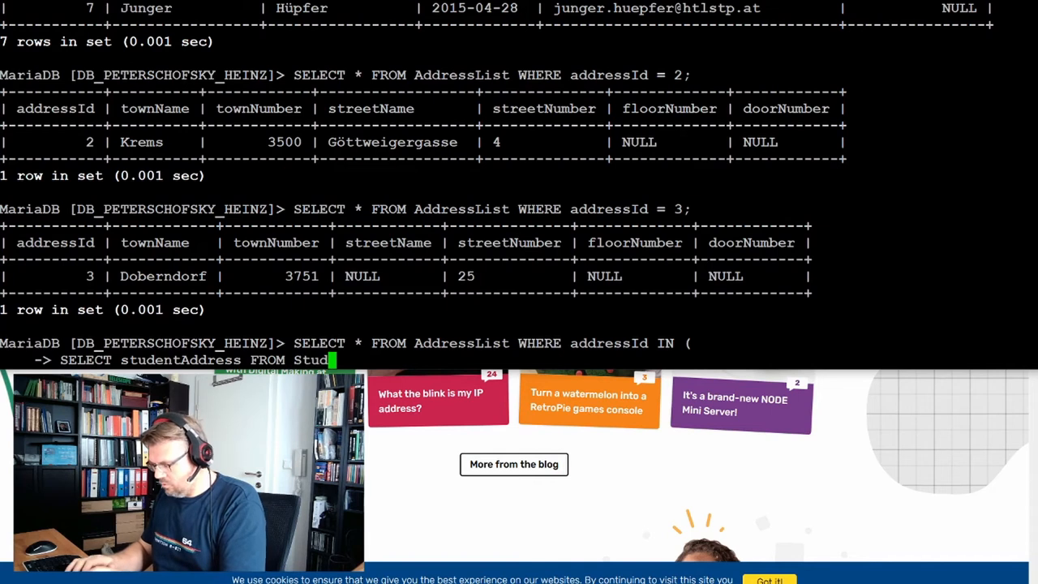
{"action": "type", "text": "entList"}
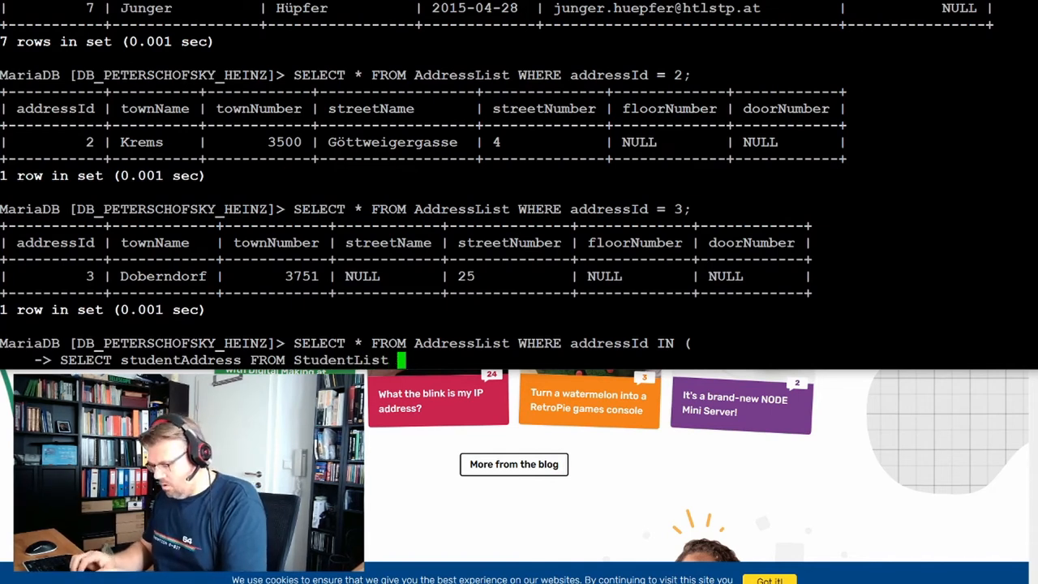
{"action": "type", "text": "WHERE"}
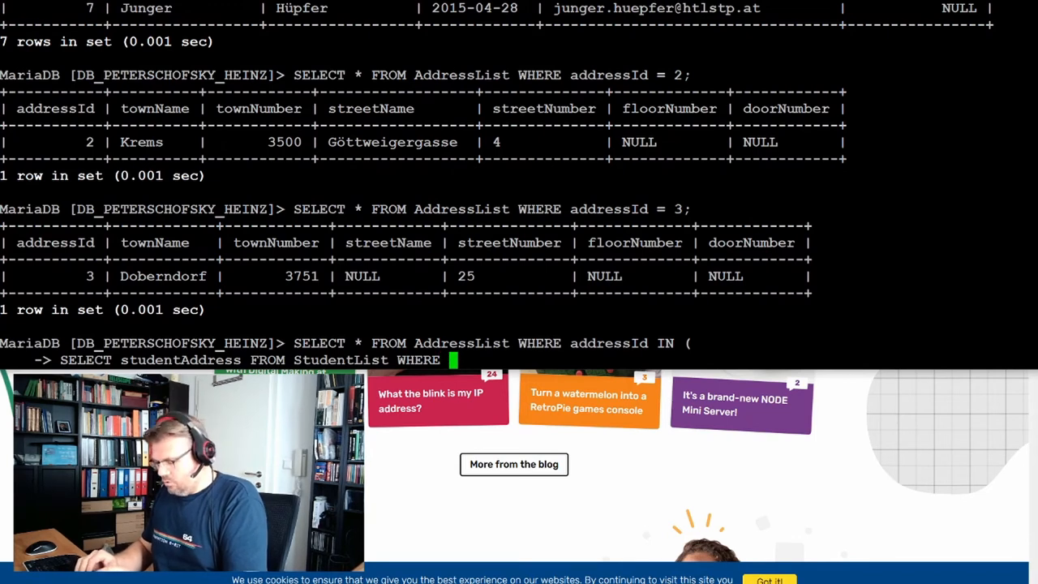
{"action": "type", "text": "student"}
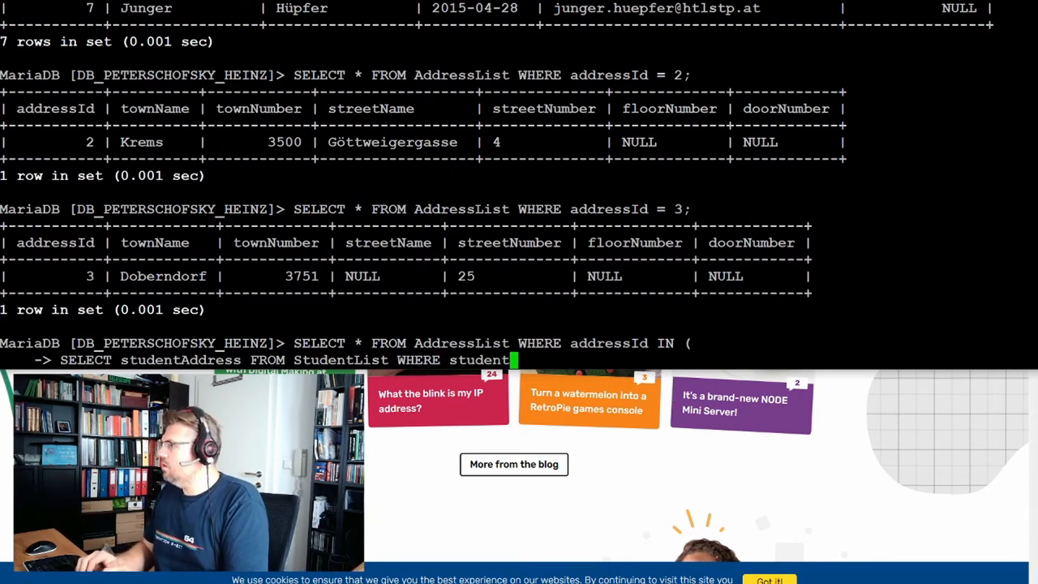
{"action": "type", "text": "Surname"}
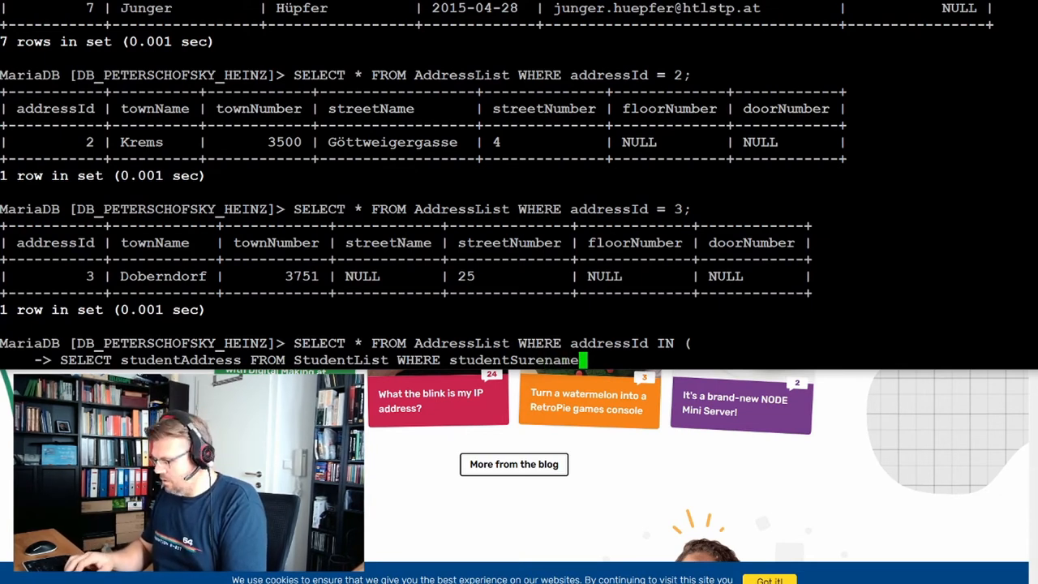
{"action": "type", "text": "=\"PEterschofsk"}
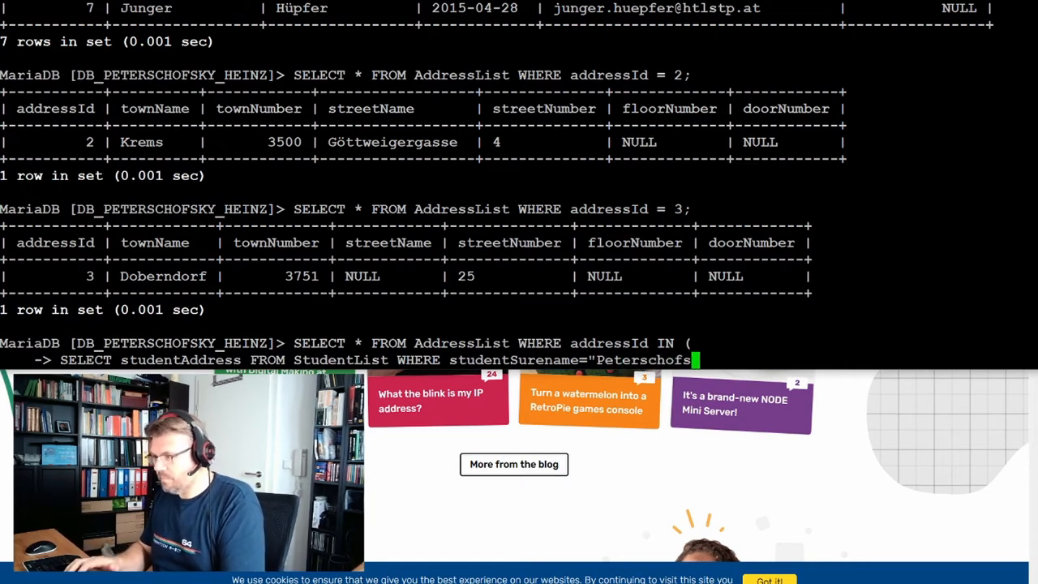
{"action": "type", "text": "ky\""}
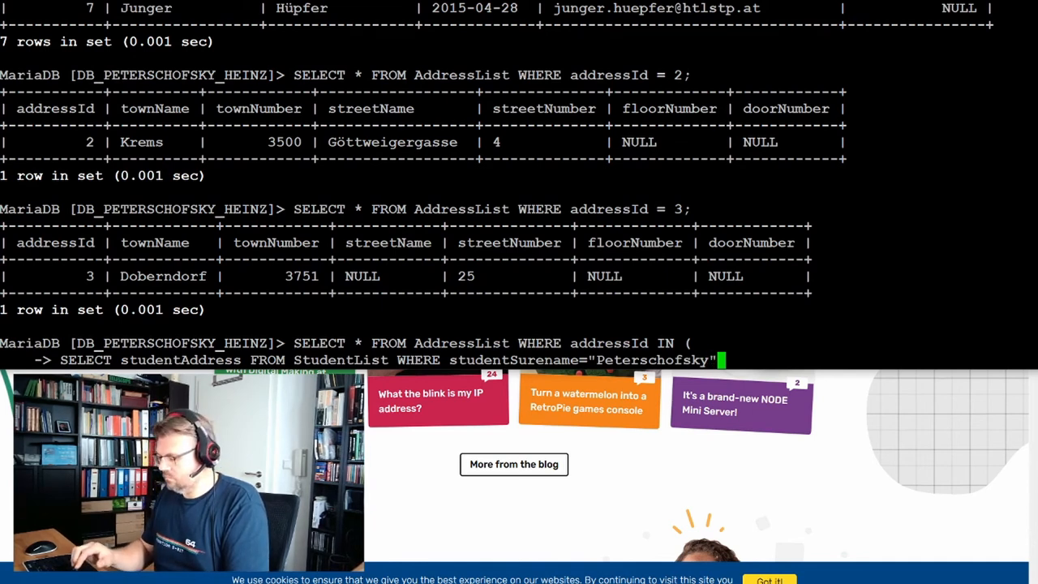
{"action": "type", "text": ");"}
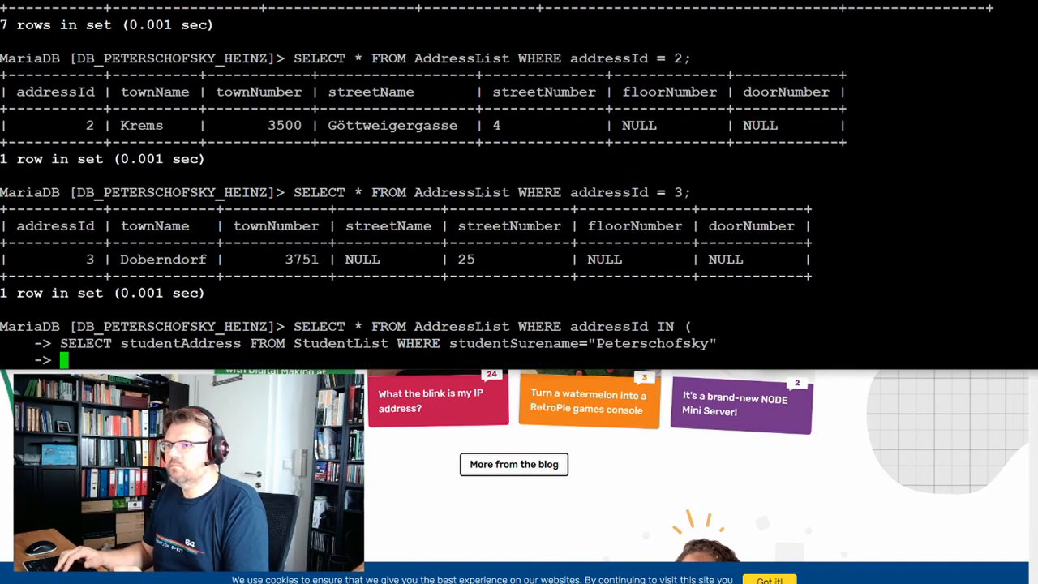
{"action": "type", "text": ");"}
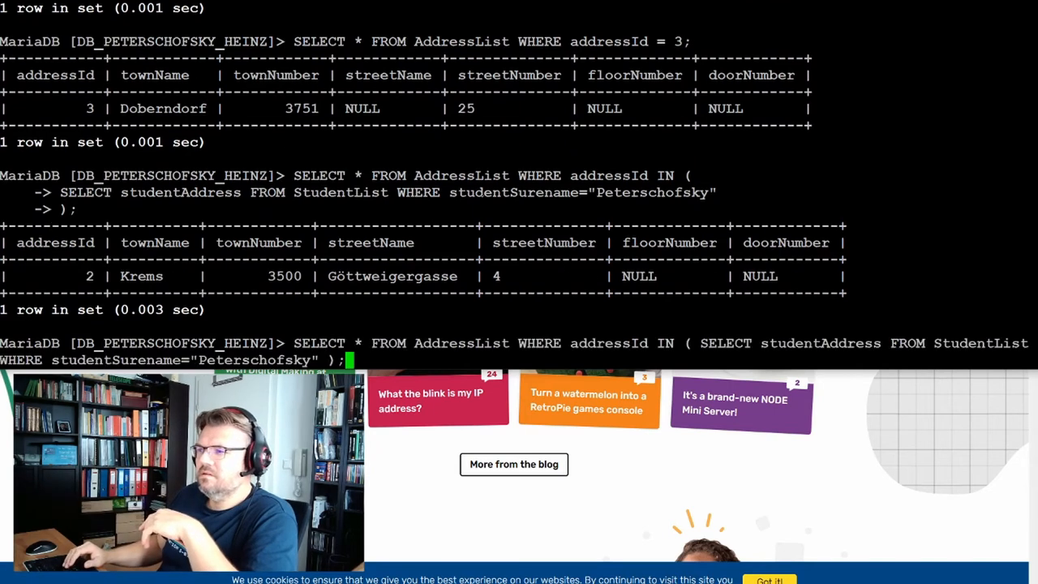
Run the Peterschofsky subselect alone (address 2 twice), then the nested query again.
{"action": "type", "text": "SELECT studentAddress FROM StudentList WHERE studentSurename=\"Peterschofsky\""}
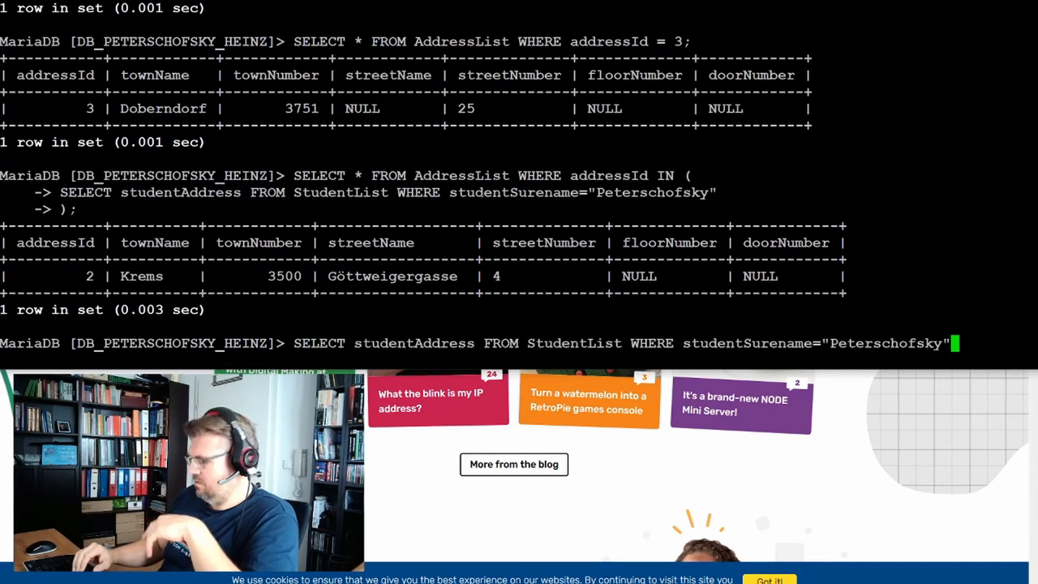
{"action": "type", "text": ";"}
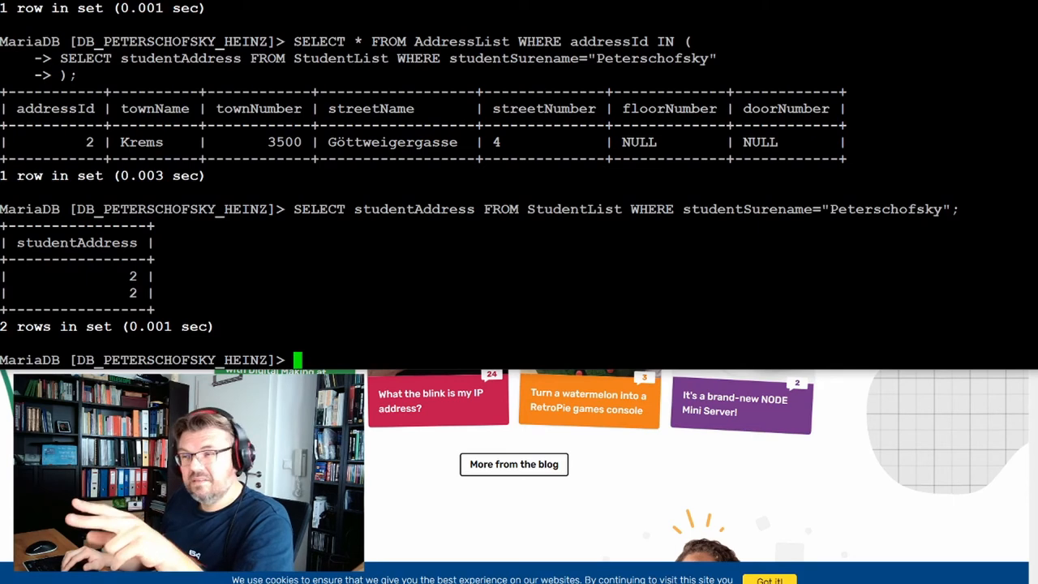
{"action": "type", "text": ");"}
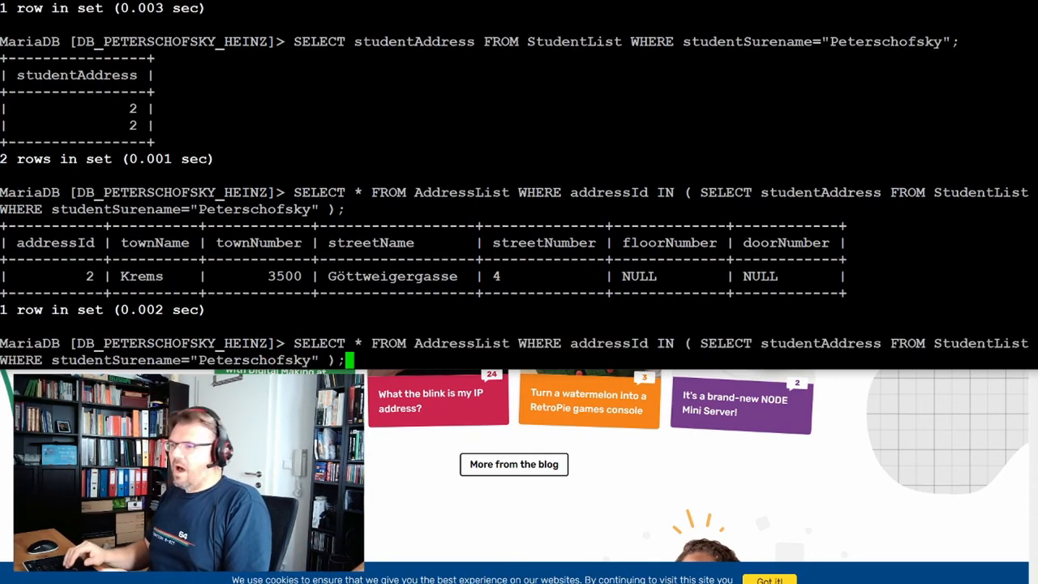
Check address 3, then set student 1's studentAddress to 1.
{"action": "type", "text": "SELECT * FROM AddressList WHERE addressId = 3;"}
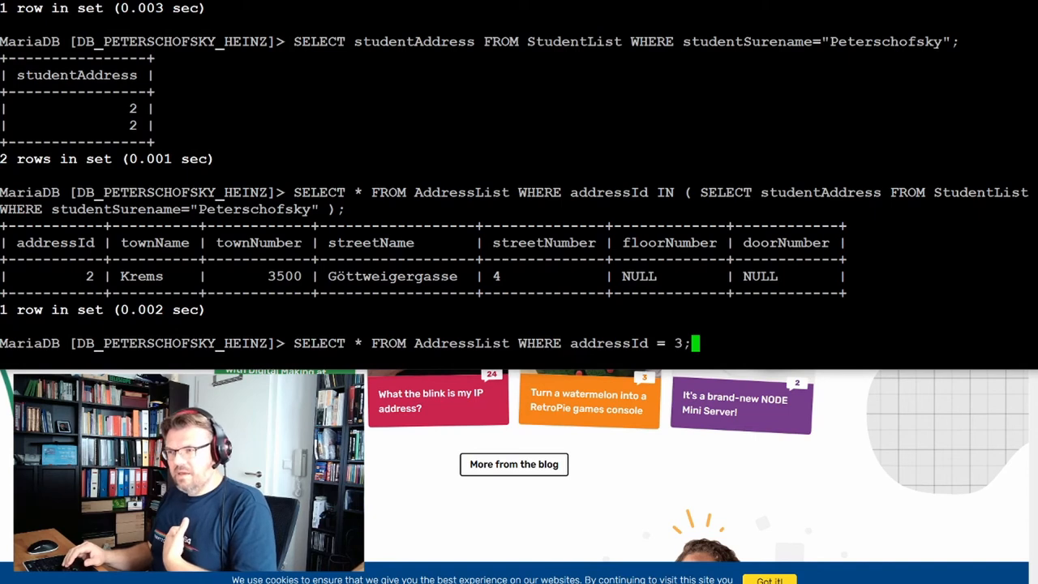
{"action": "type", "text": "UPDATE StudentList SET studentAddress=1 WHERE studentId=3;"}
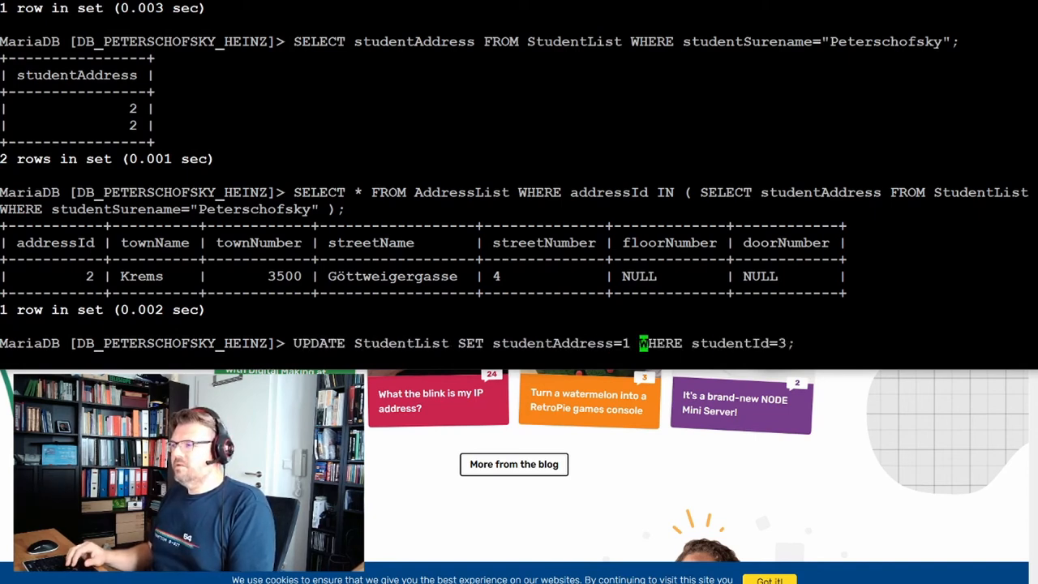
{"action": "type", "text": "1"}
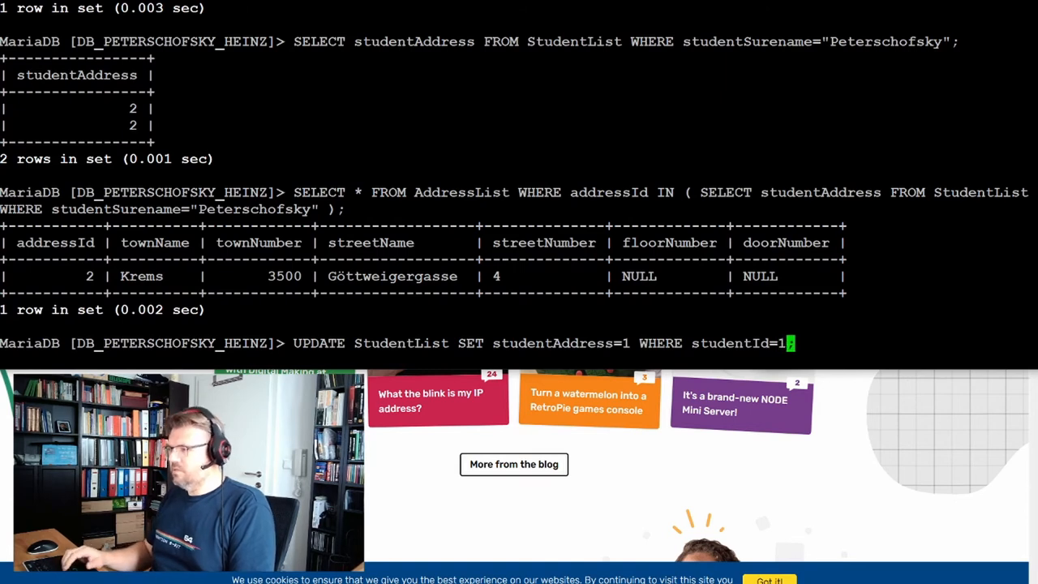
{"action": "type", "text": ";"}
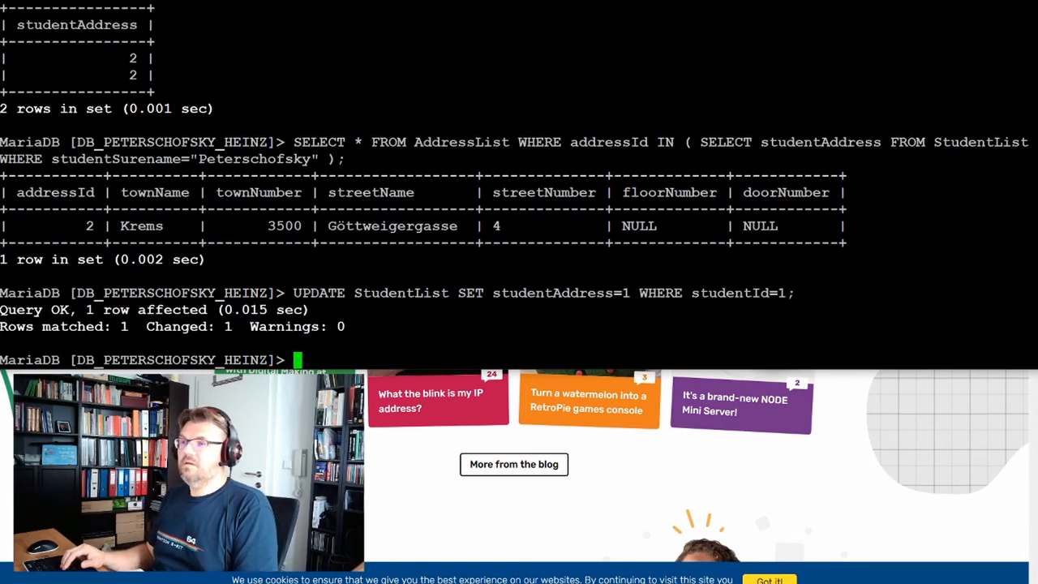
Rerun the Peterschofsky subselect and nested query, now returning St.Pölten and Krems.
{"action": "type", "text": "SELECT studentAddress FROM StudentList WHERE studentSurename=\"Peterschofsky\";"}
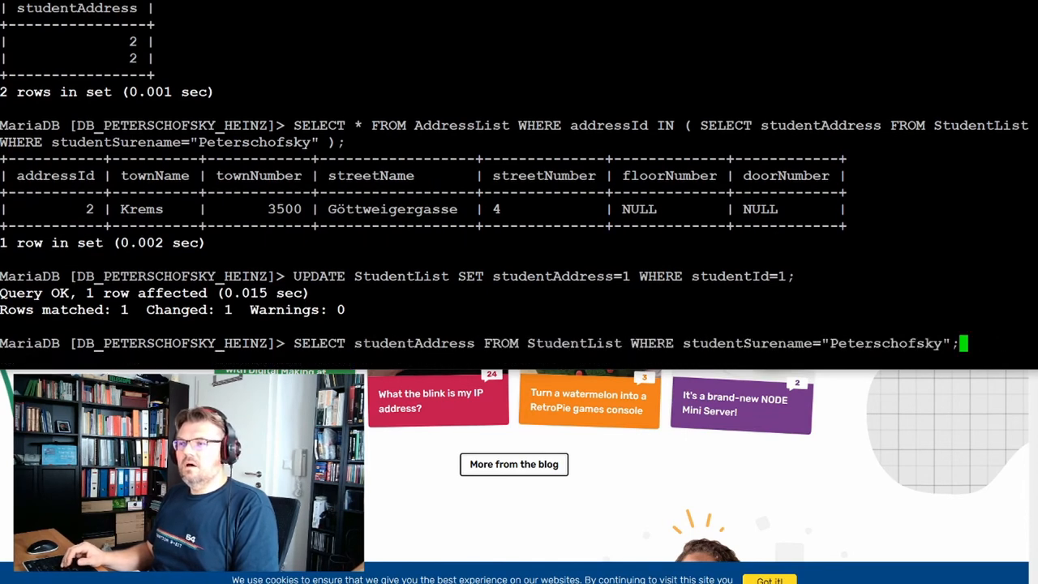
{"action": "type", "text": "SELECT * FROM AddressList WHERE addressId IN ("}
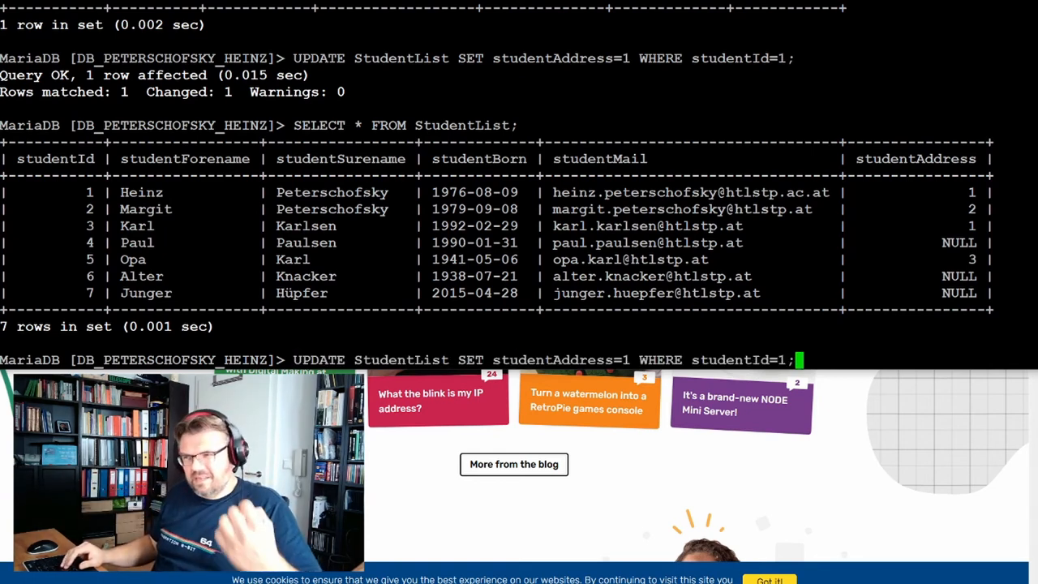
{"action": "type", "text": "SELECT * FROM AddressList WHERE addressId IN ( SELECT studentAddress FROM StudentList WHERE studentSurename=\"Peterschofsky\" );"}
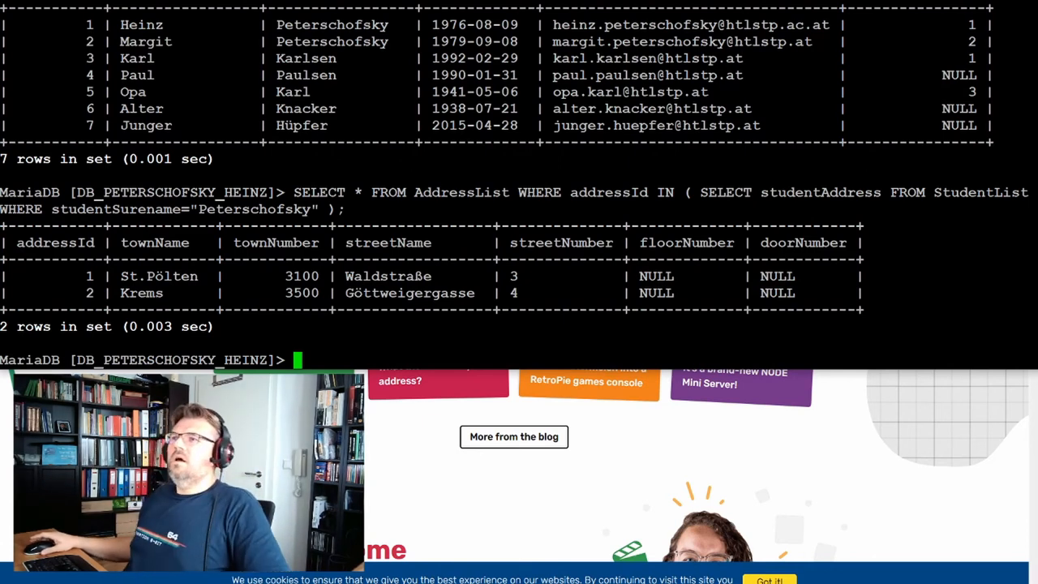
Give student 4 studentAddress 5 and list all StudentList rows.
{"action": "type", "text": "SELECT * FROM StudentList;"}
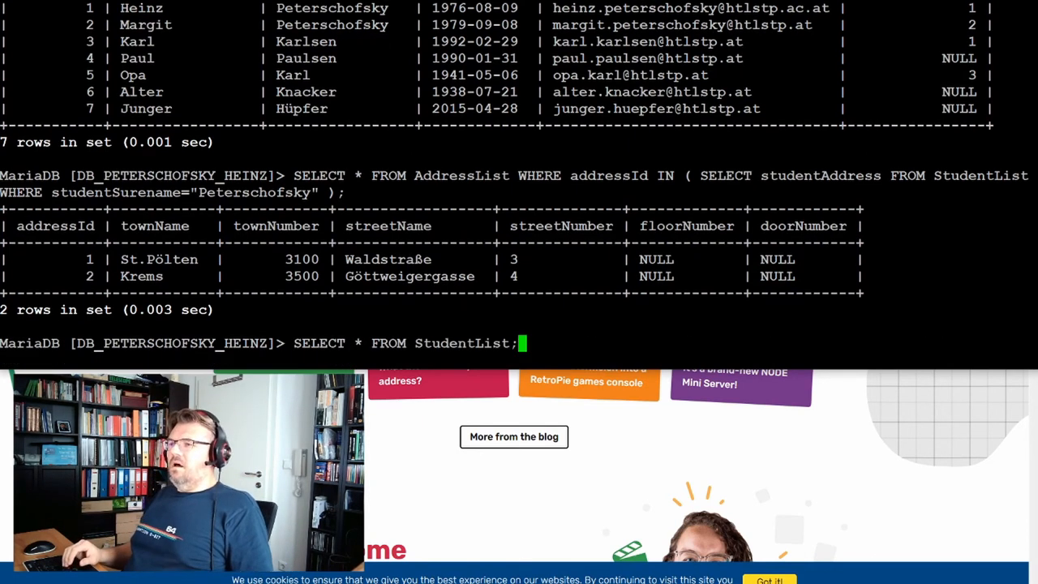
{"action": "type", "text": "UPDATE StudentList SET studentAddress=1 WHERE studentId=1;"}
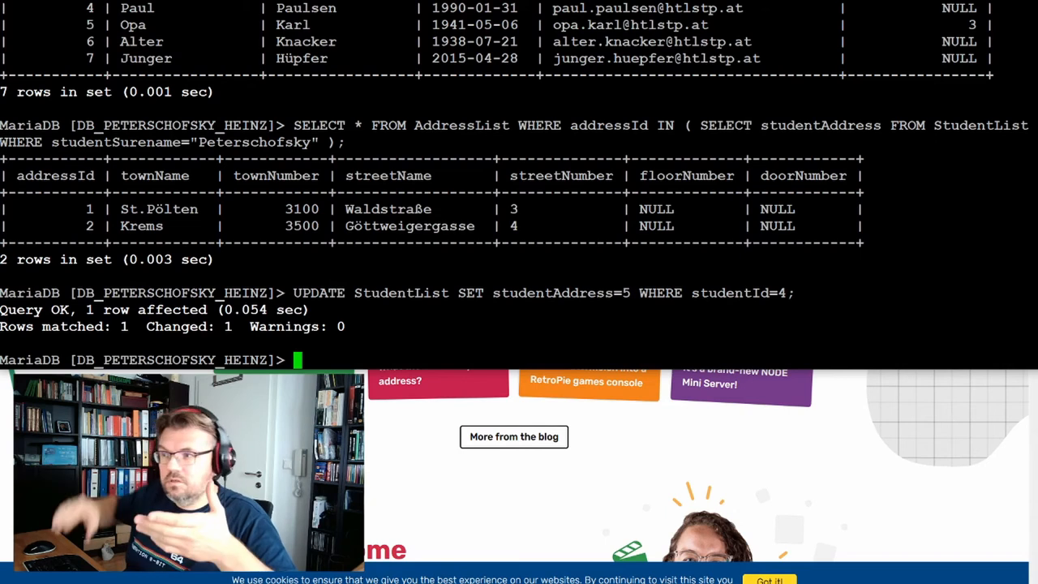
{"action": "type", "text": "SELECT * FROM StudentList;"}
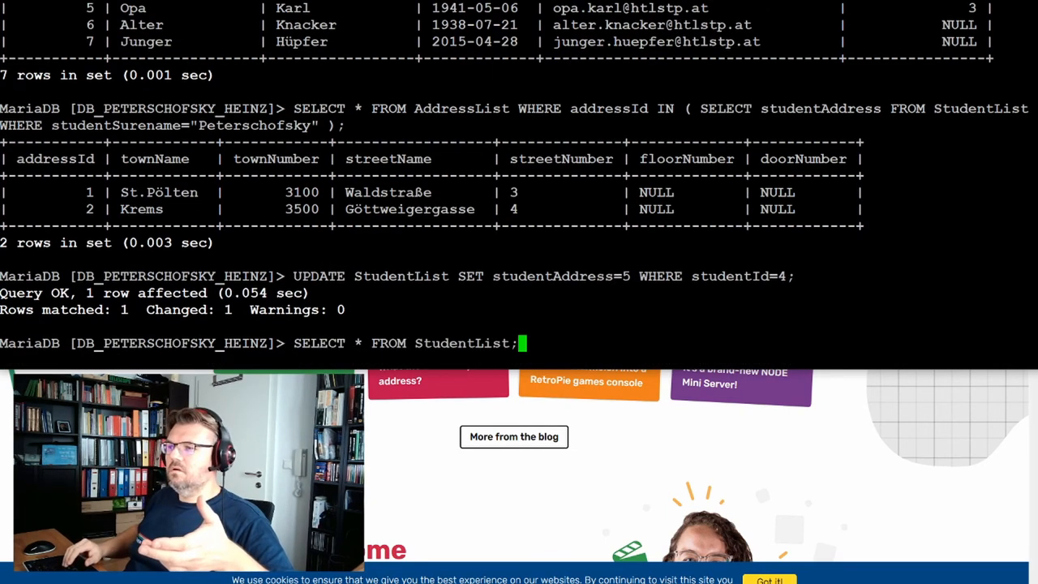
{"action": "key", "text": "Return"}
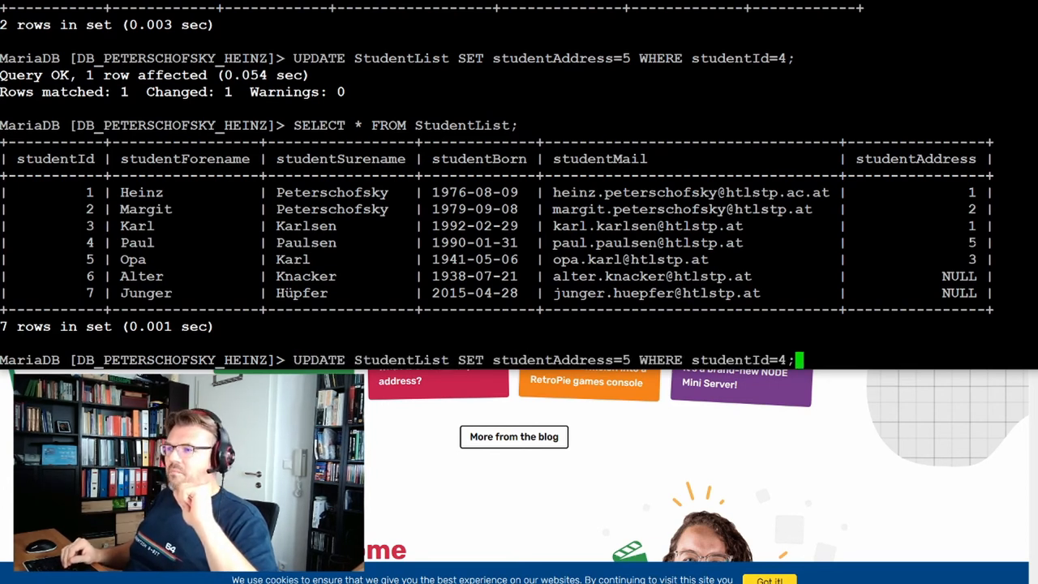
Change the nested subselect's surname to Paulsen and run it, getting an empty set.
{"action": "type", "text": "SELECT * FROM AddressList WHERE addressId IN ( SELECT studentAddress FROM StudentList WHERE studentSurename=\"Peterschofsky\" );"}
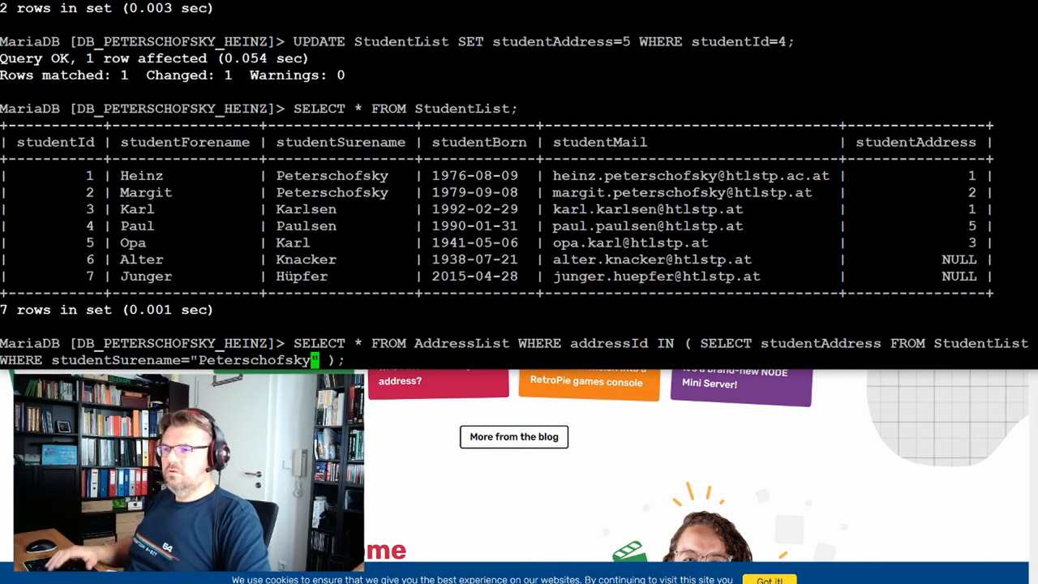
{"action": "key", "text": "Backspace"}
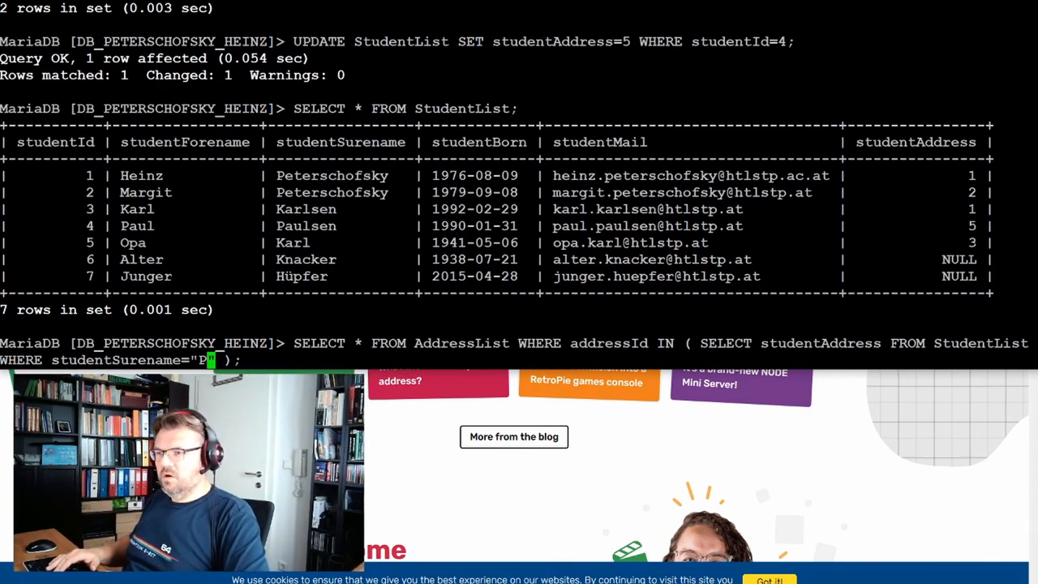
{"action": "type", "text": "aulsen"}
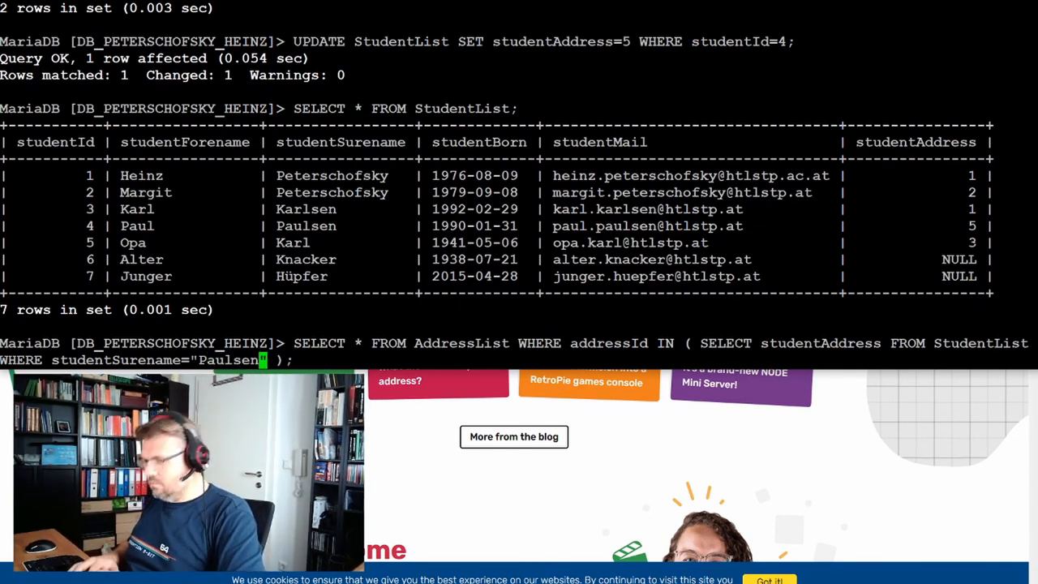
{"action": "key", "text": "Return"}
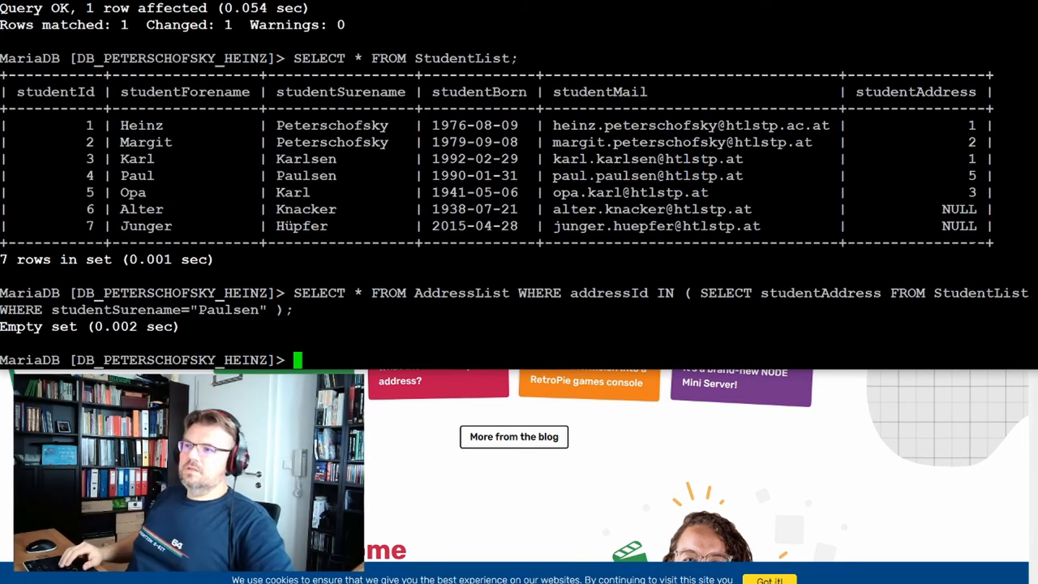
Query StudentList WHERE studentAddress=NULL, which returns an empty set.
{"action": "type", "text": "SELECT * FROM StudentList;"}
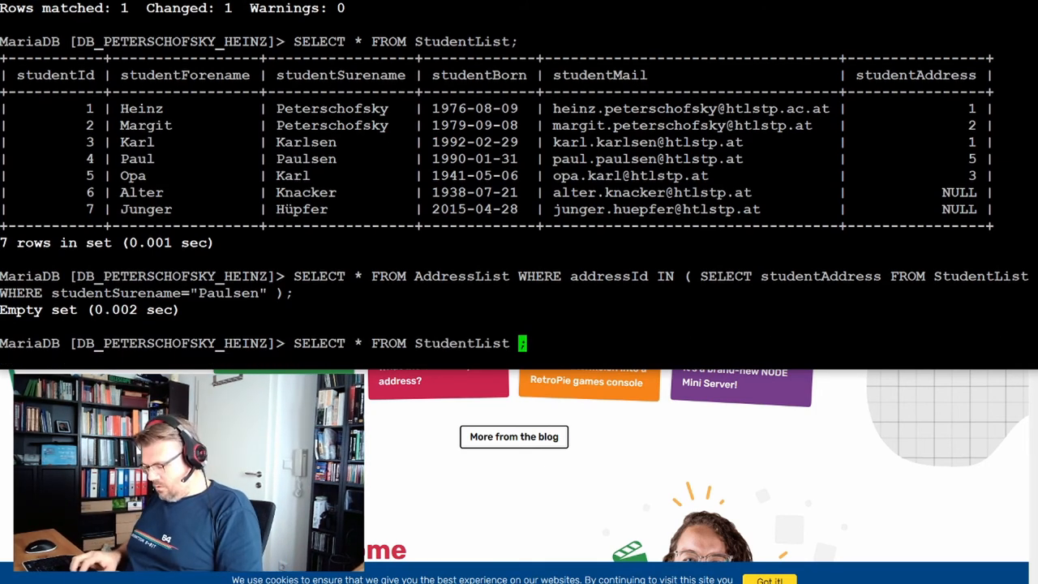
{"action": "type", "text": "WHERE a"}
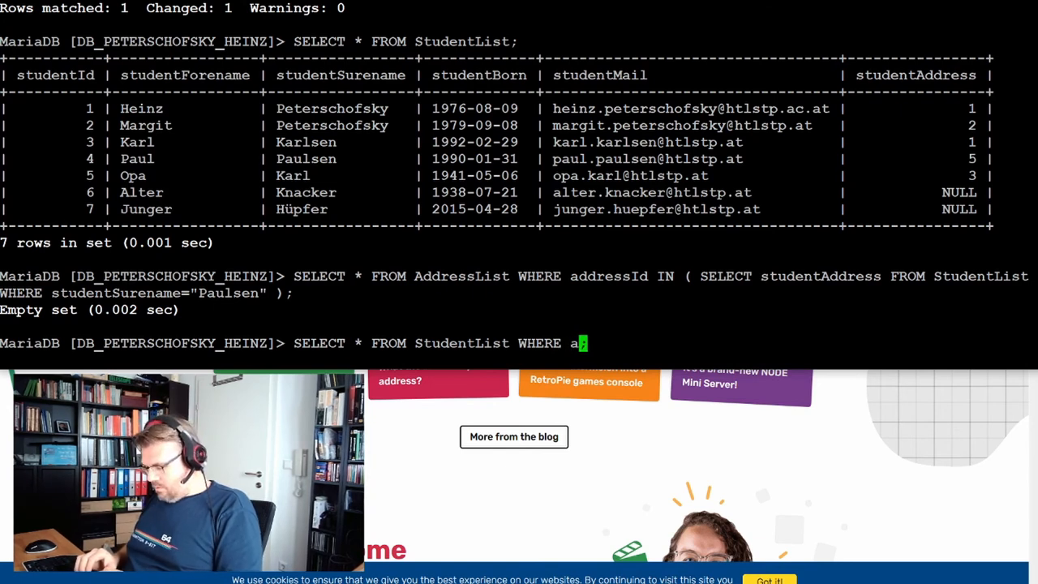
{"action": "type", "text": "tduen"}
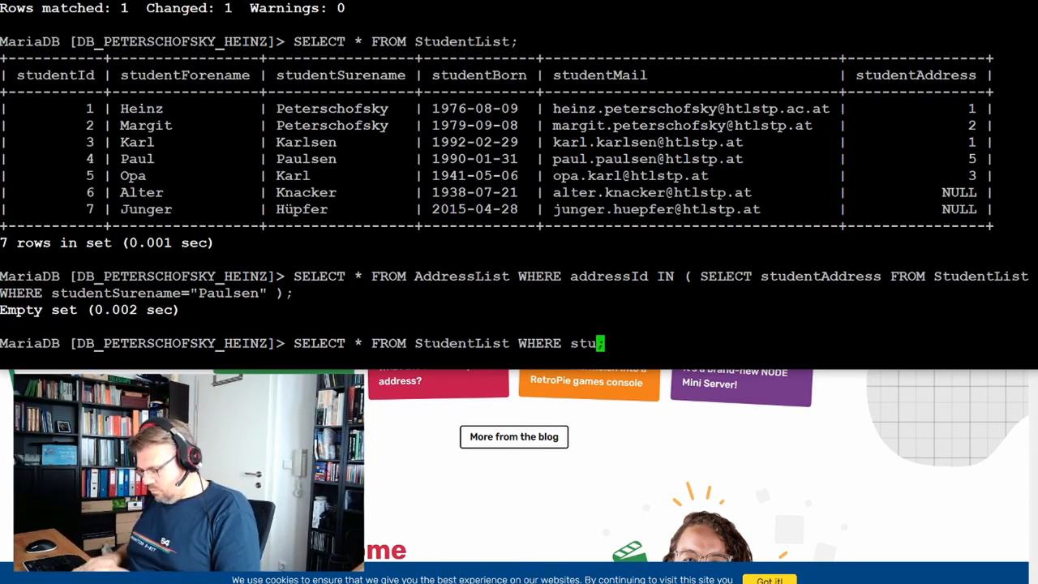
{"action": "type", "text": "en"}
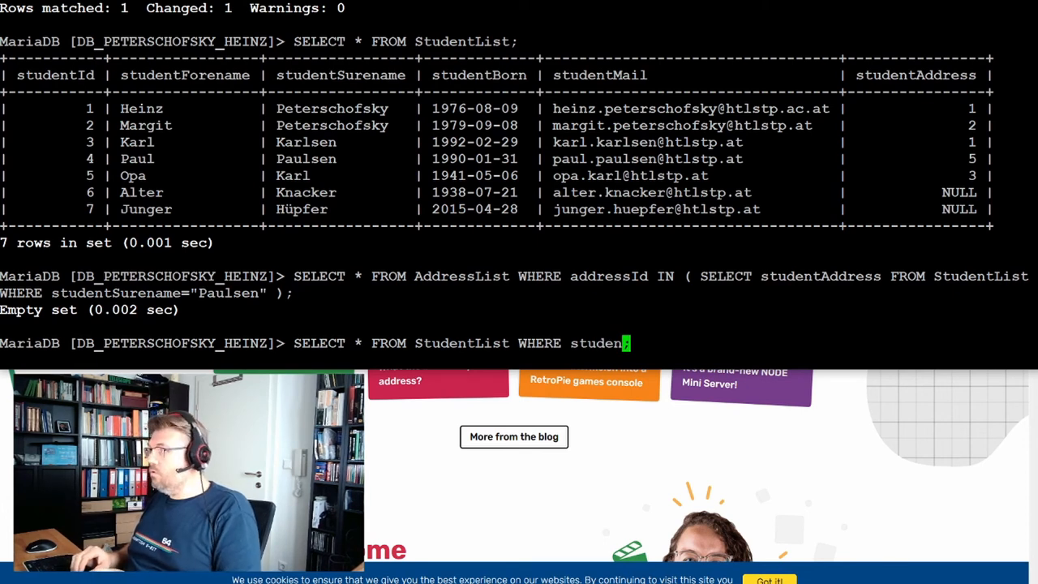
{"action": "type", "text": "tAddress"}
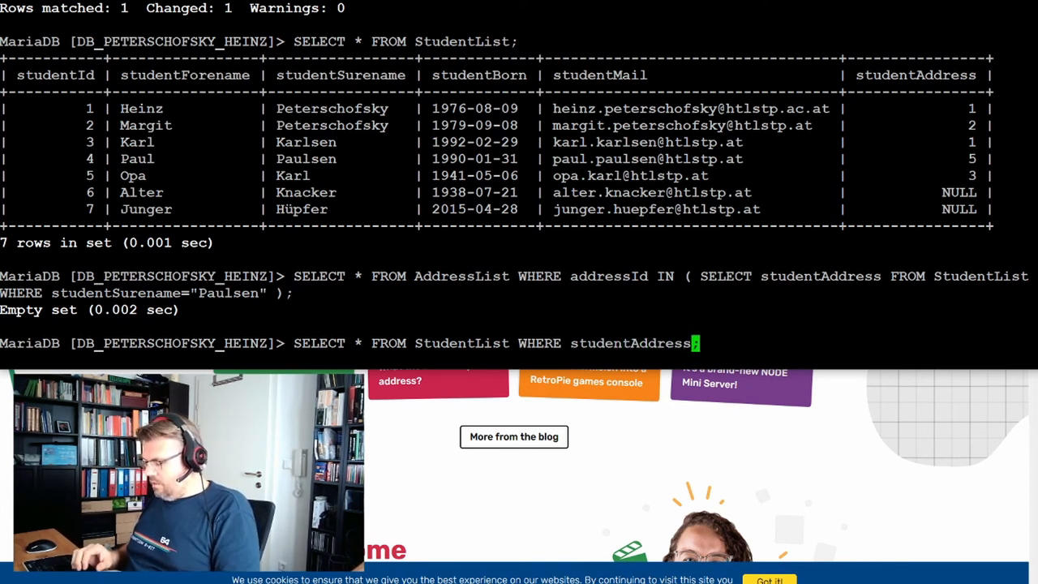
{"action": "type", "text": "=NULL;"}
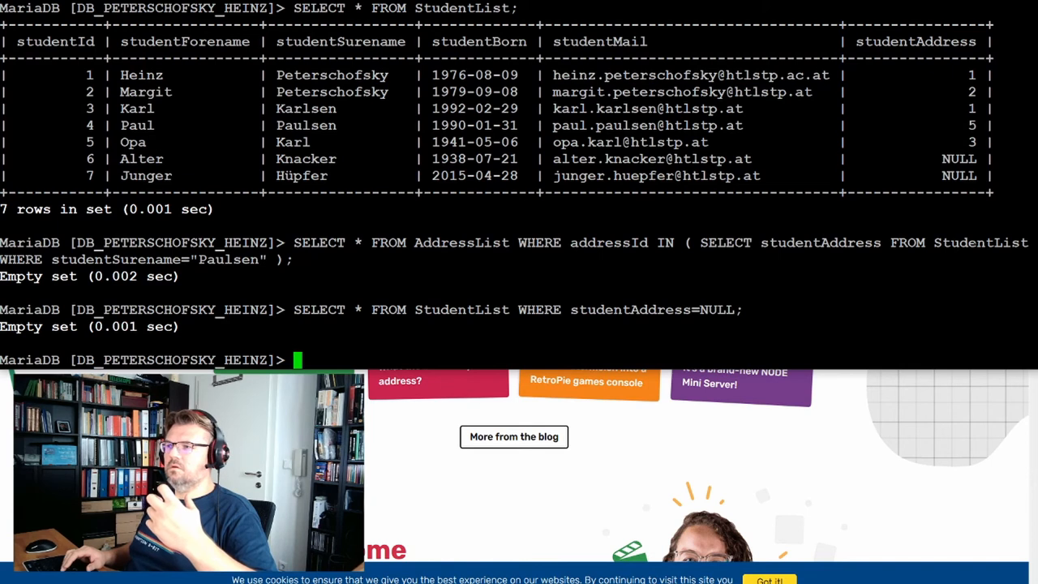
{"action": "type", "text": "SELECT * FROM StudentList WHERE studentAddress=NULL;"}
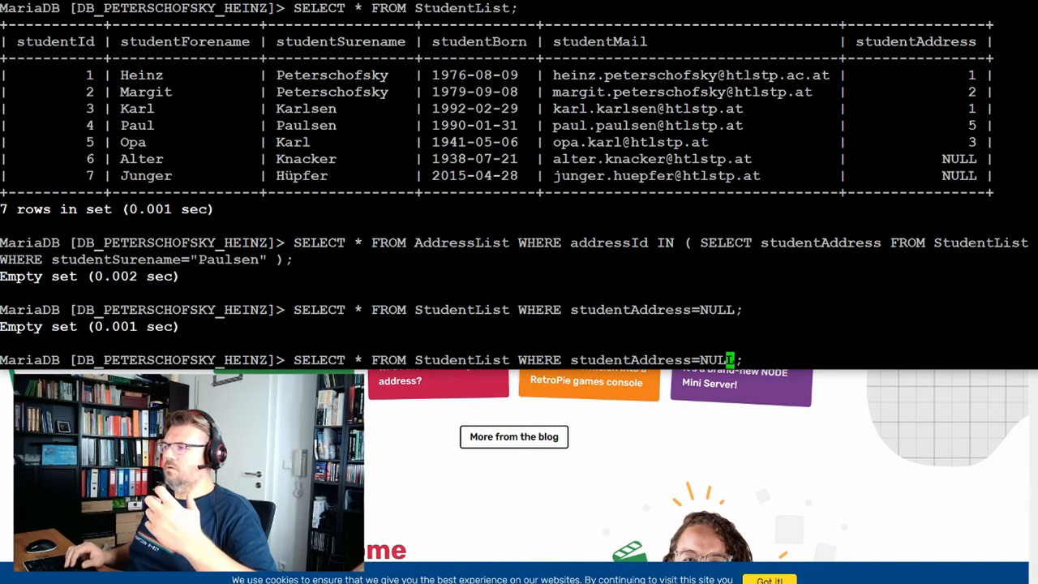
Retry the filter as WHERE studentAddress and WHERE NOT studentAddress.
{"action": "key", "text": "BackSpace"}
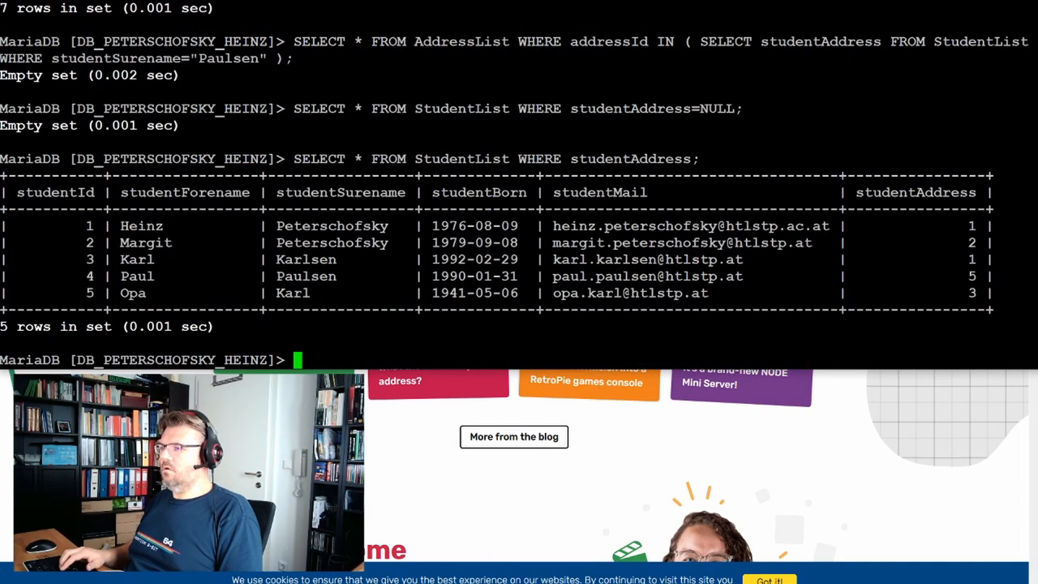
{"action": "type", "text": "SELECT * FROM StudentList WHERE studentAddress;"}
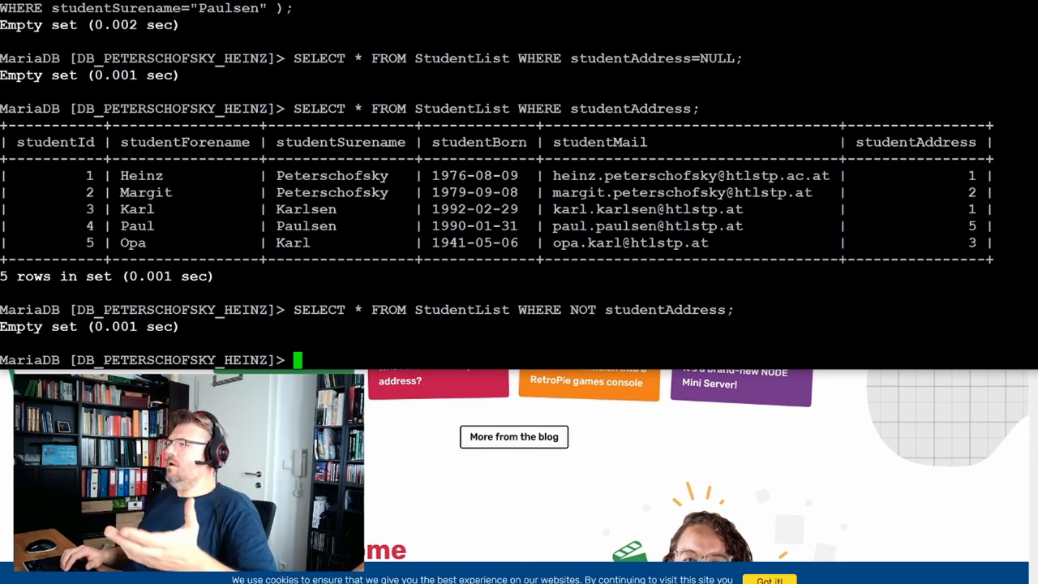
{"action": "type", "text": "SELECT * FROM StudentList WHERE NOT studentAddress;"}
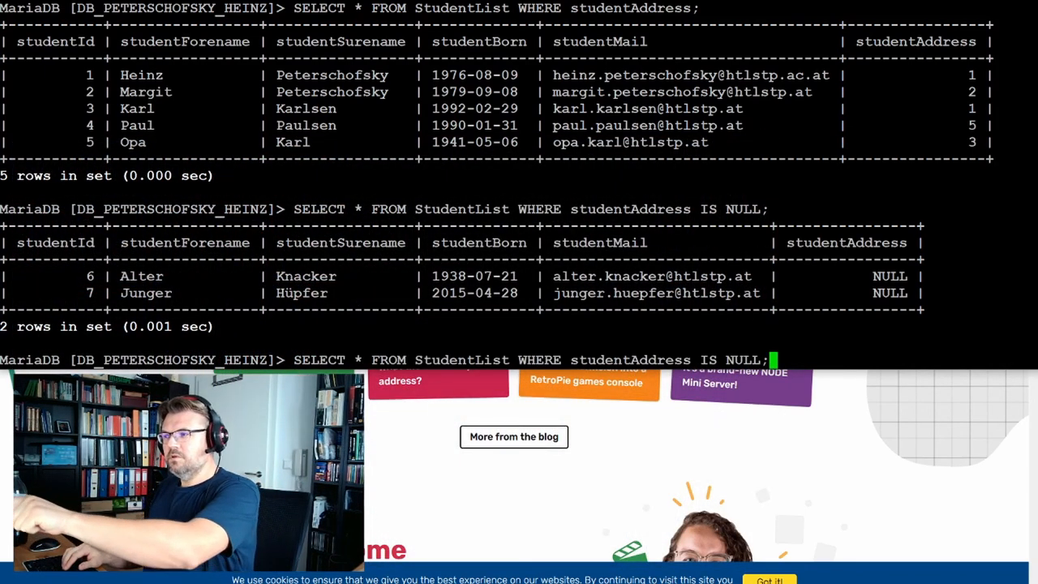
Rerun the studentAddress IS NULL query, again returning Alter and Junger.
{"action": "key", "text": "Enter"}
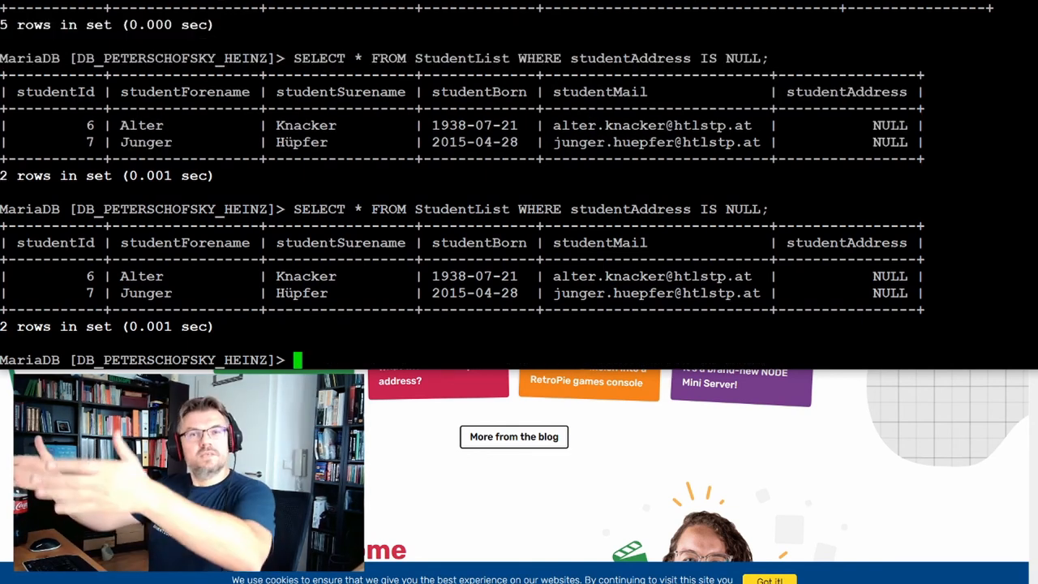